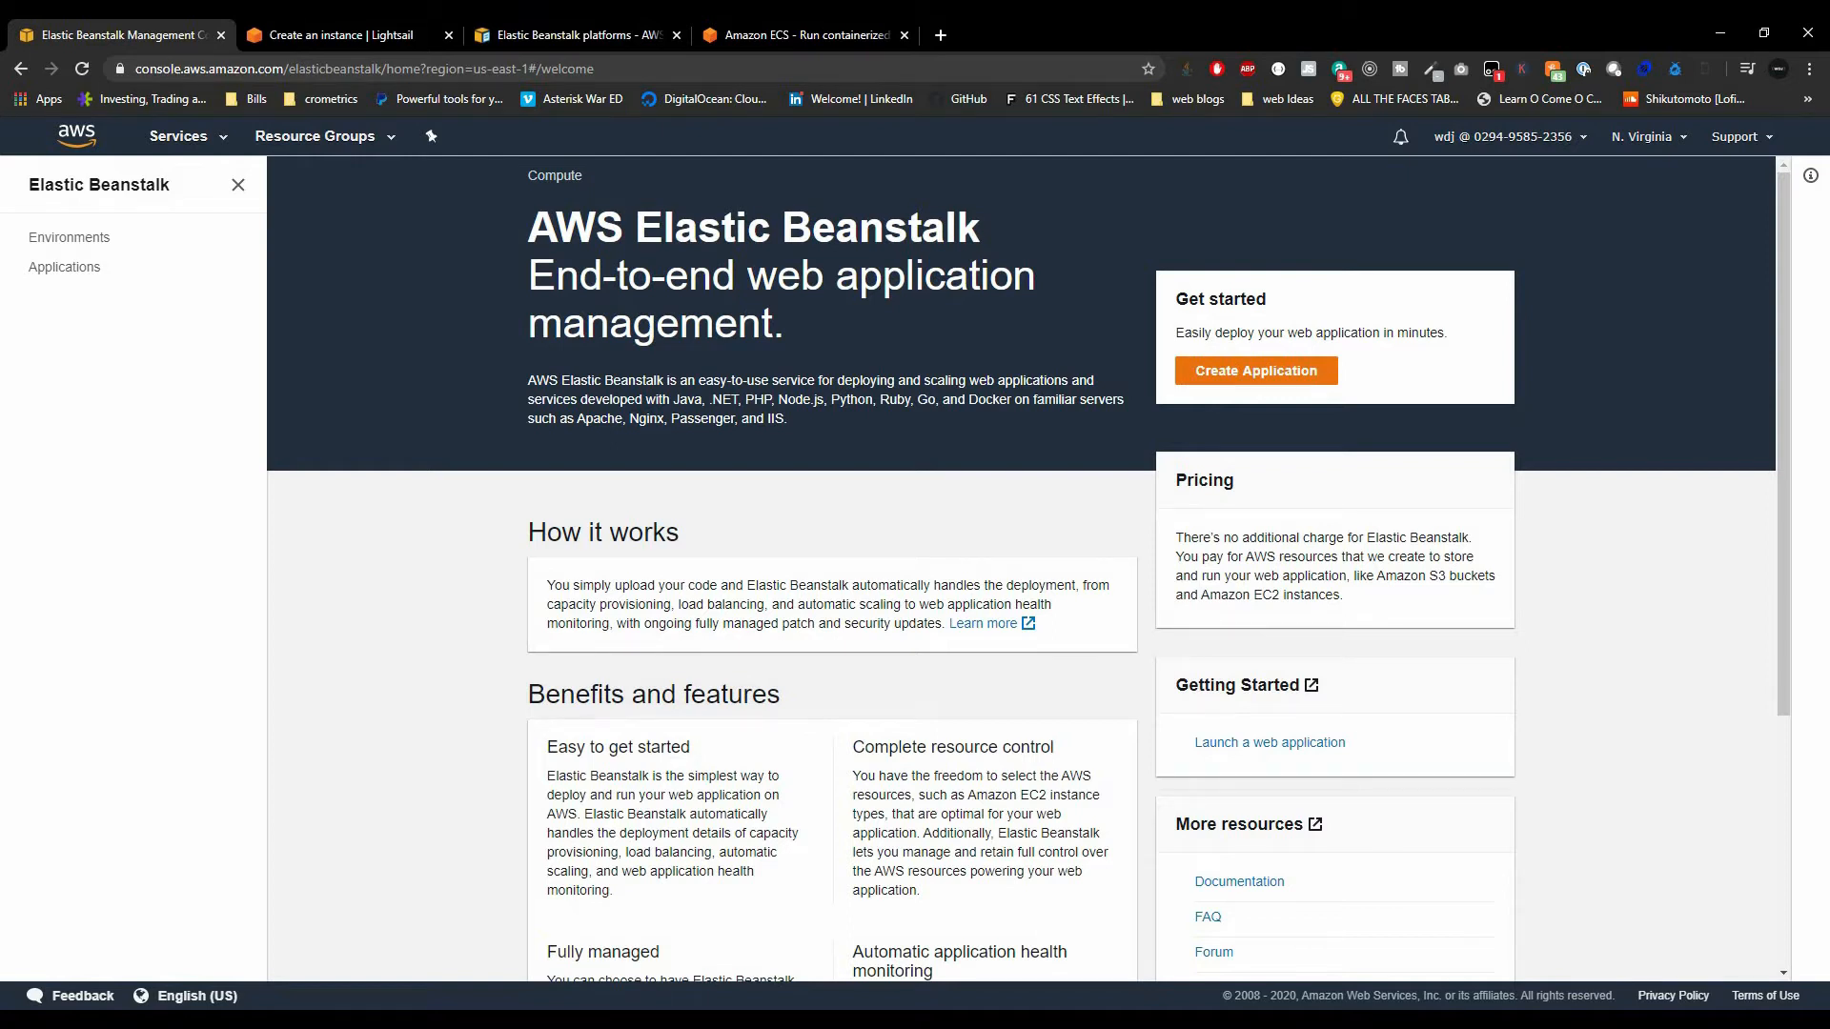
From the Beanstalk platforms docs, open 'Deploying Node.js applications to Elastic Beanstalk', then go to Lightsail
left_click(572, 34)
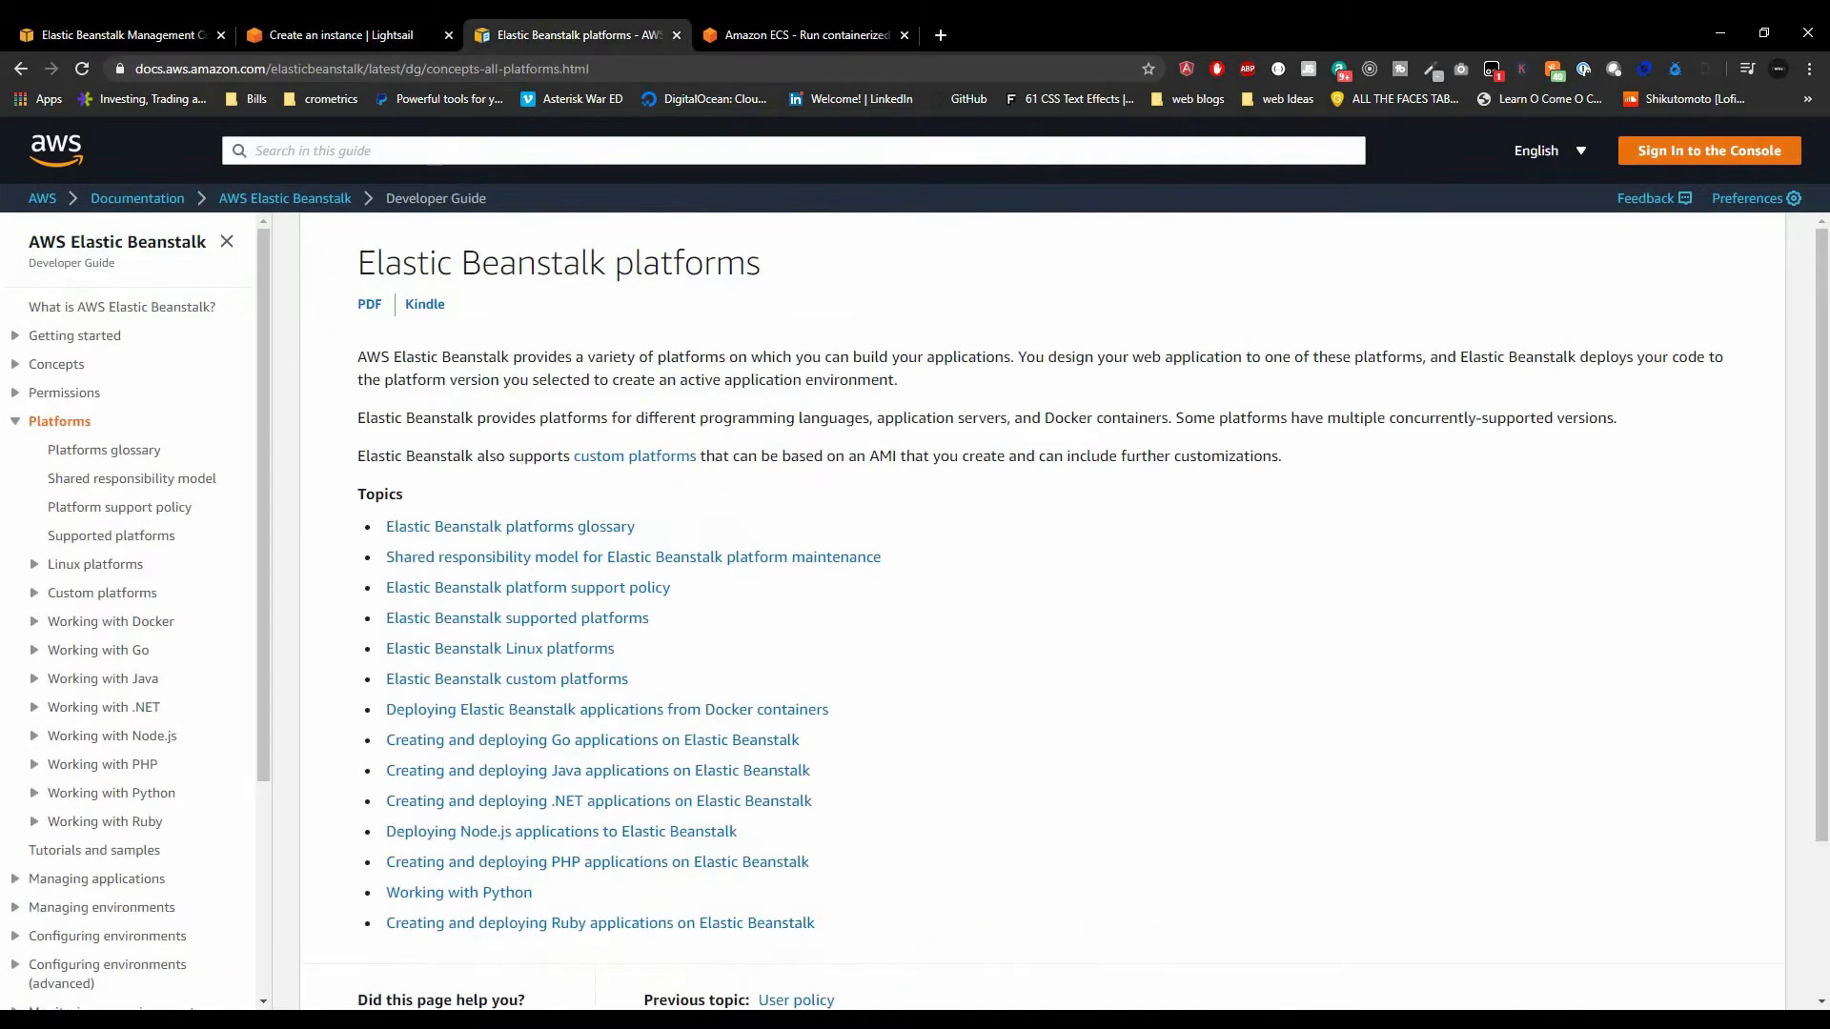
scroll("down", 3)
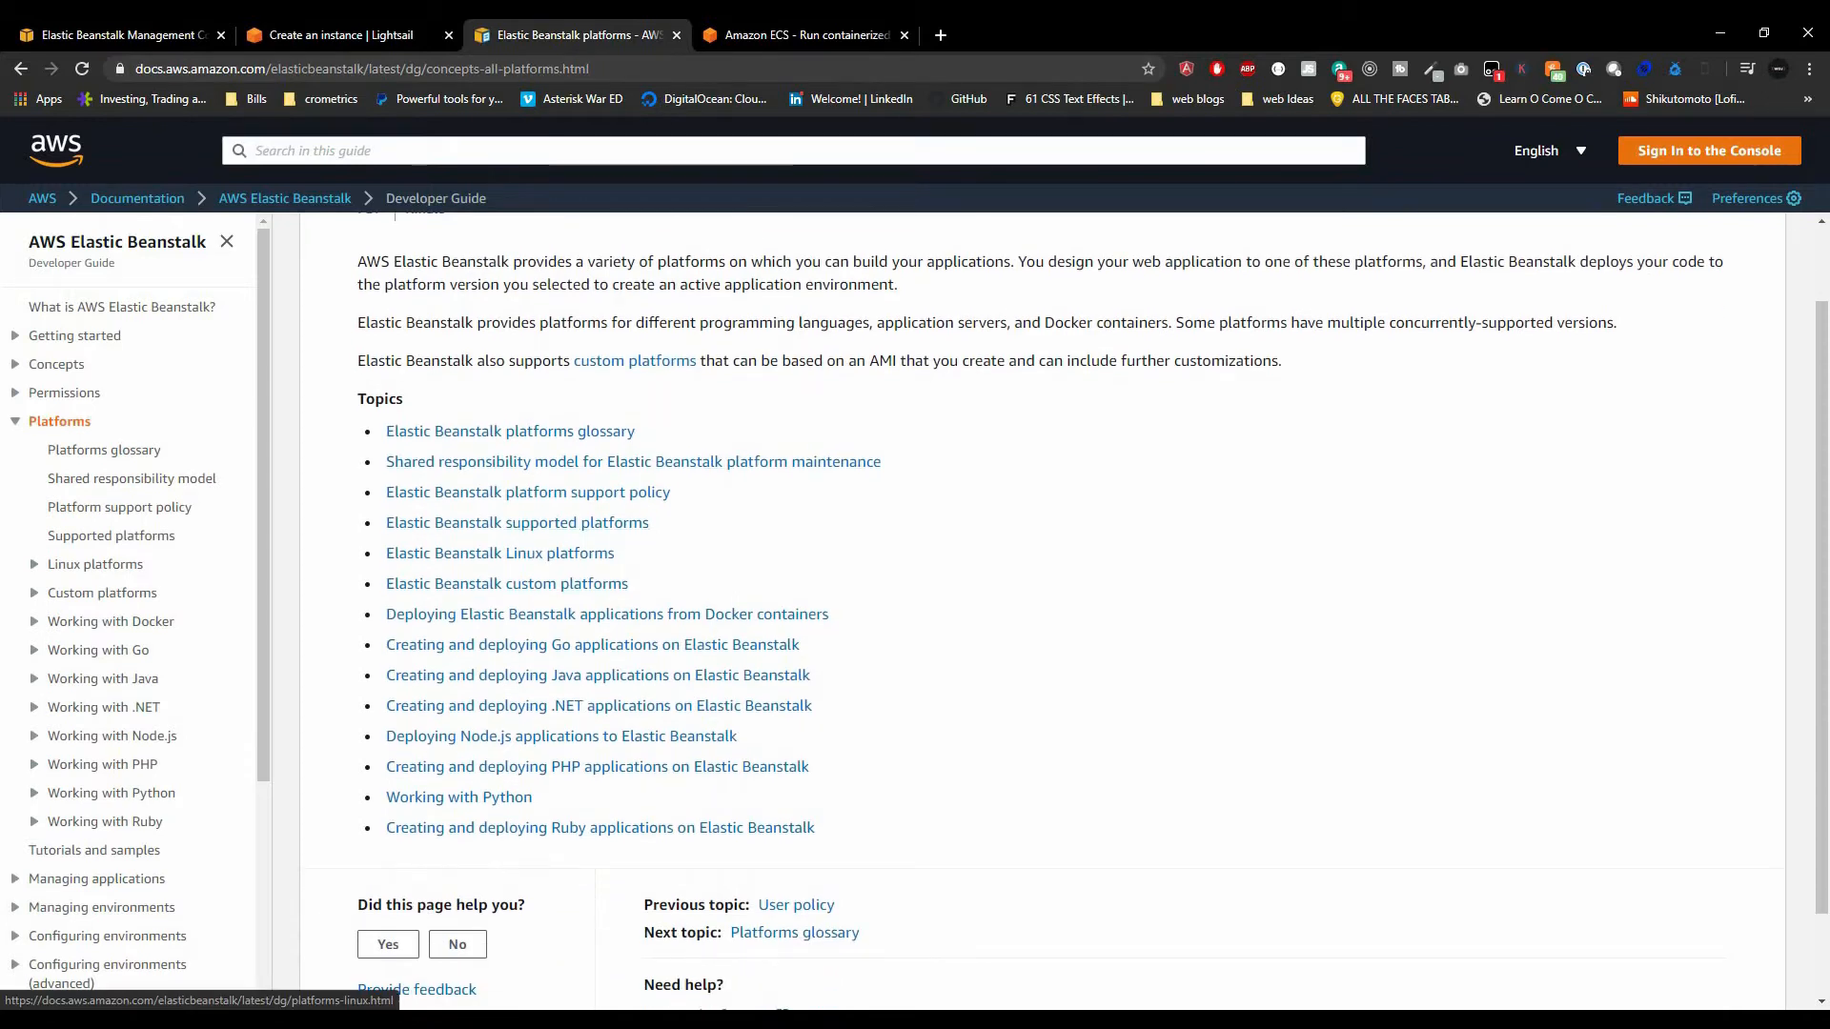
mouse_move(505, 583)
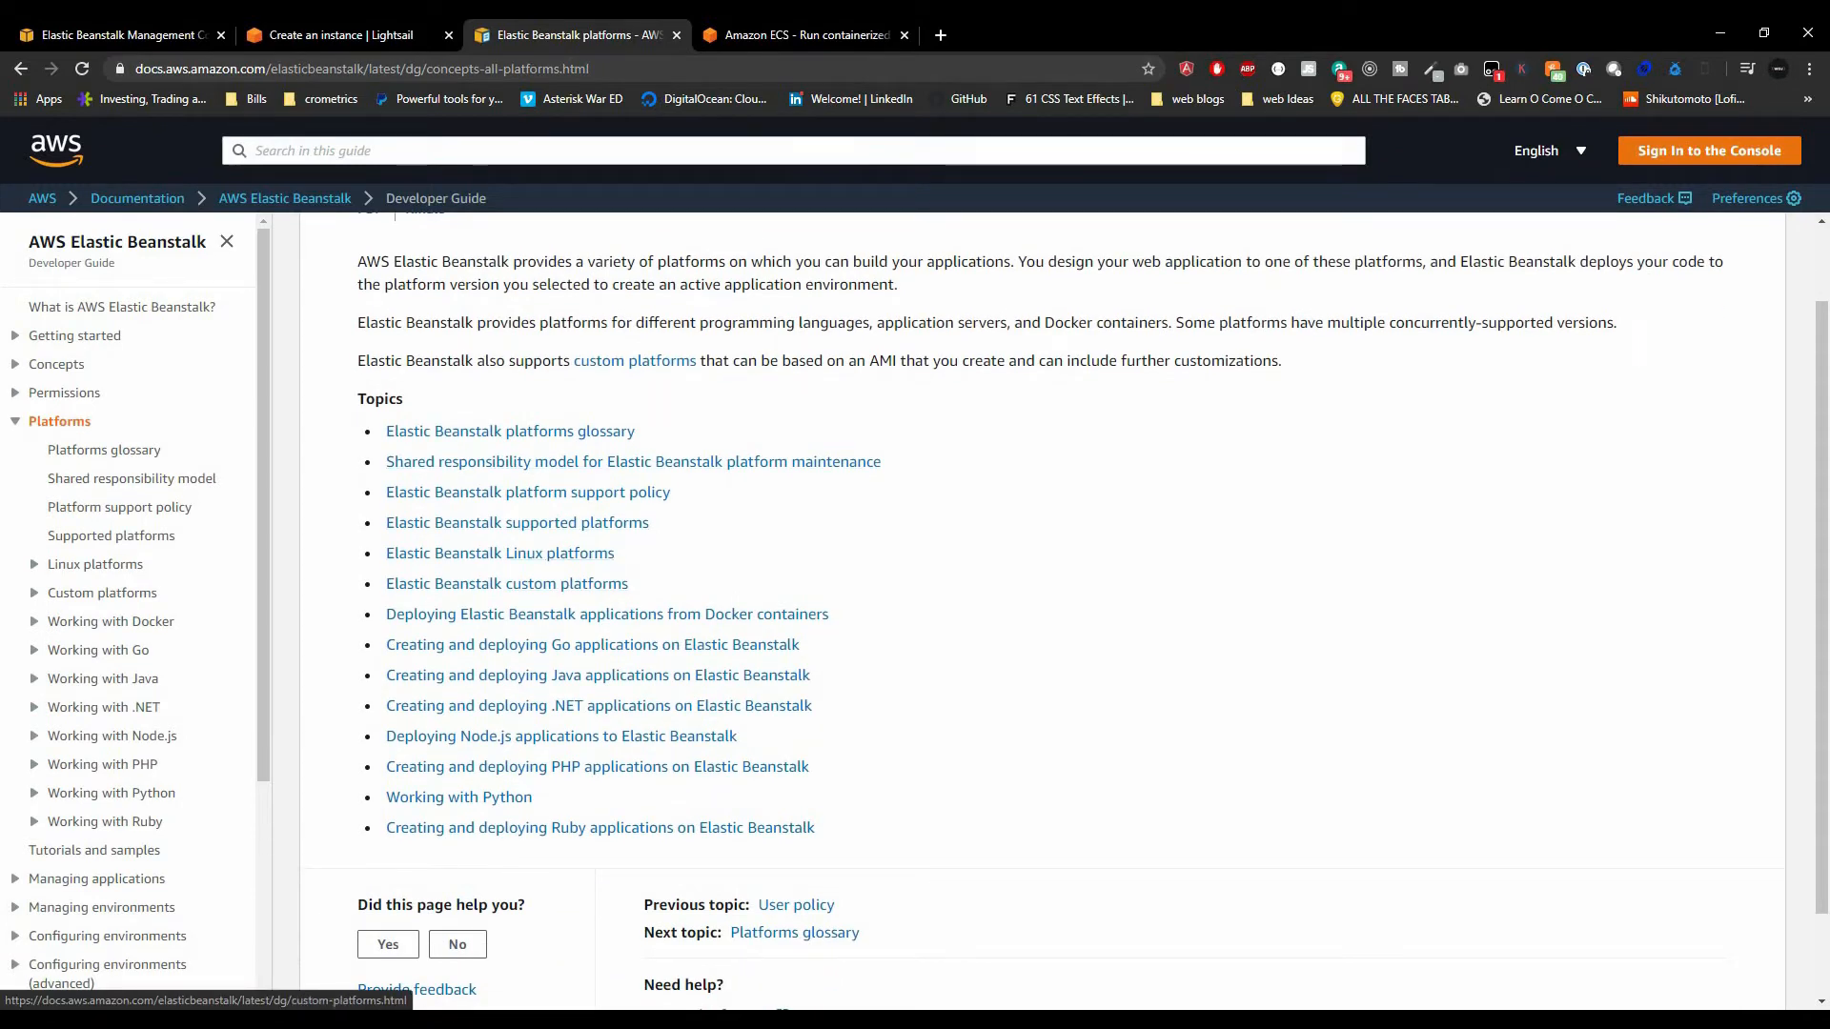
mouse_move(596, 706)
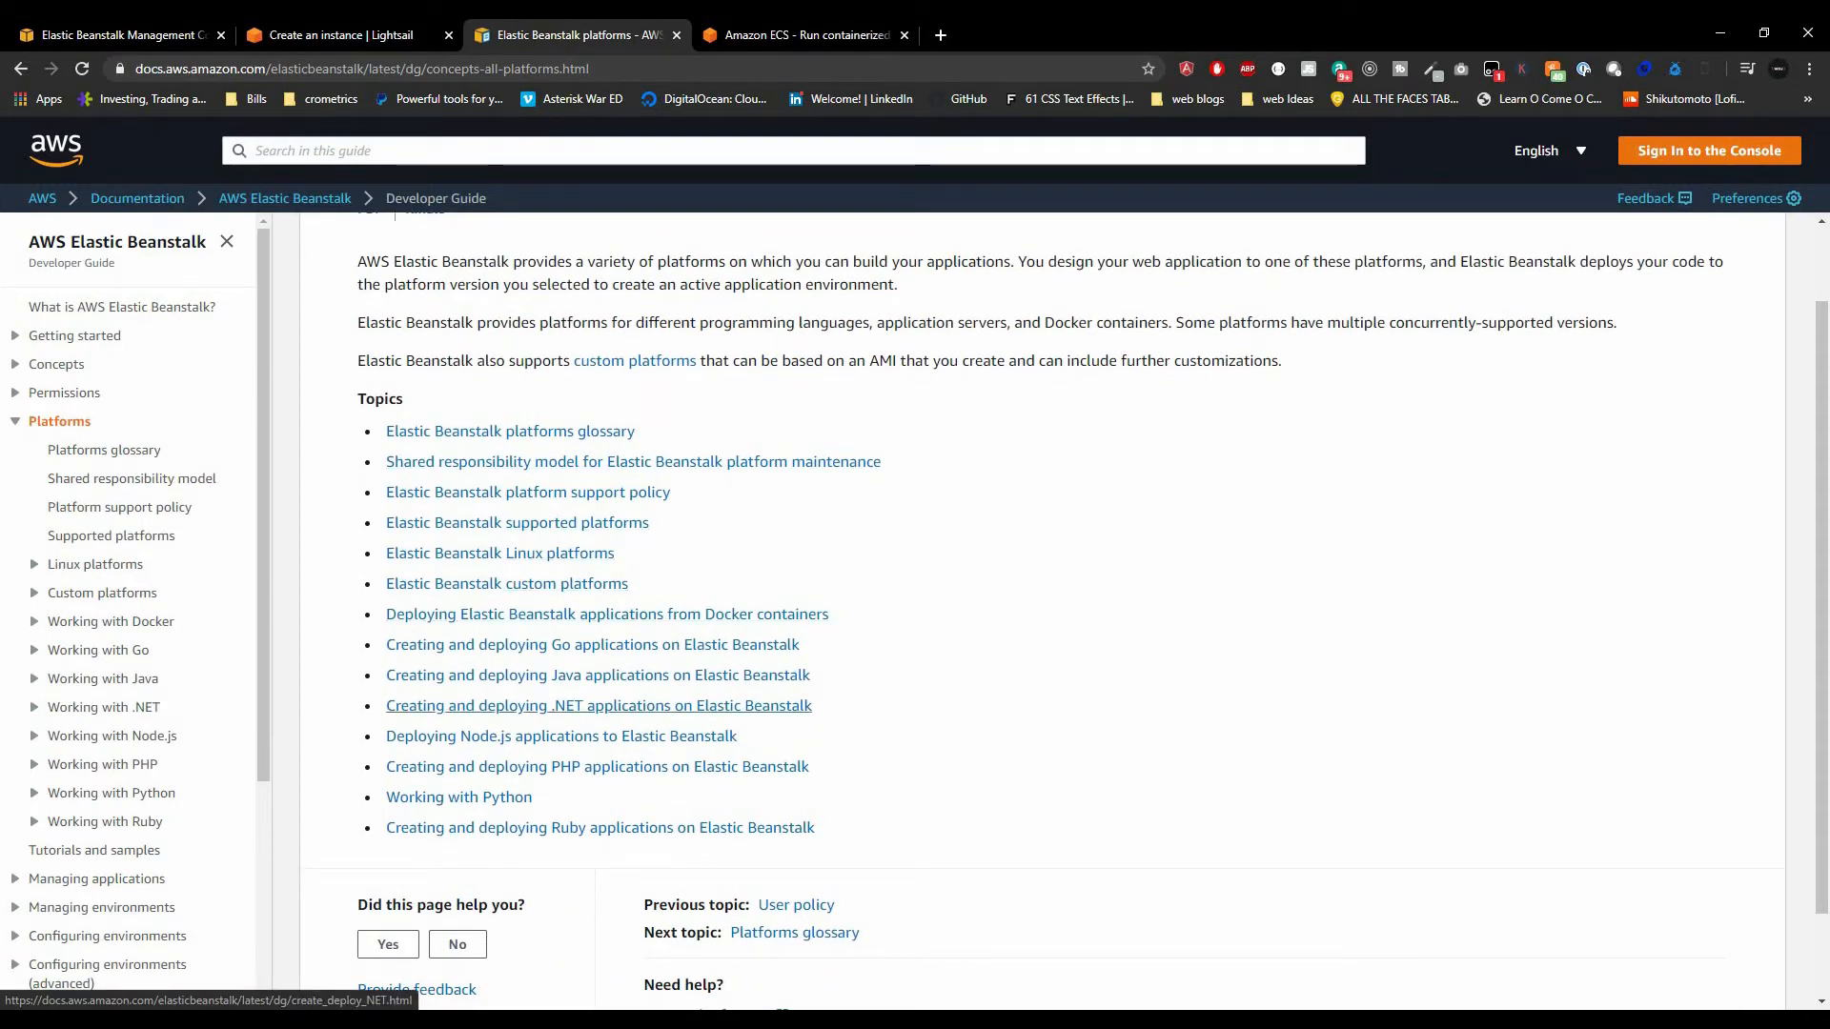
mouse_move(597, 766)
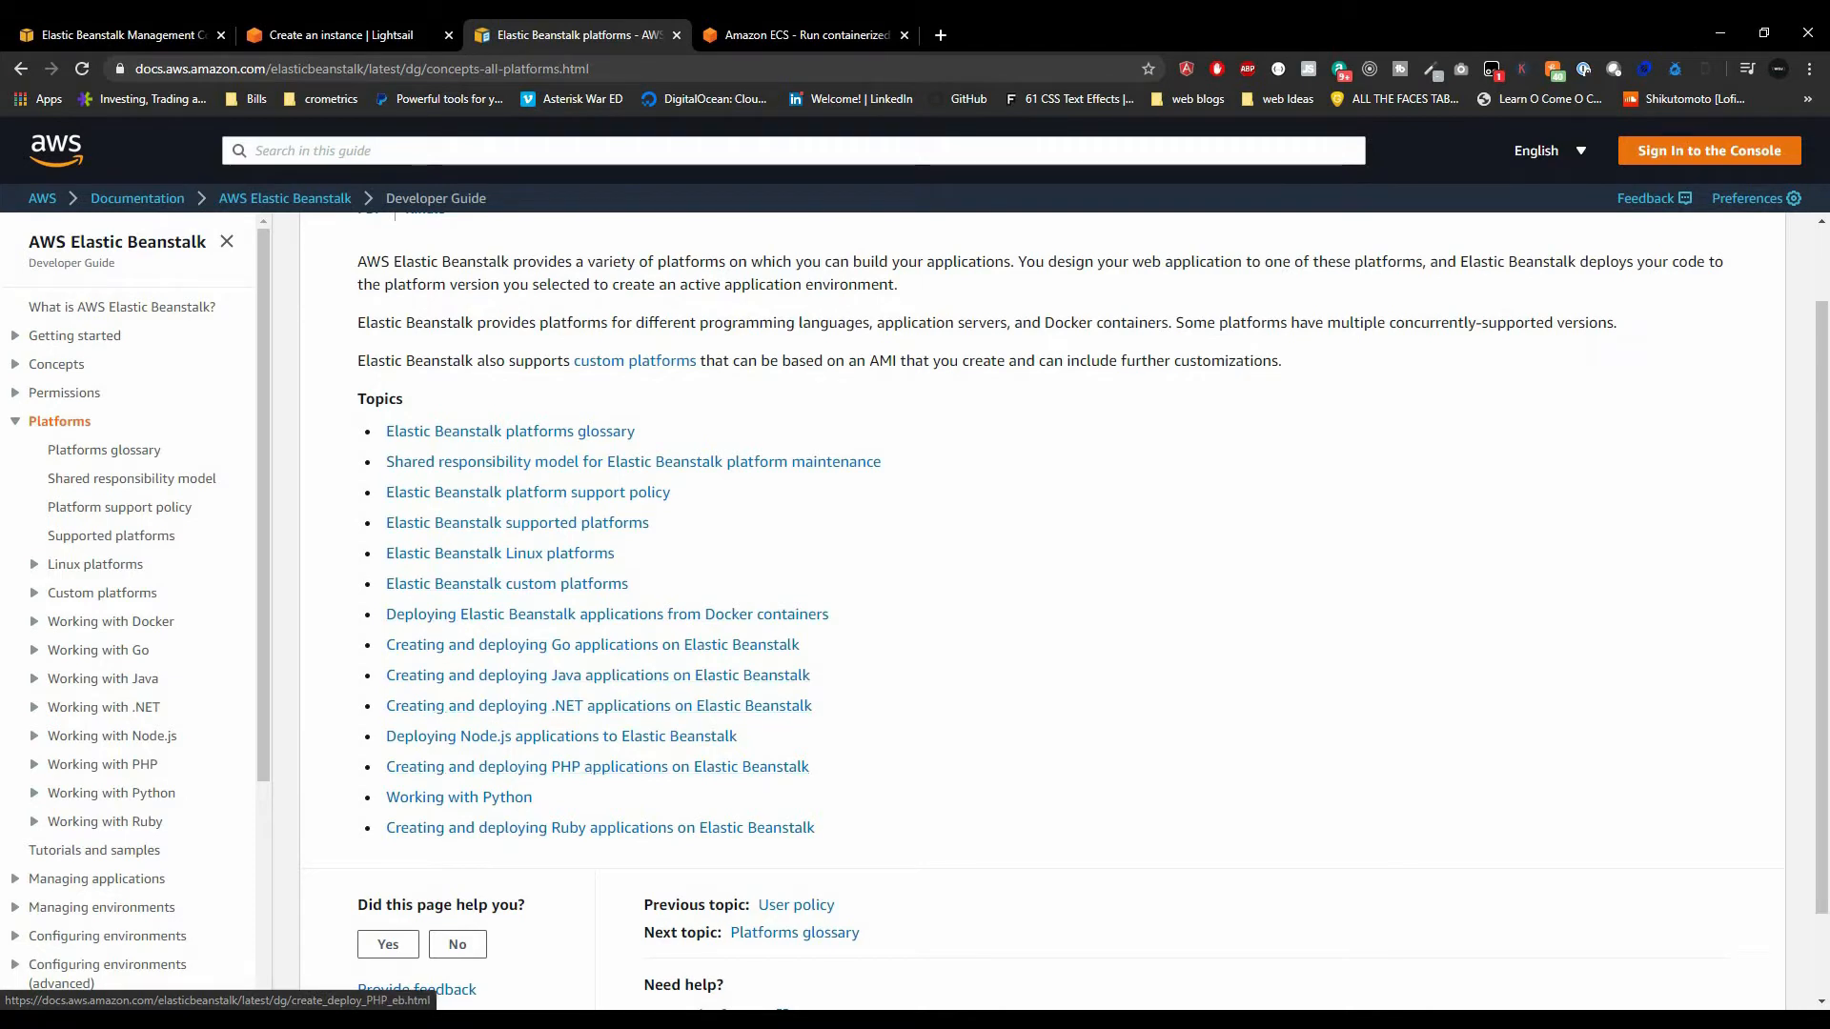
mouse_move(600, 827)
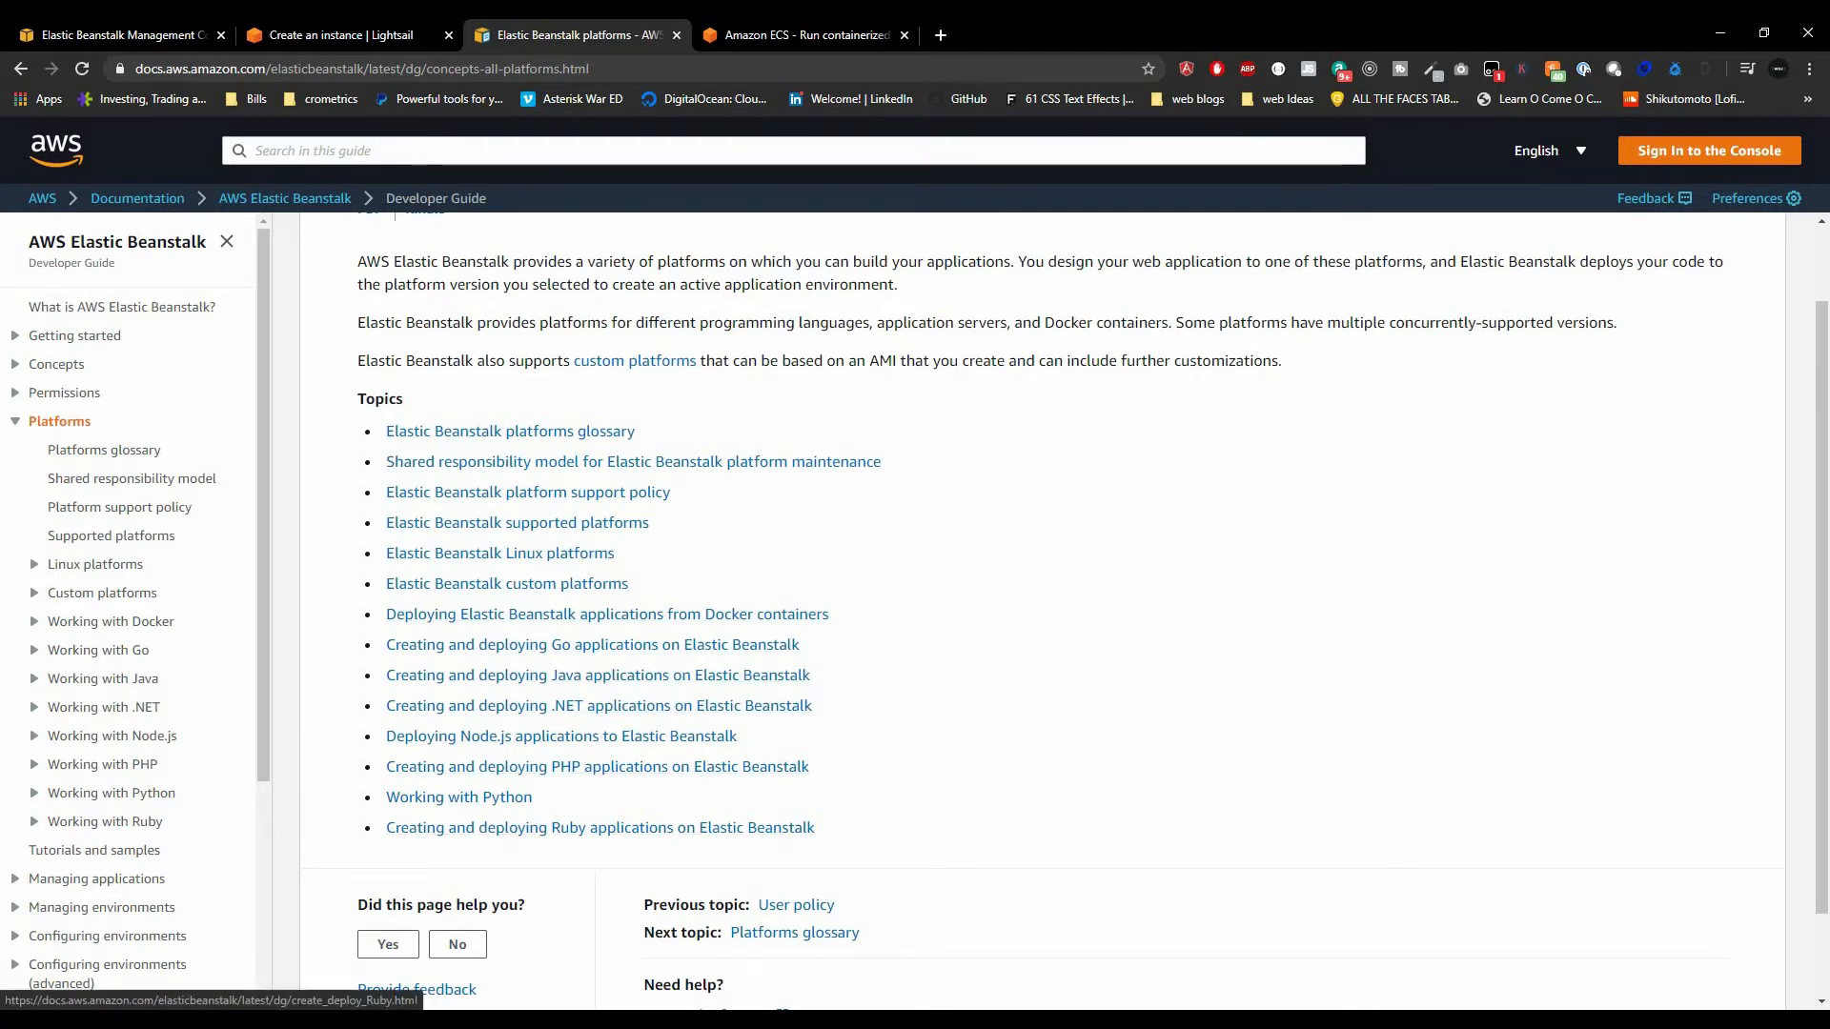
scroll("up", 3)
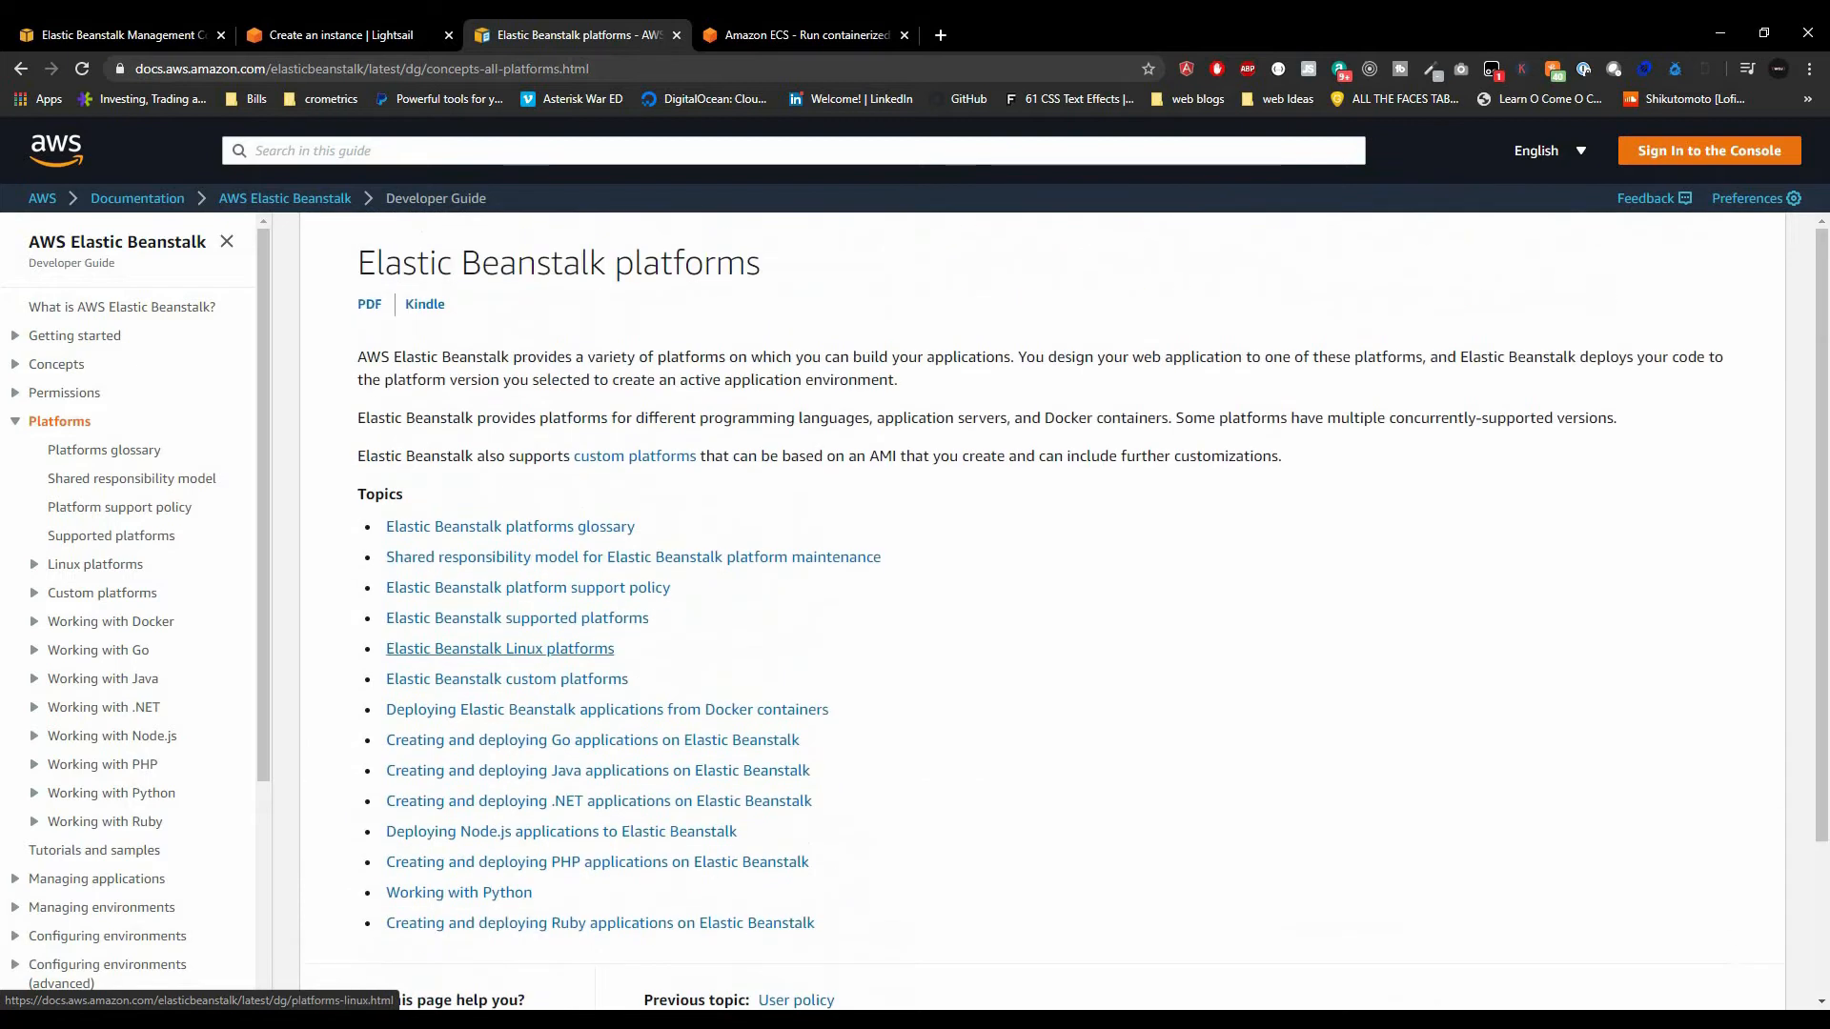
left_click(560, 831)
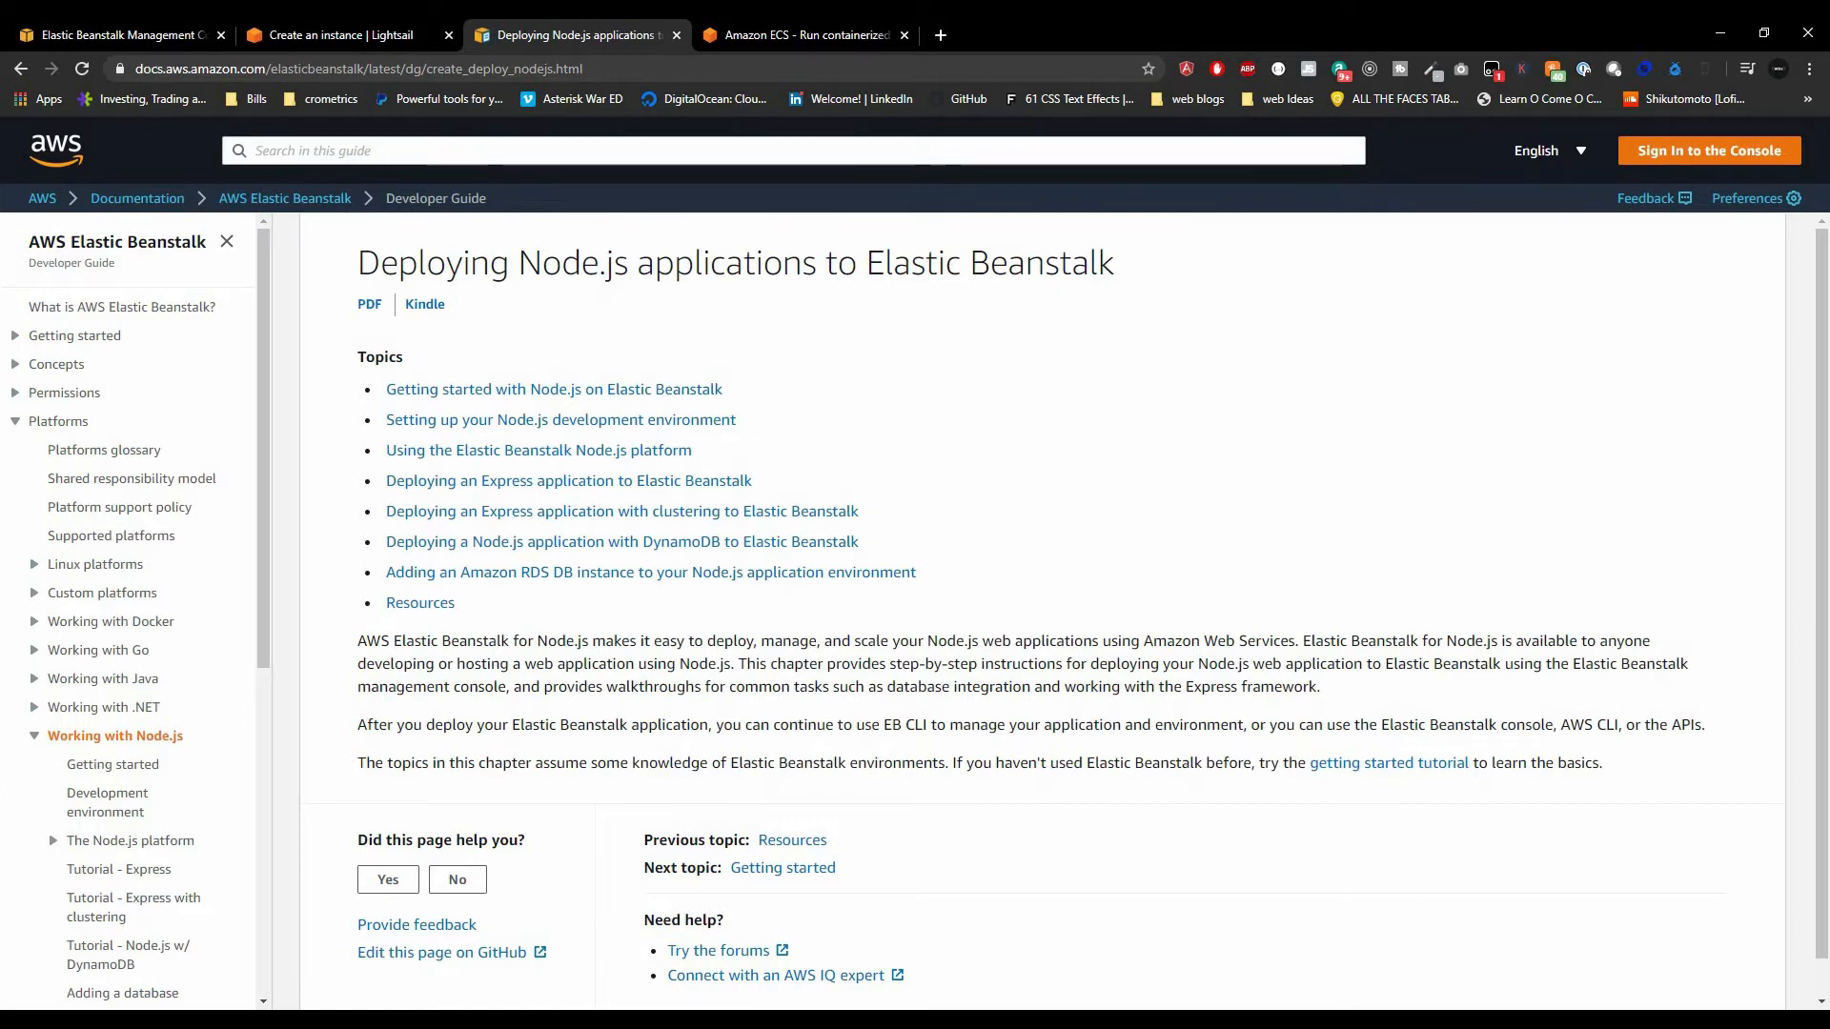
left_click(340, 34)
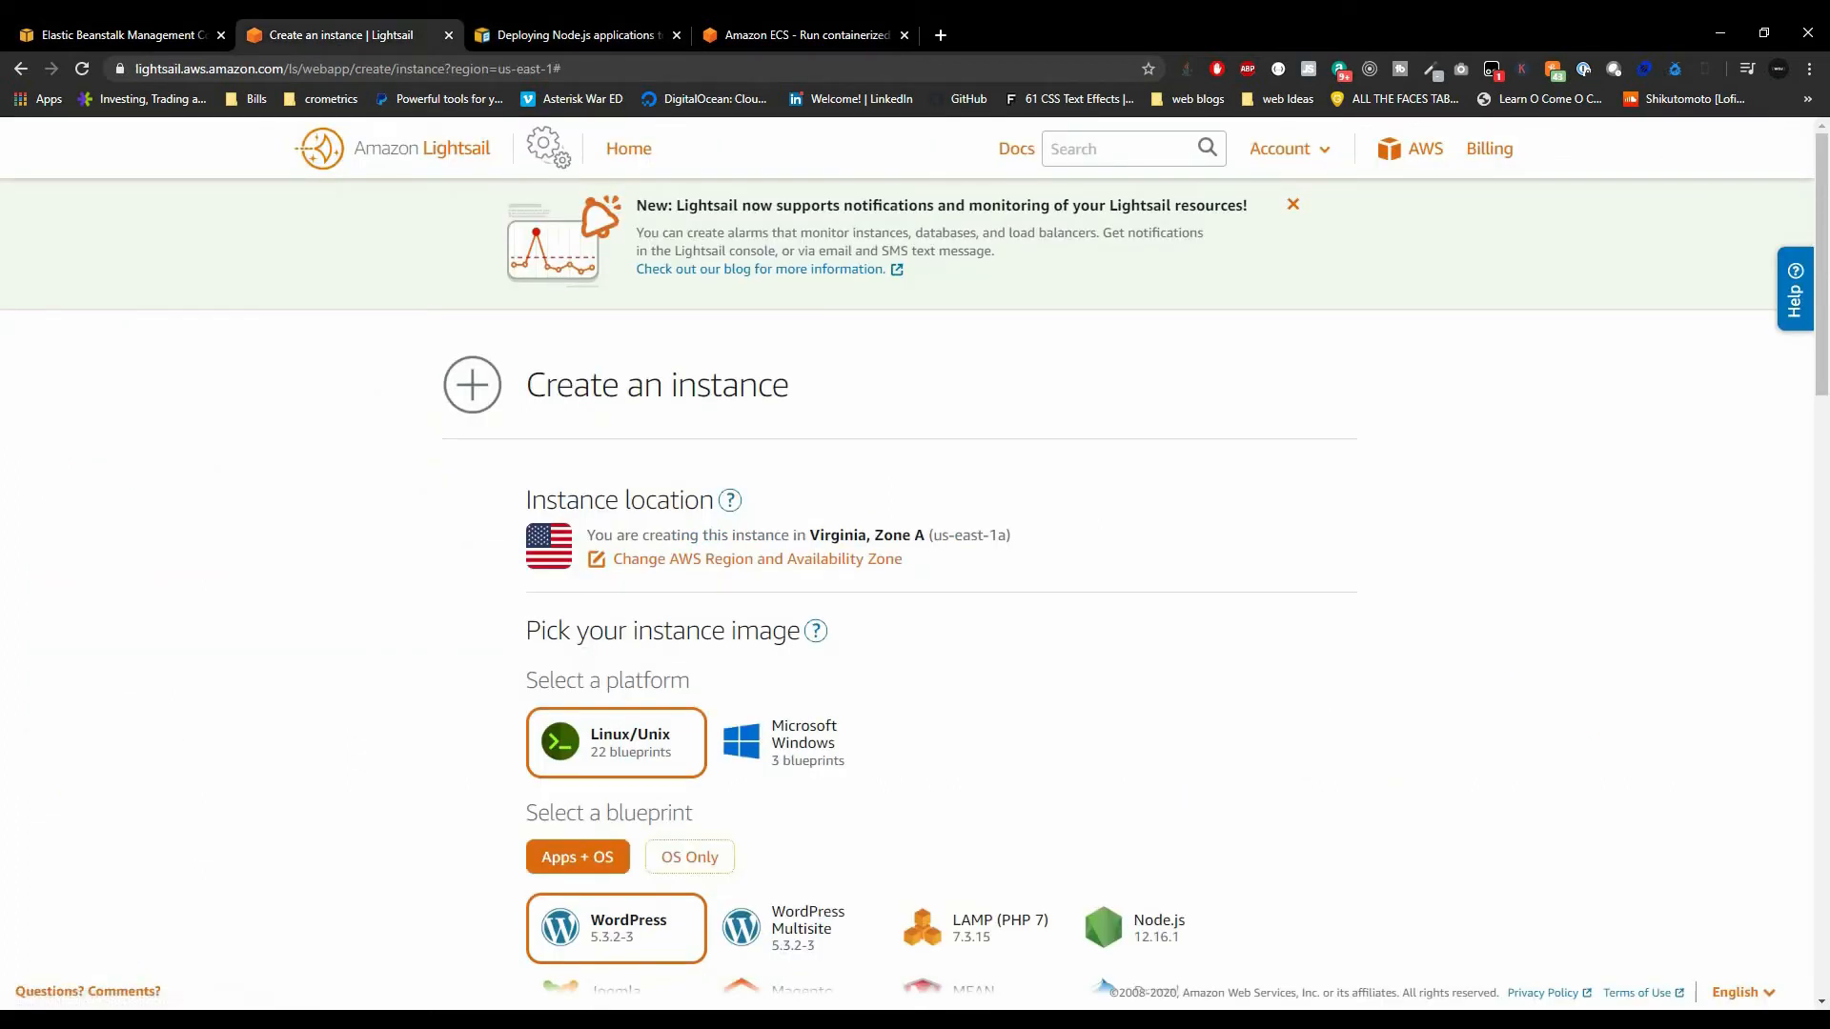
Choose Node.js under Apps + OS as the Lightsail instance blueprint
scroll("down", 3)
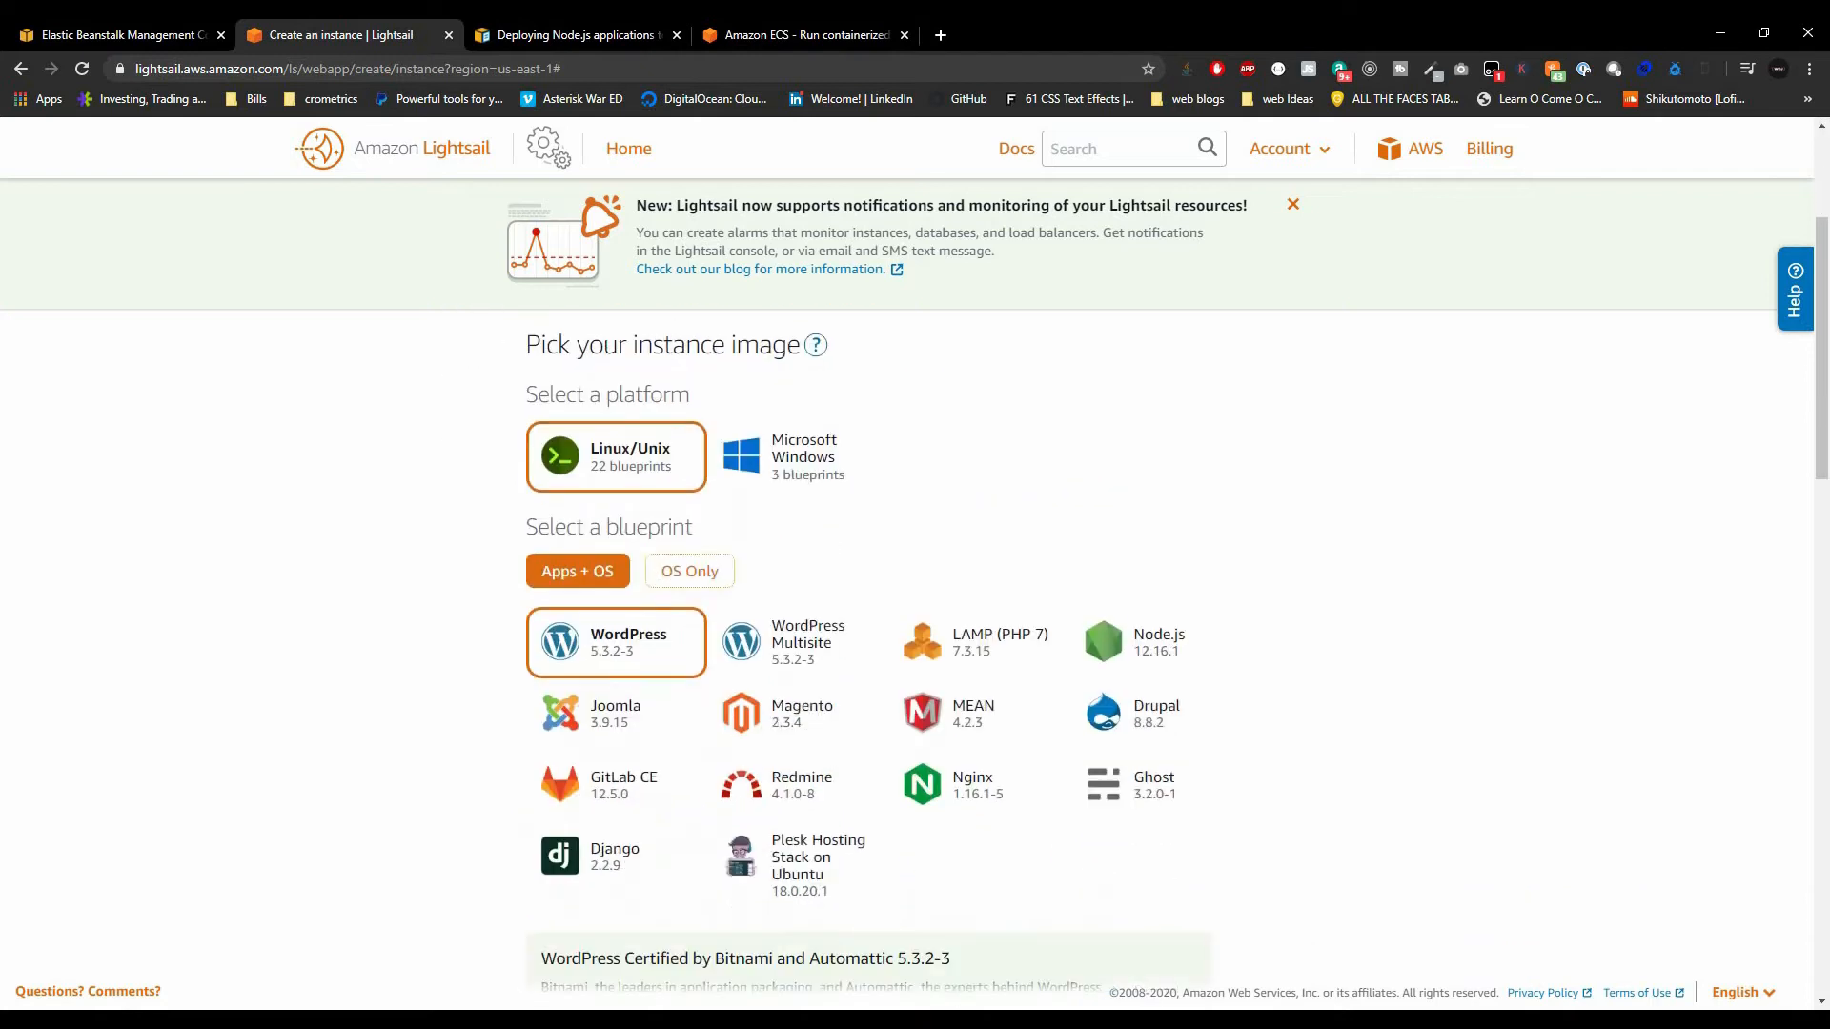
scroll("up", 3)
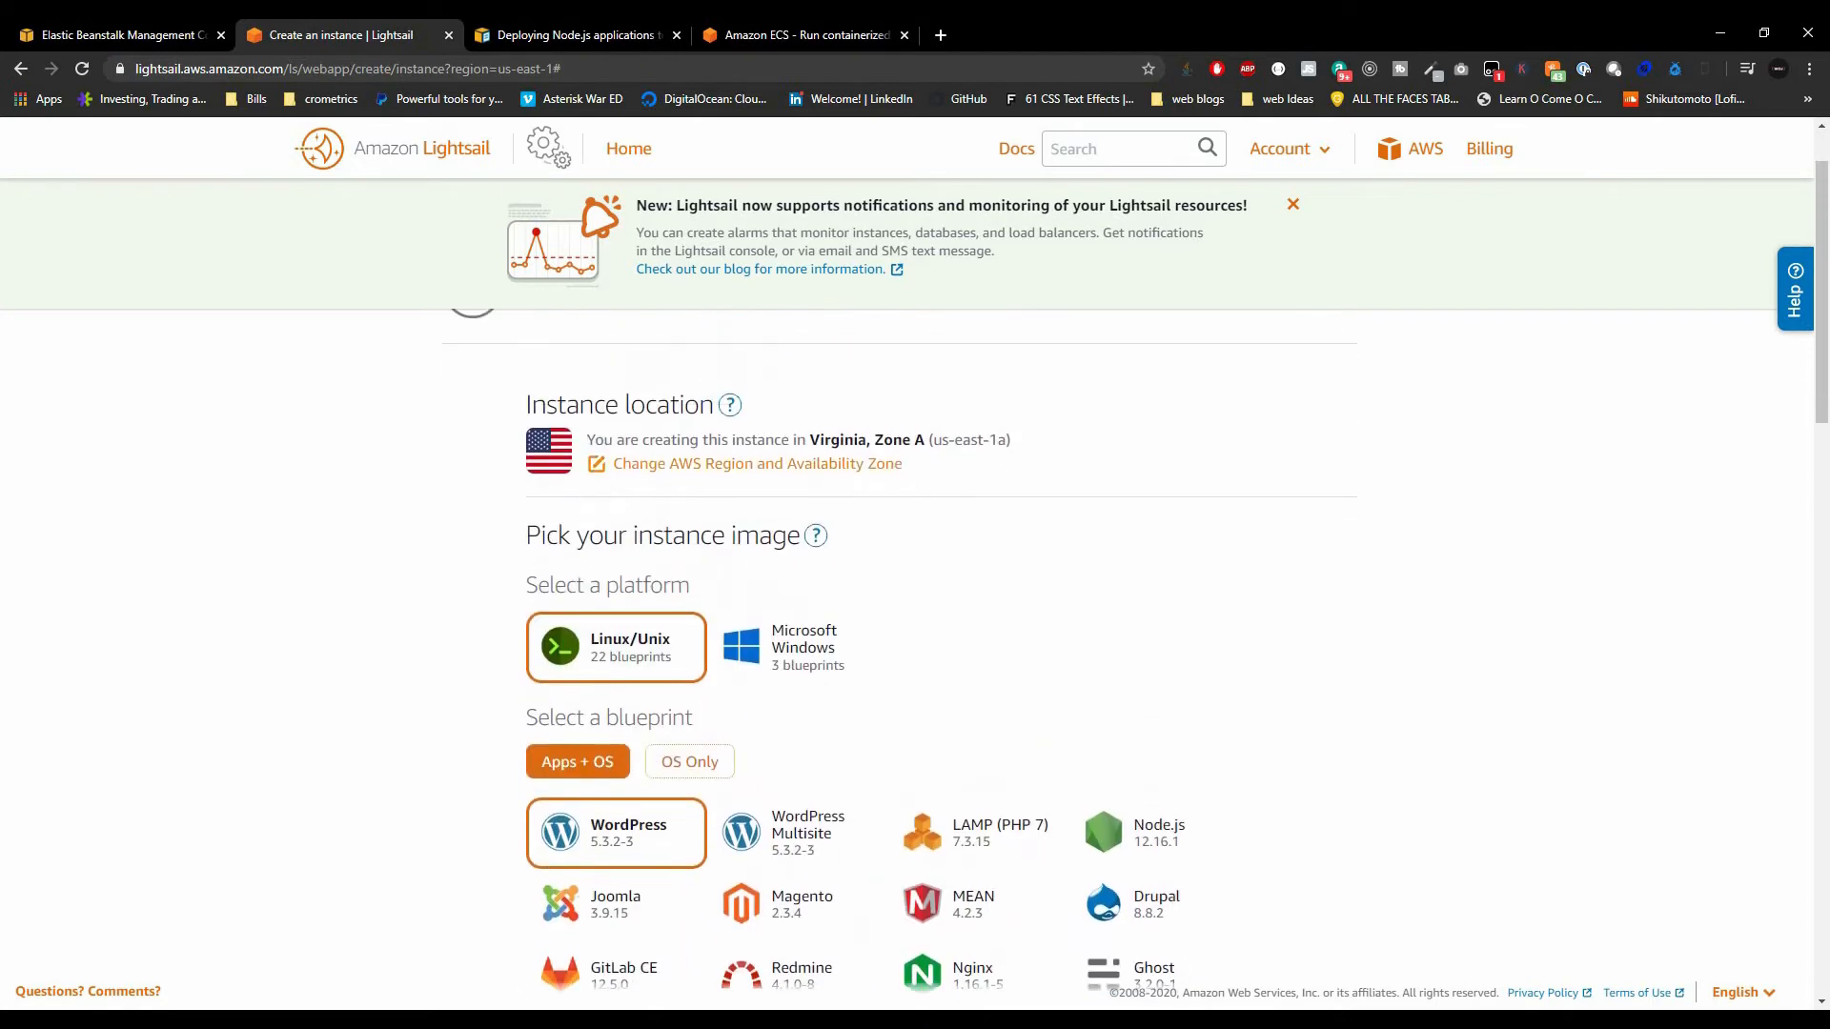
scroll("down", 3)
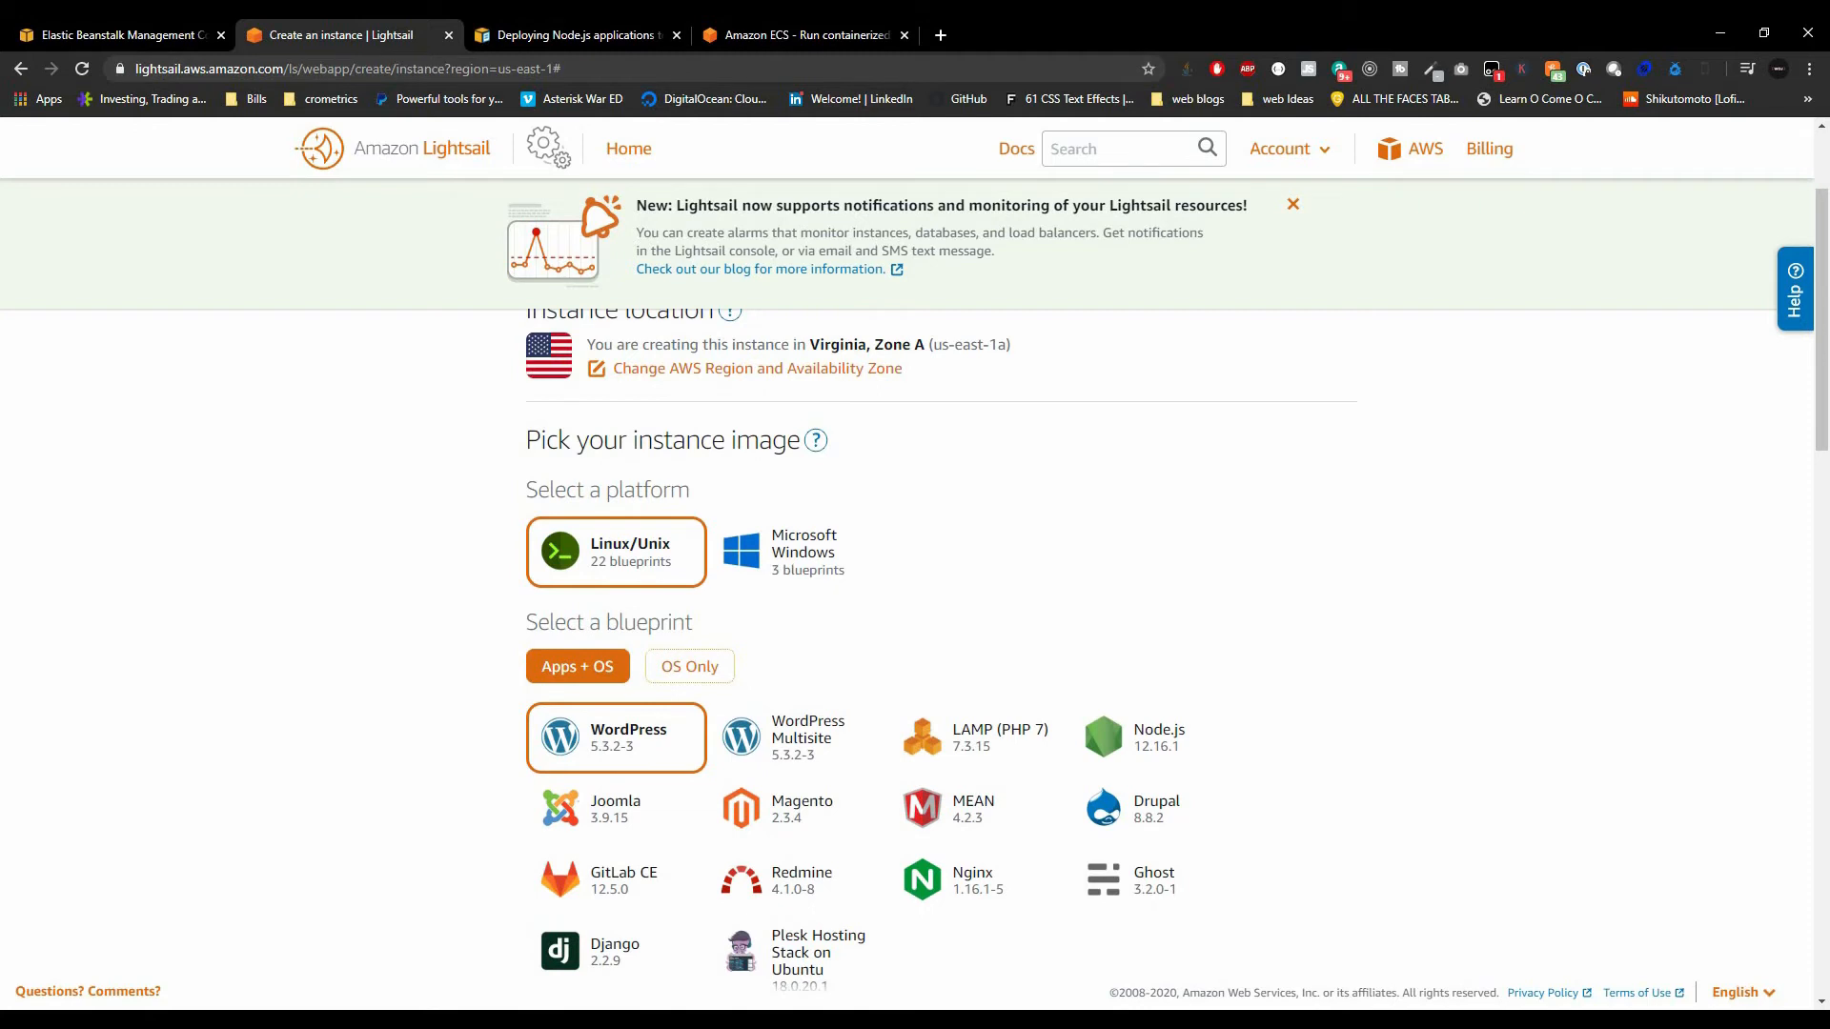
scroll("up", 3)
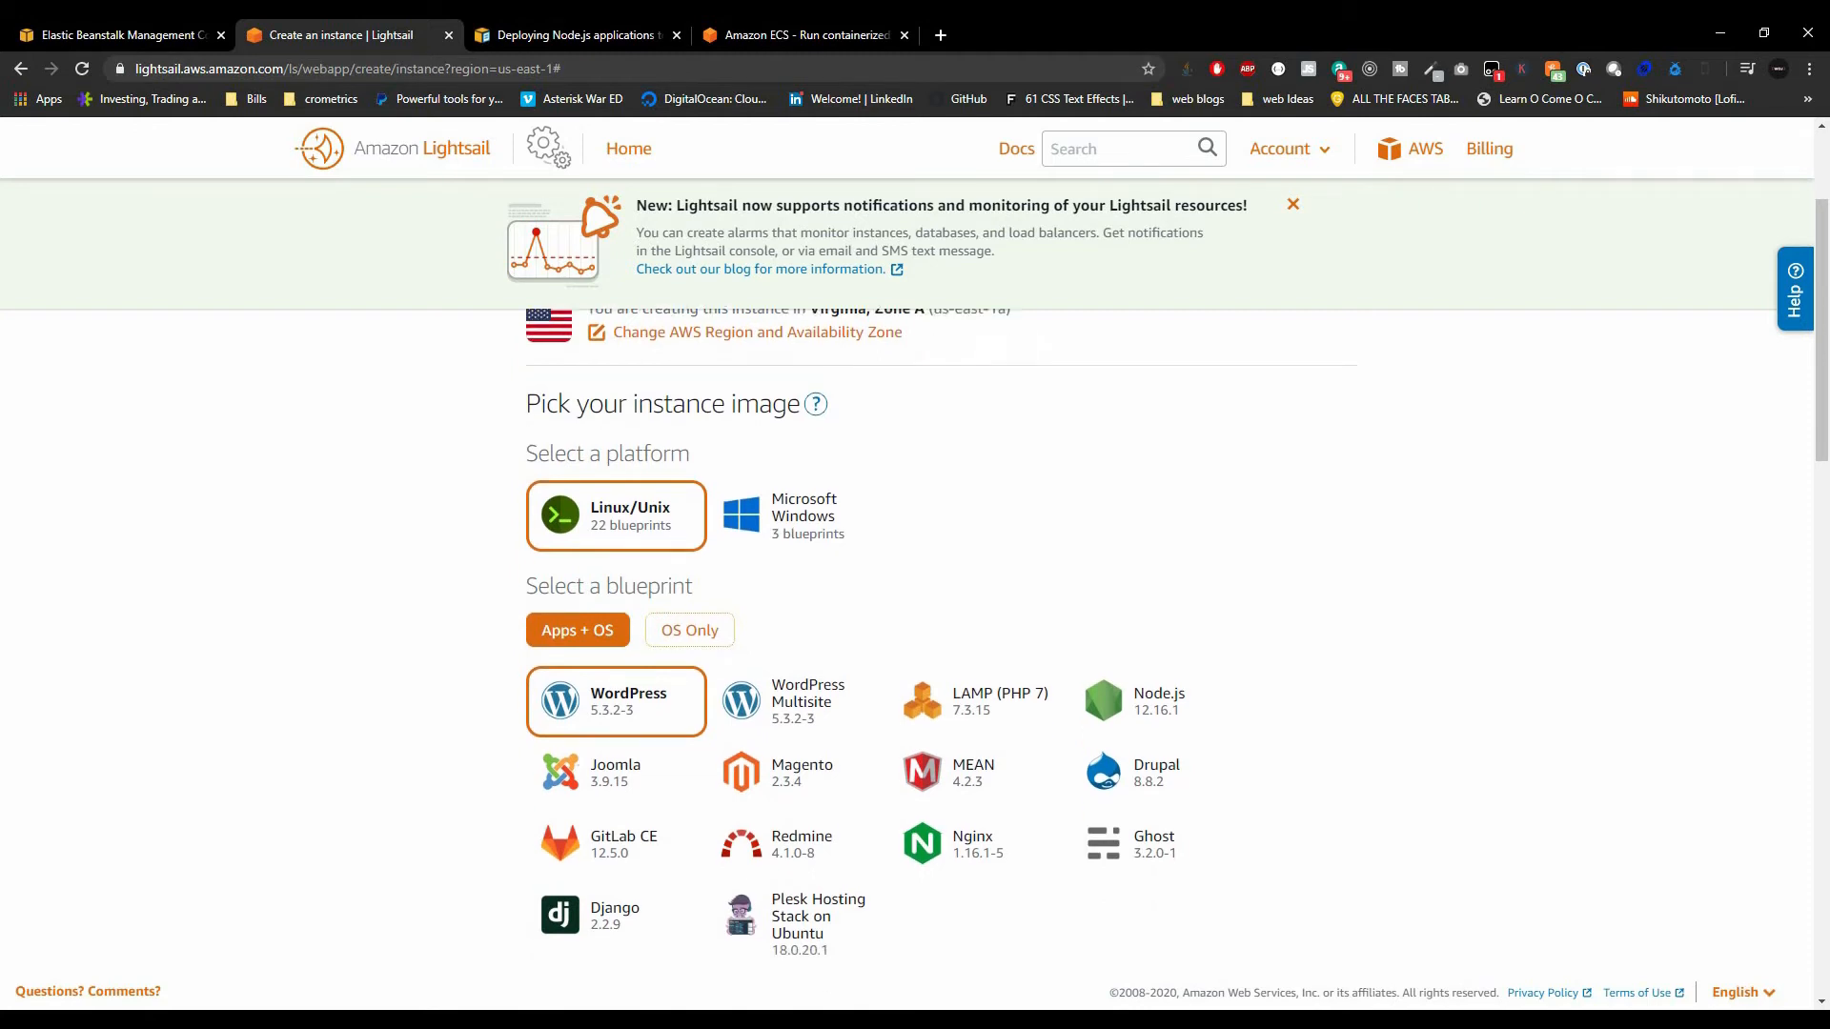
scroll("down", 3)
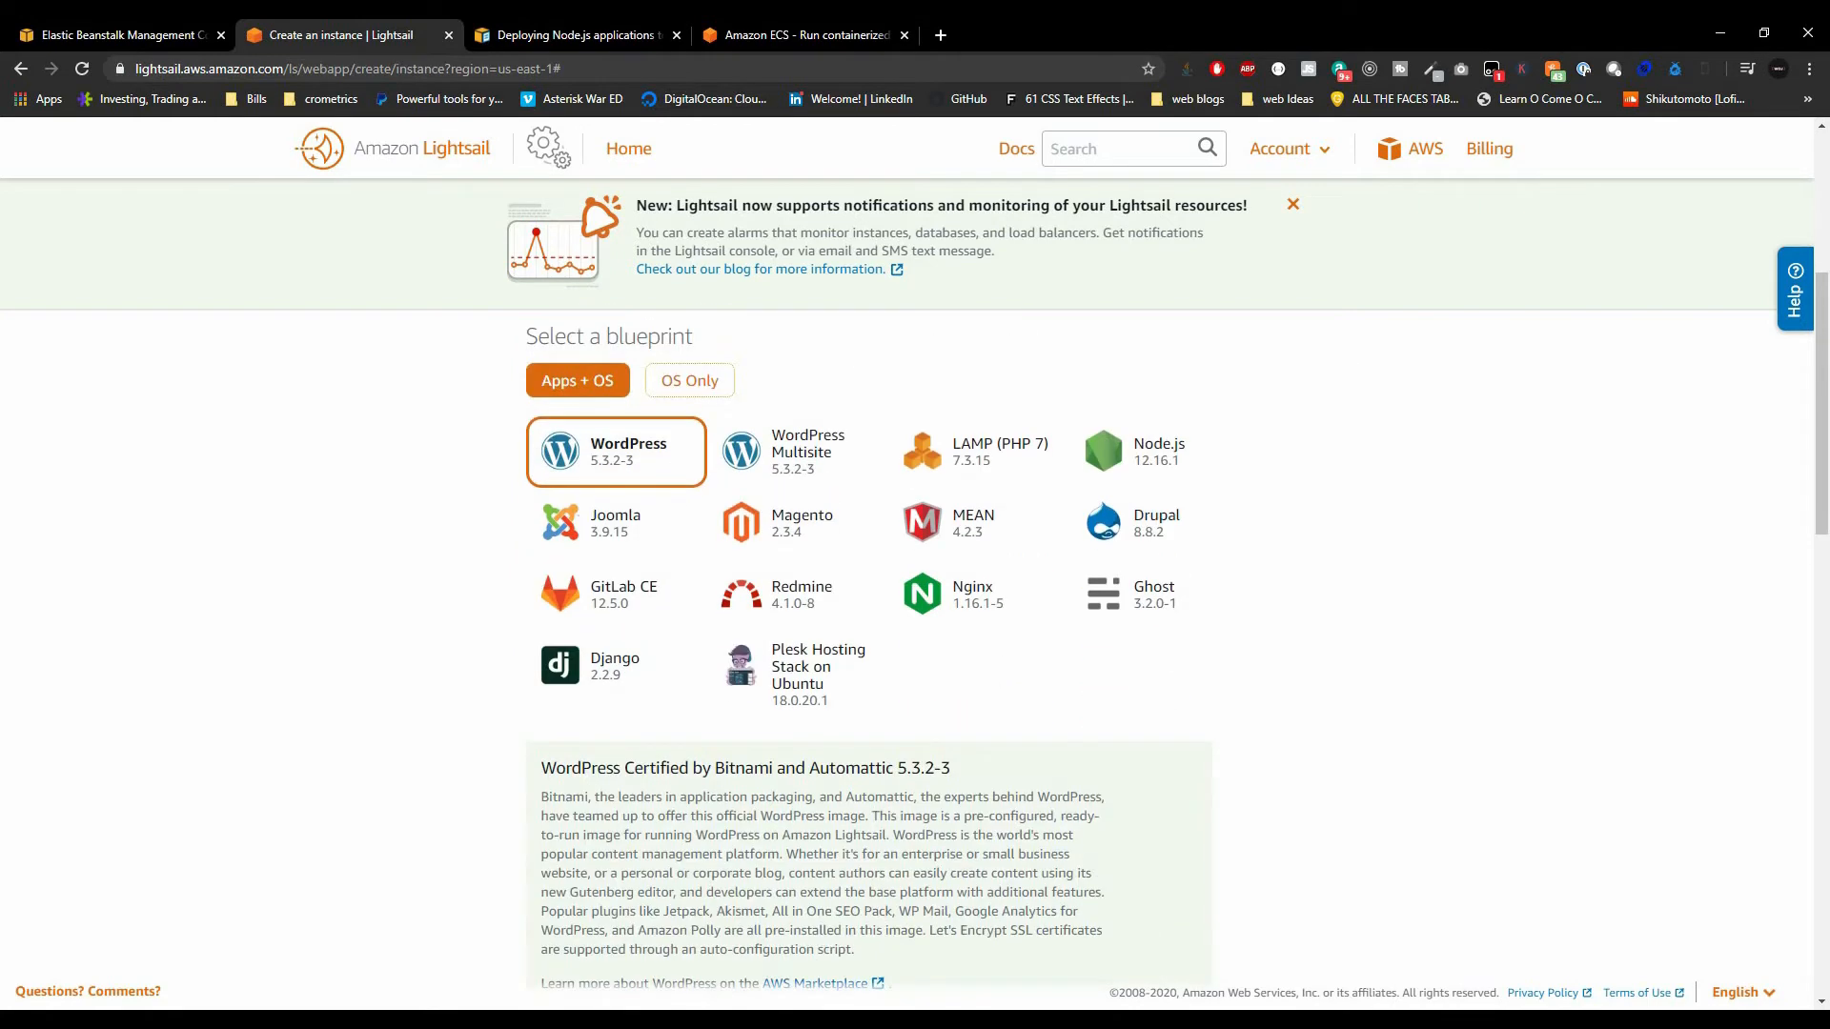
left_click(1157, 453)
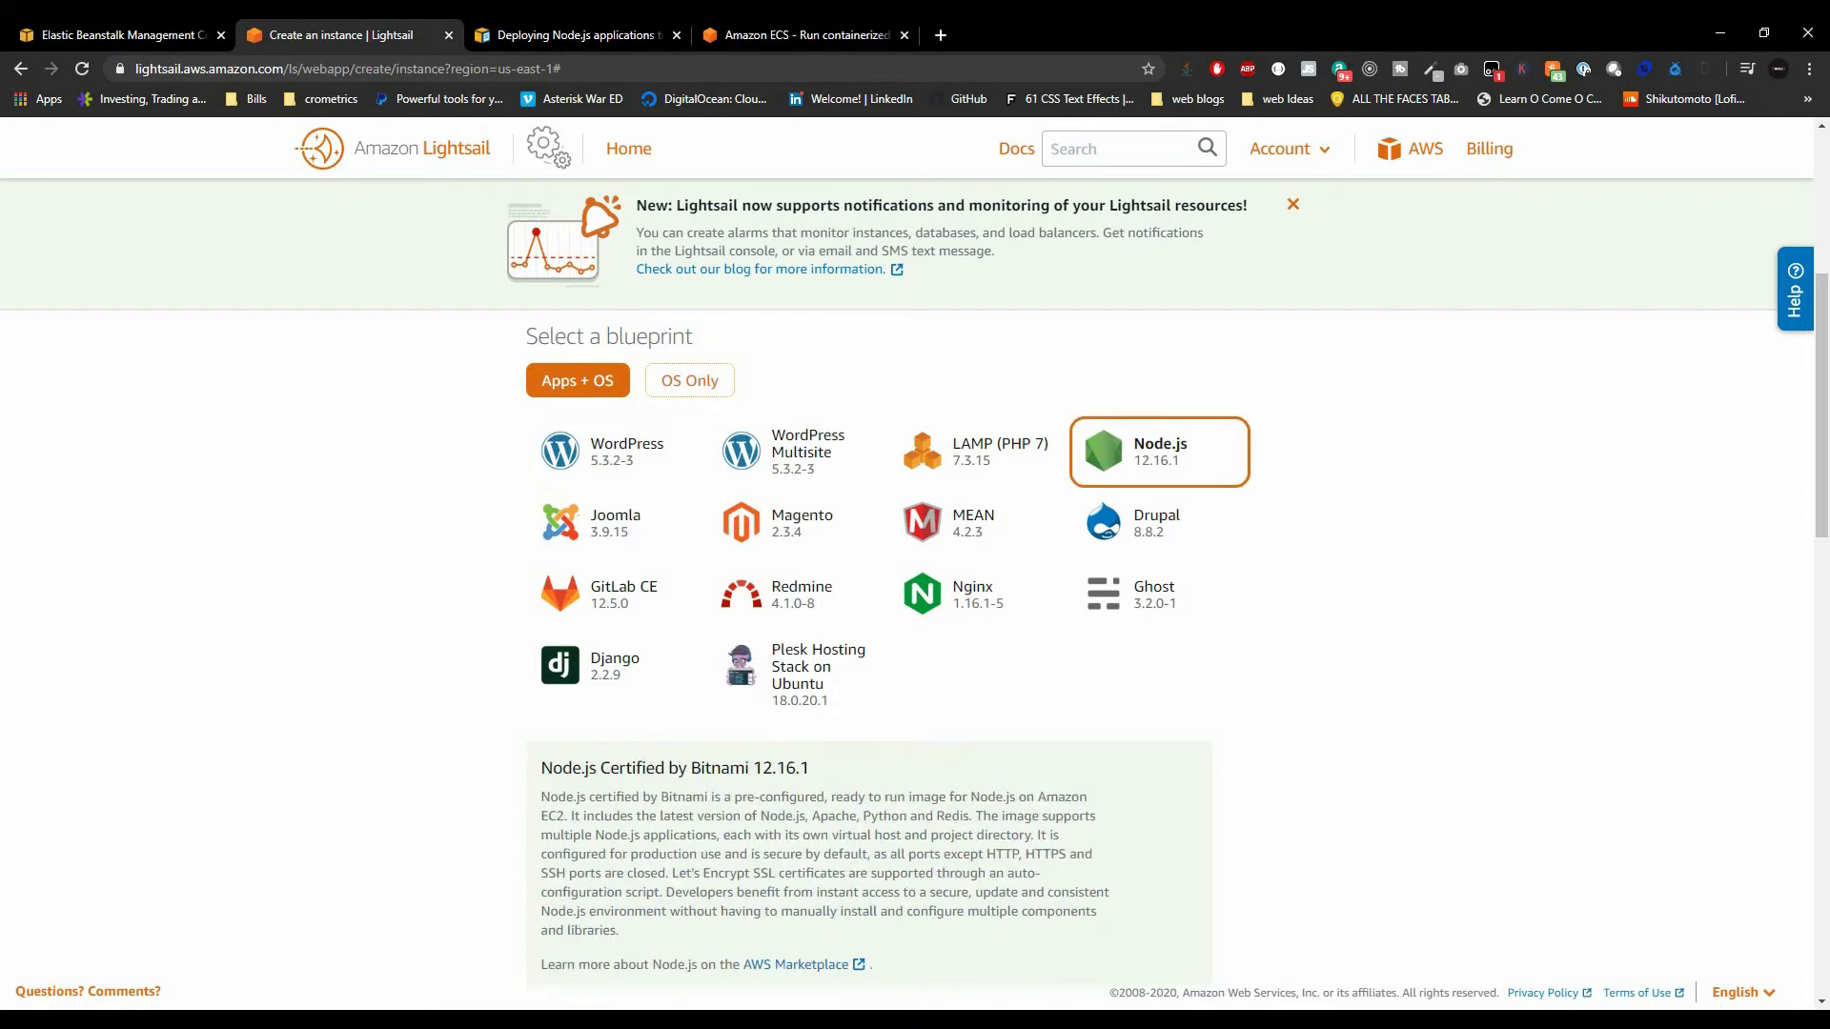
Review the instance plans ($3.5 plan) and the instance name Node-js-1
scroll("down", 3)
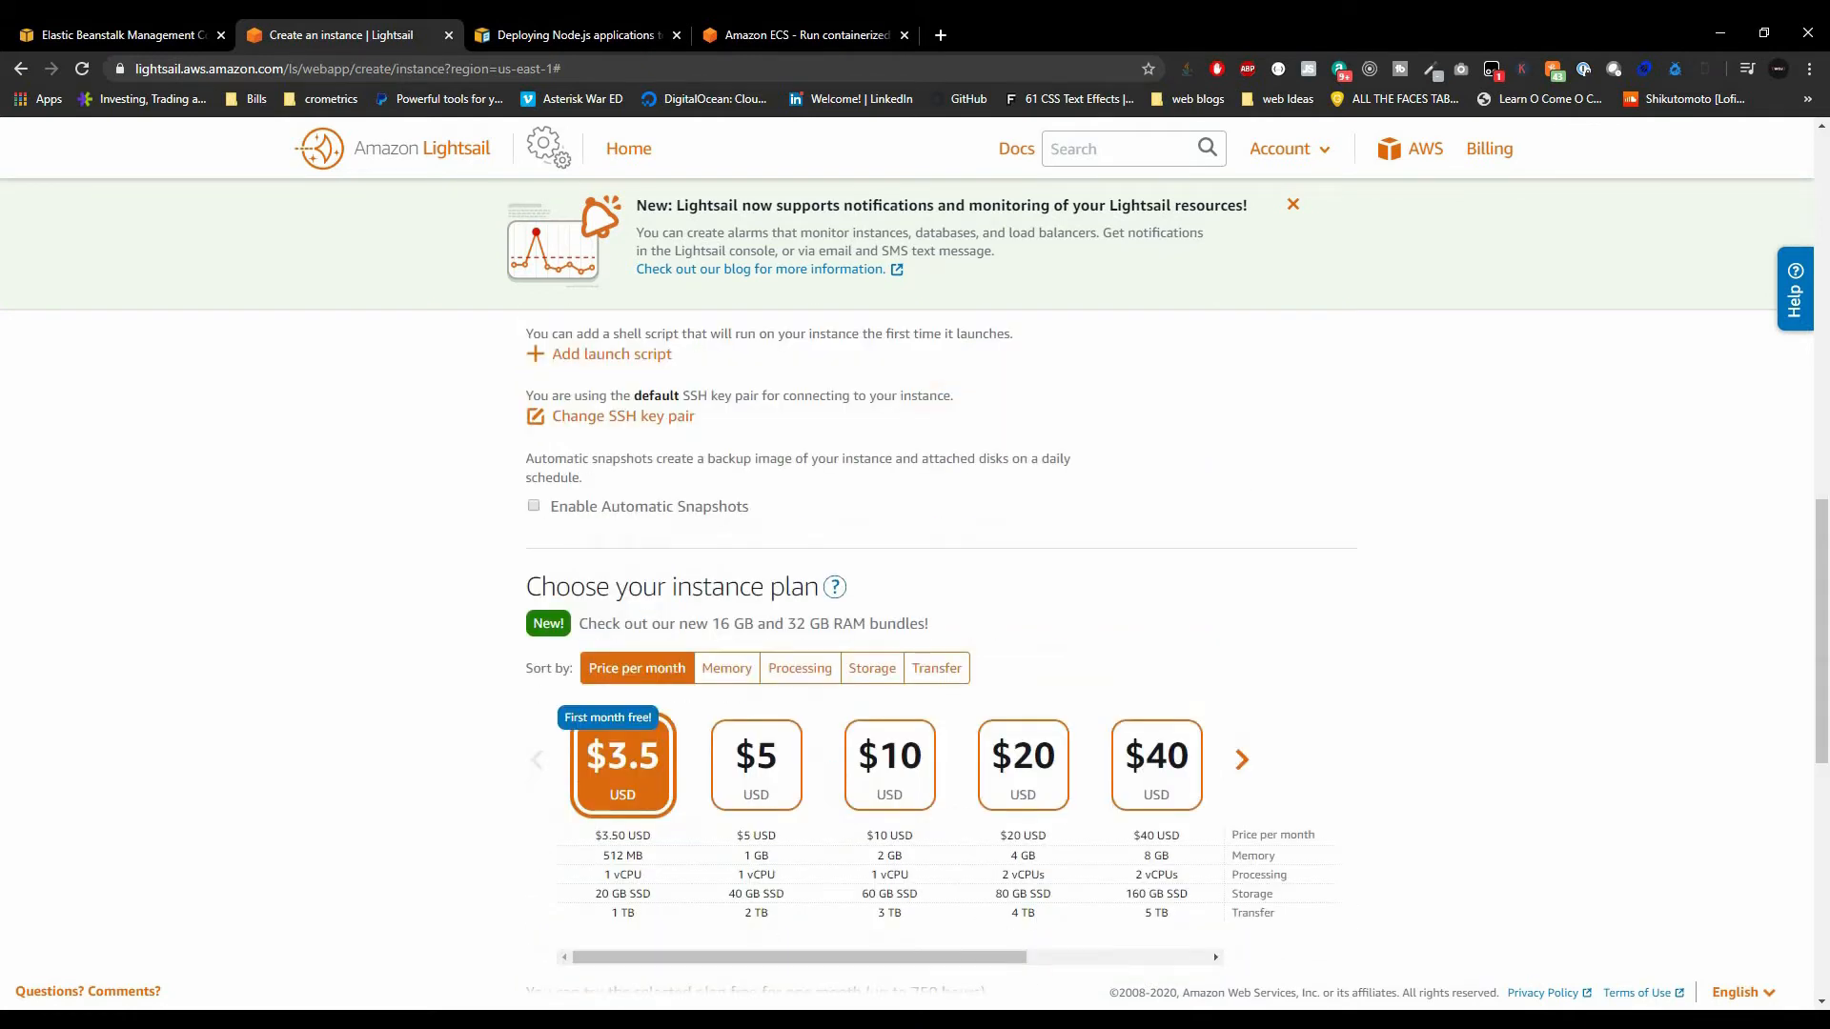
scroll("down", 3)
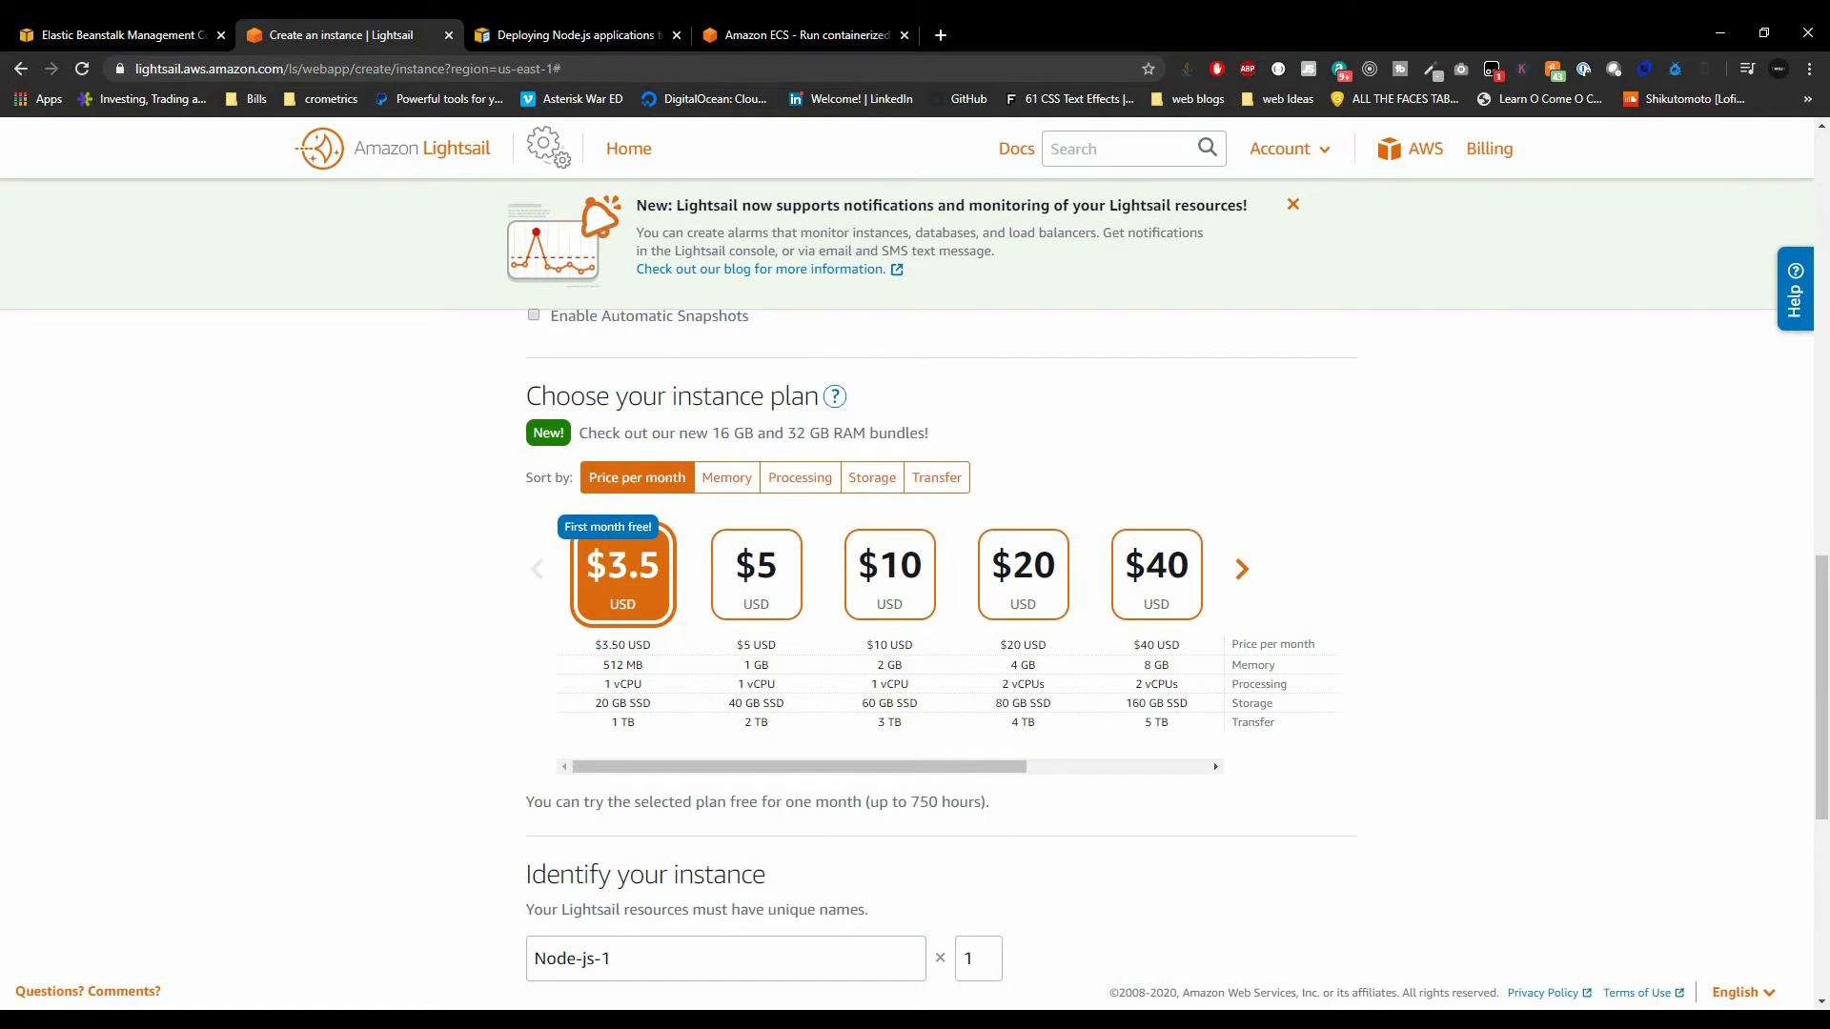
scroll("down", 3)
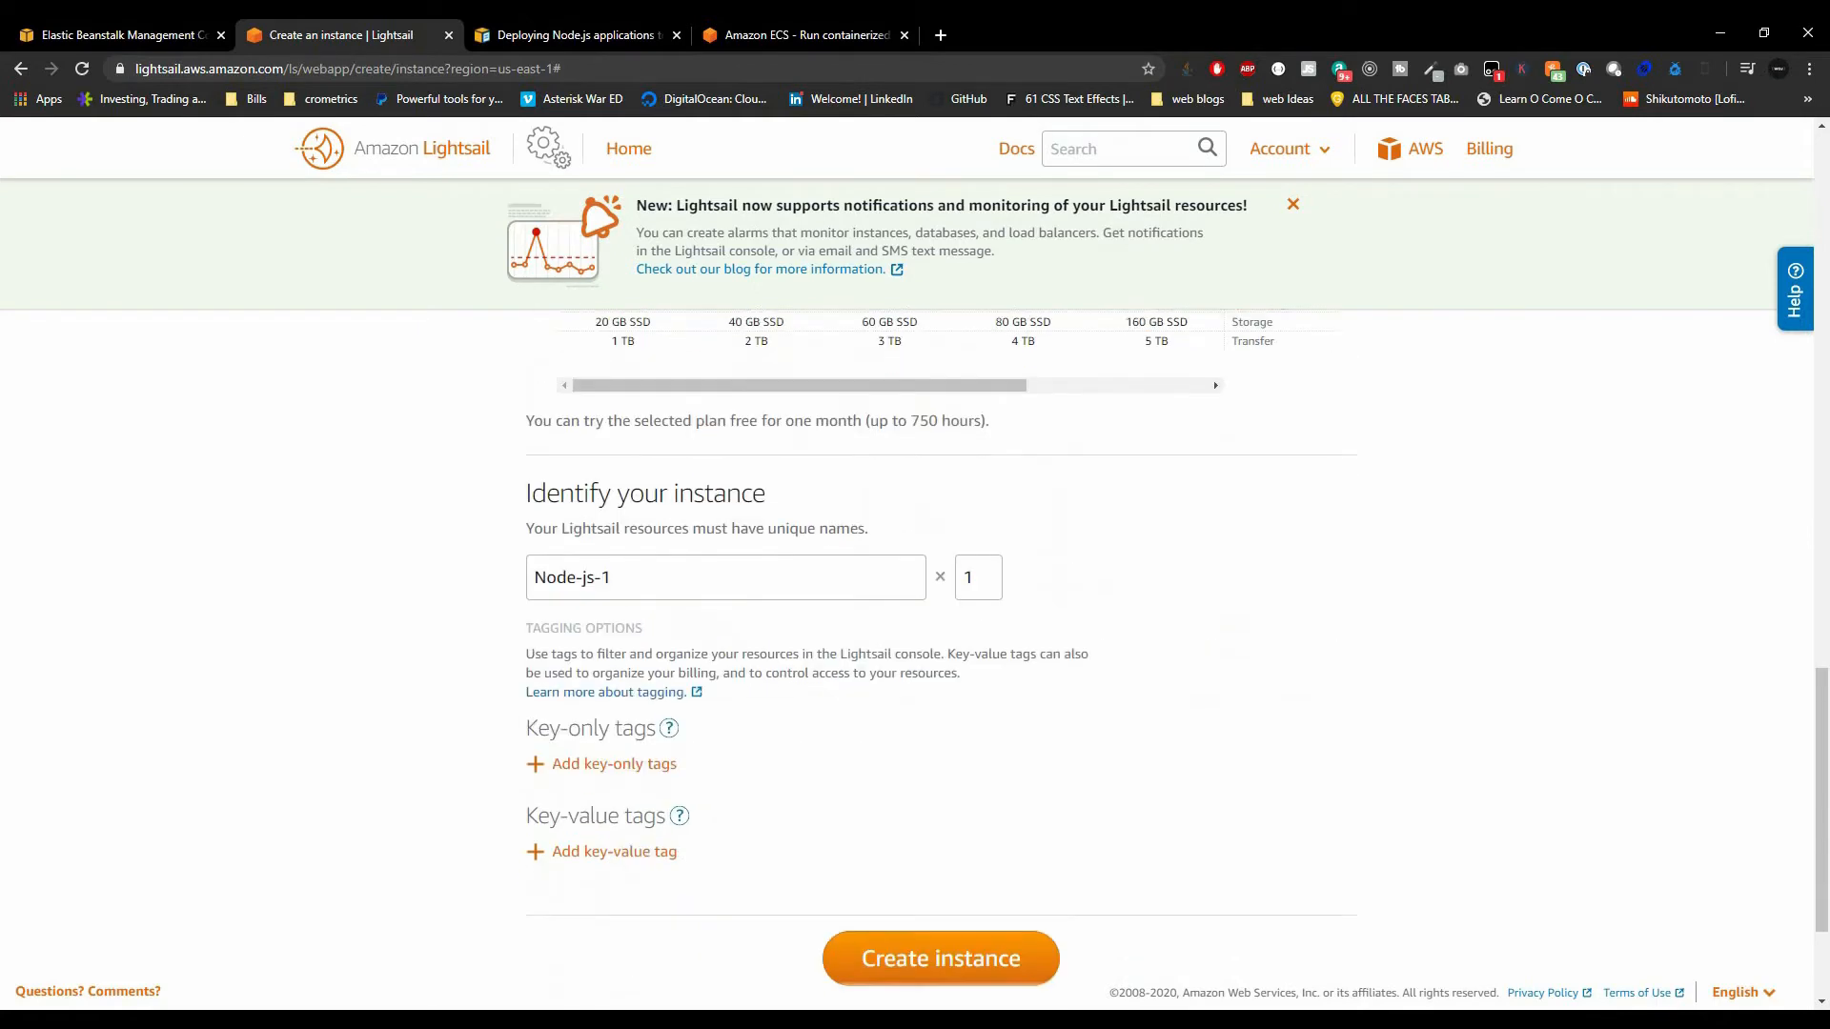
scroll("down", 3)
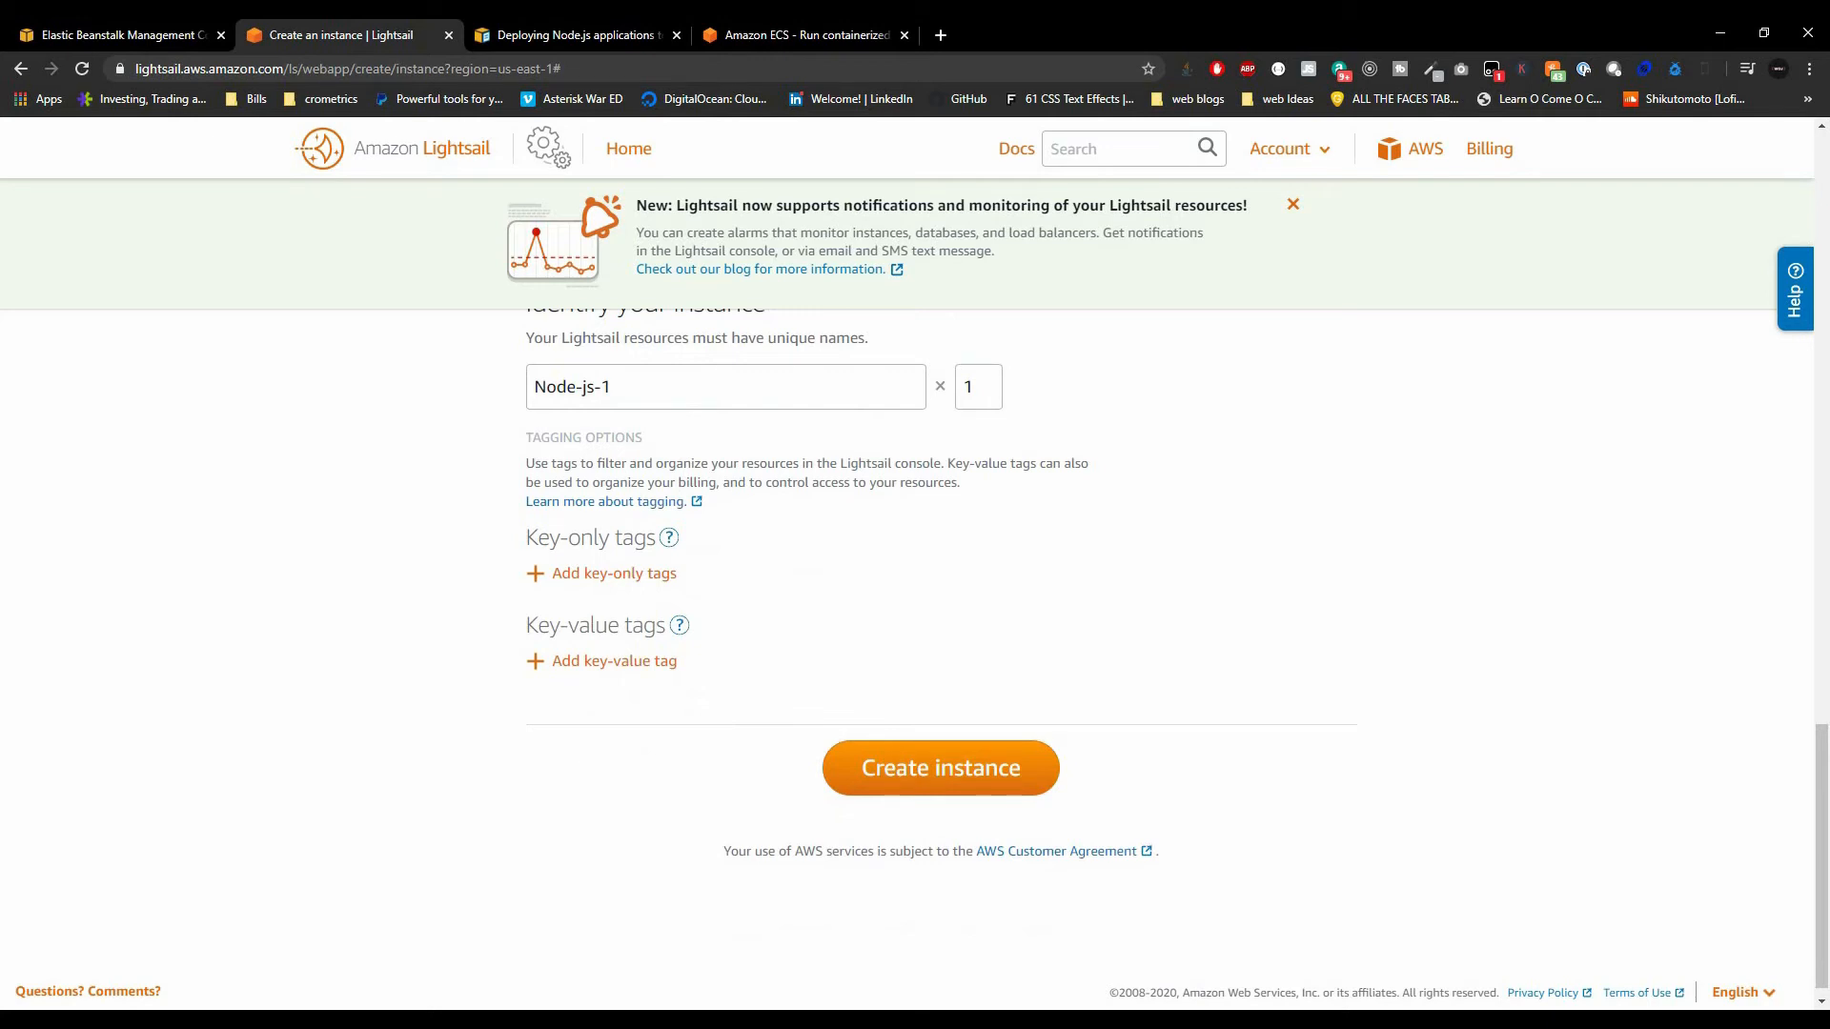
scroll("up", 3)
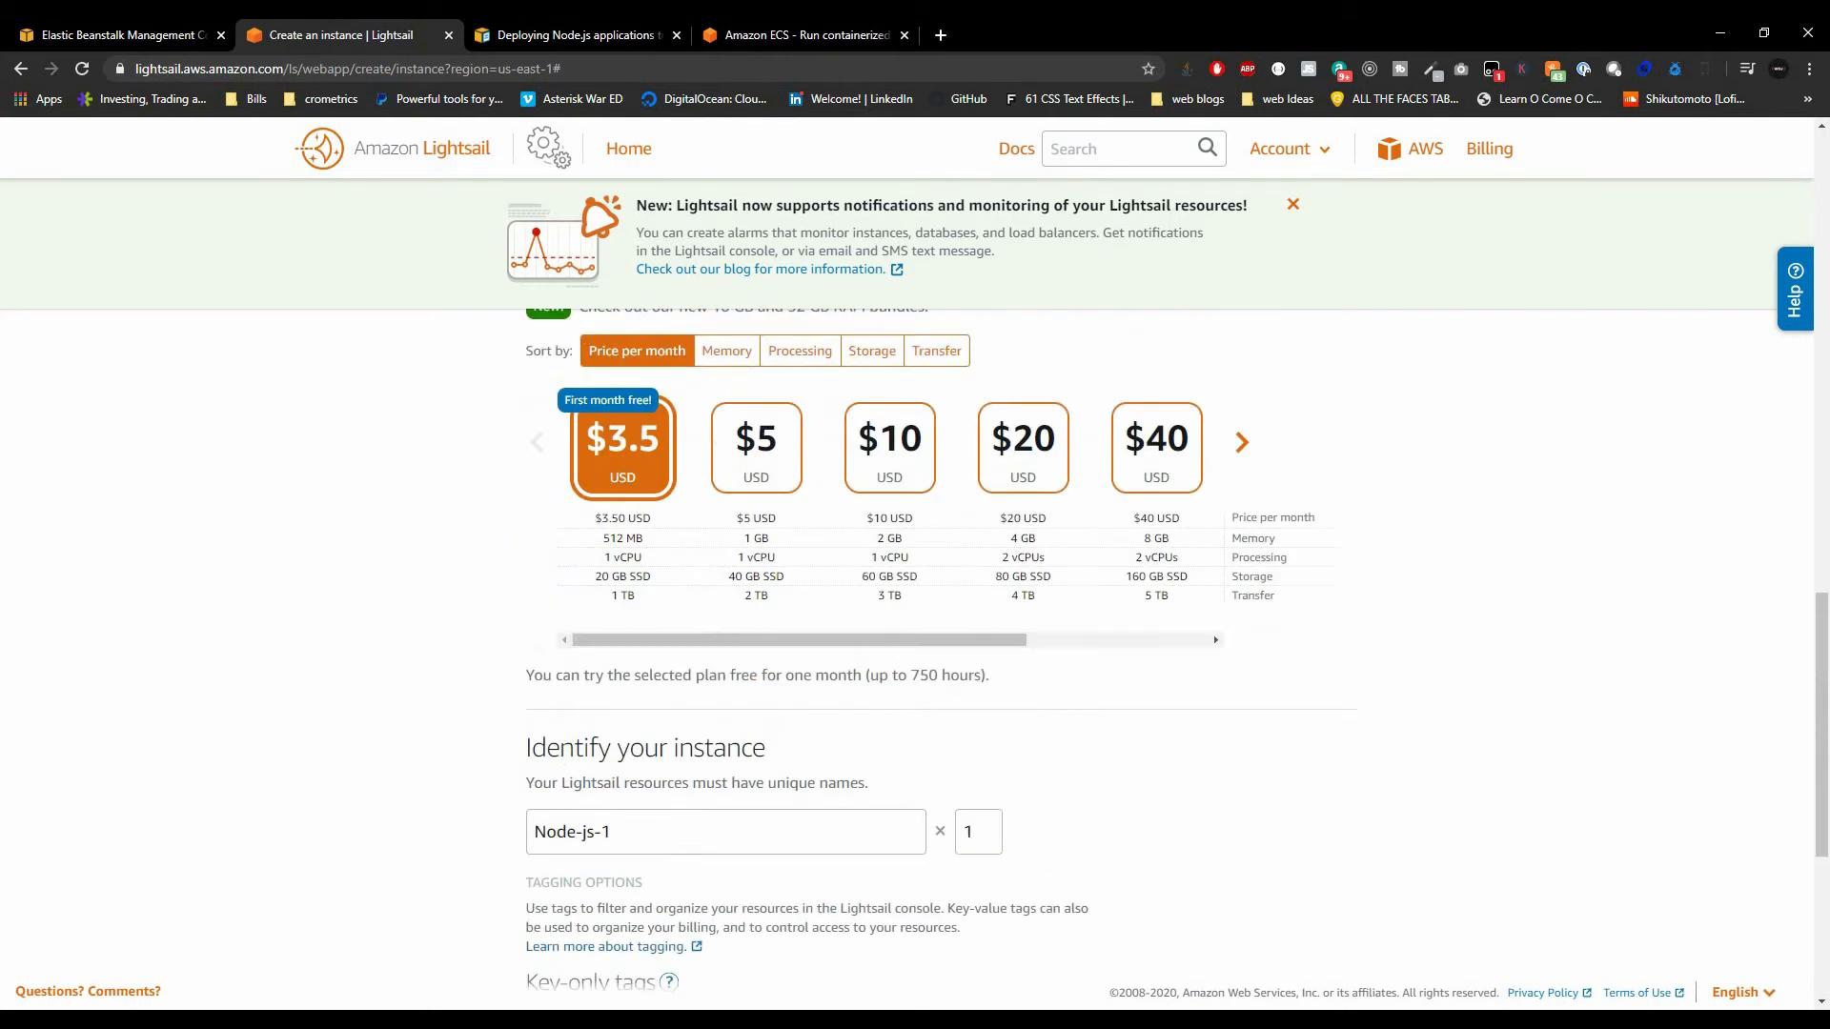
scroll("up", 3)
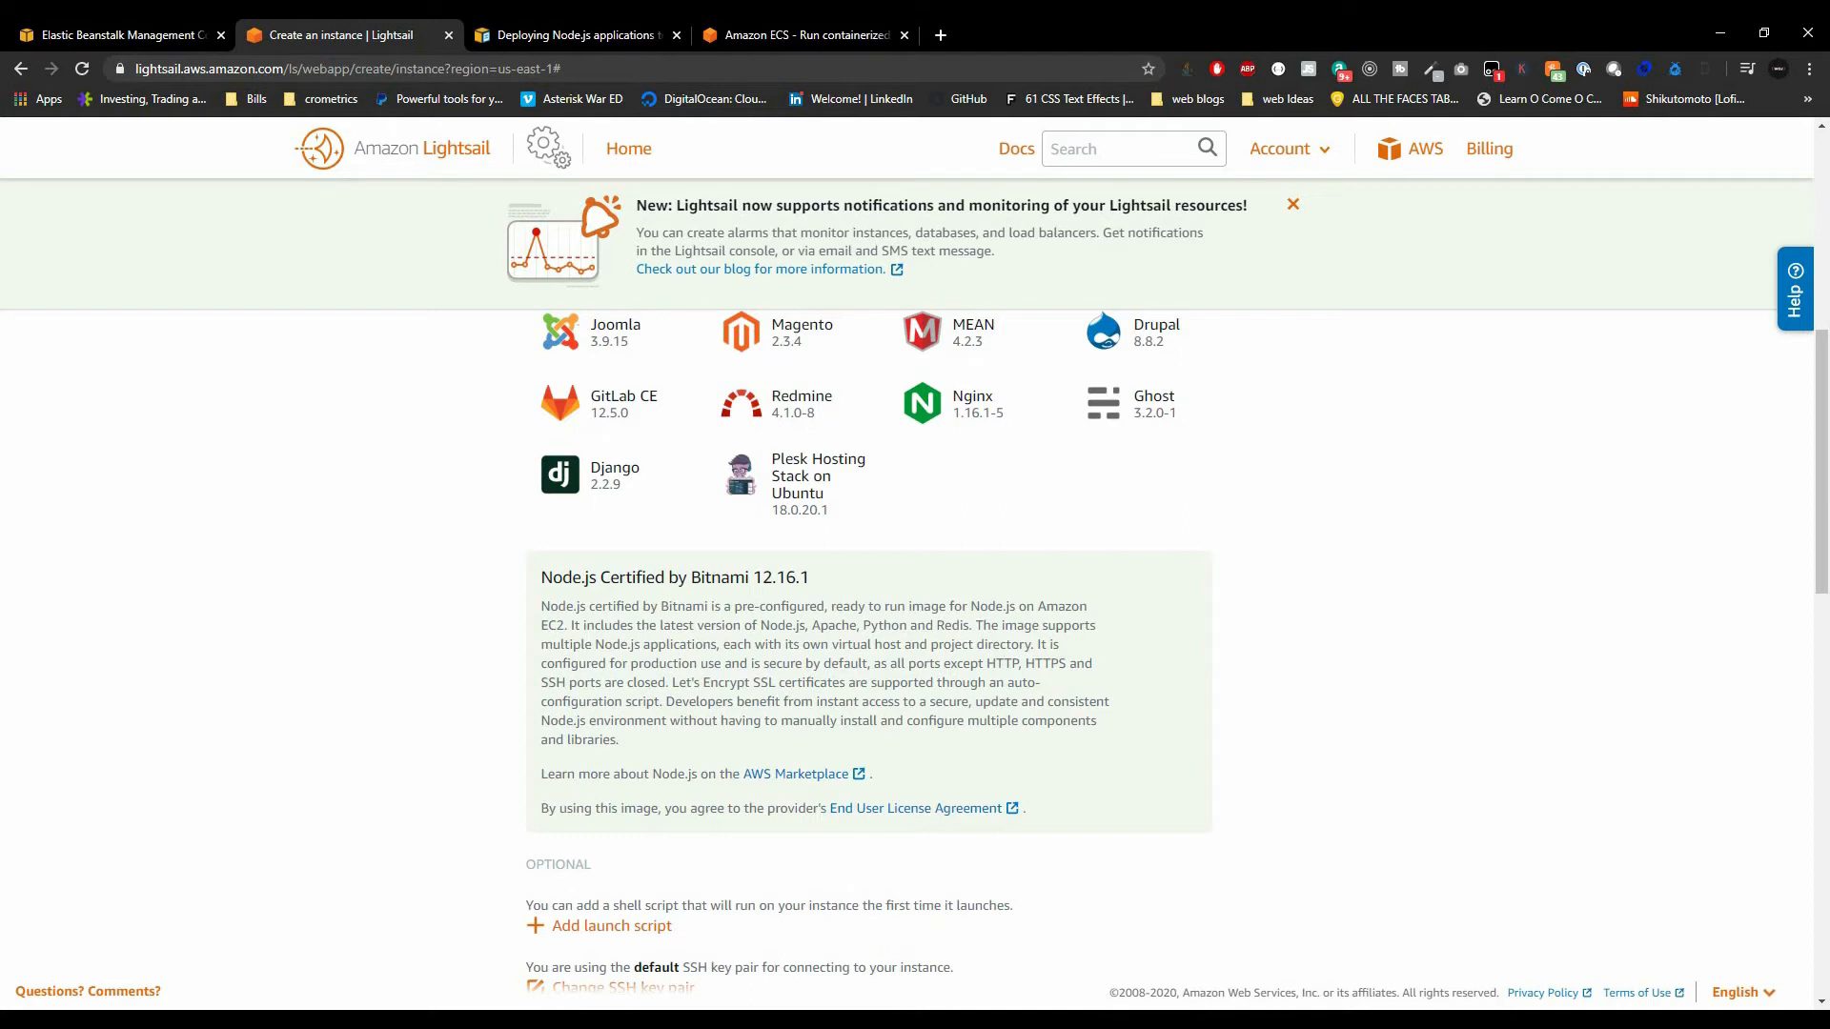
scroll("down", 3)
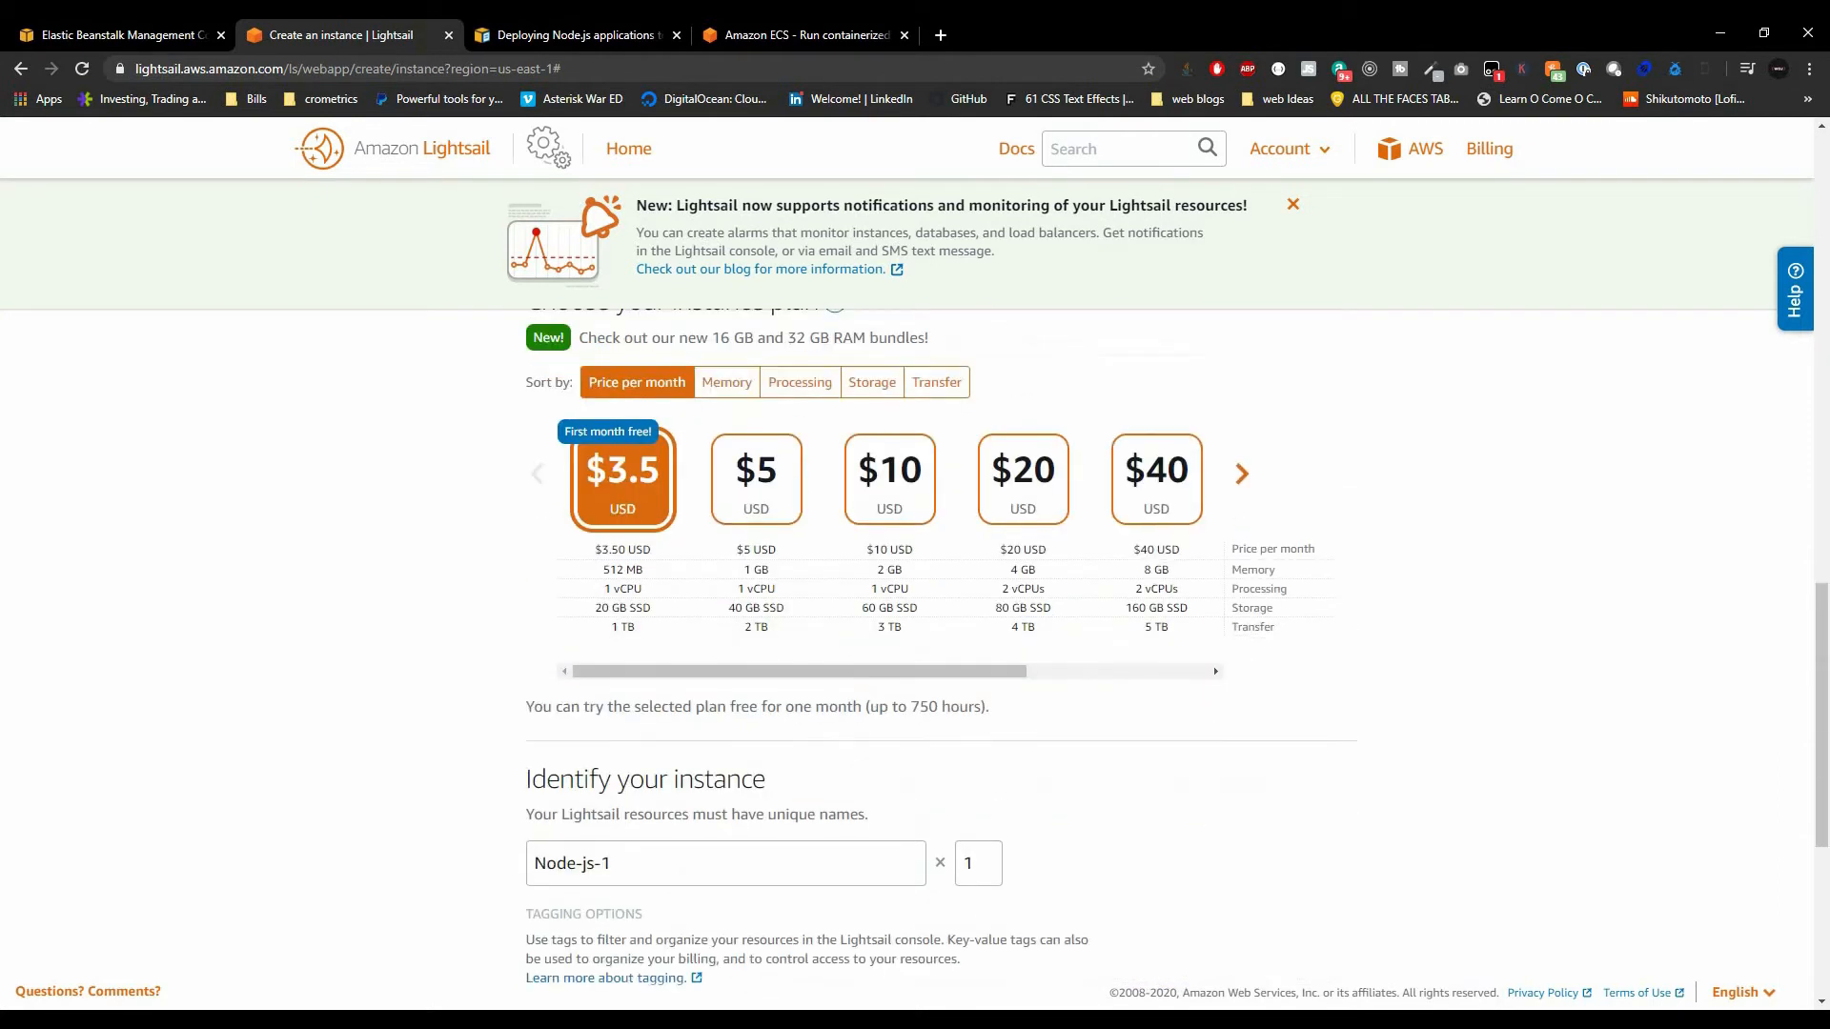
scroll("up", 3)
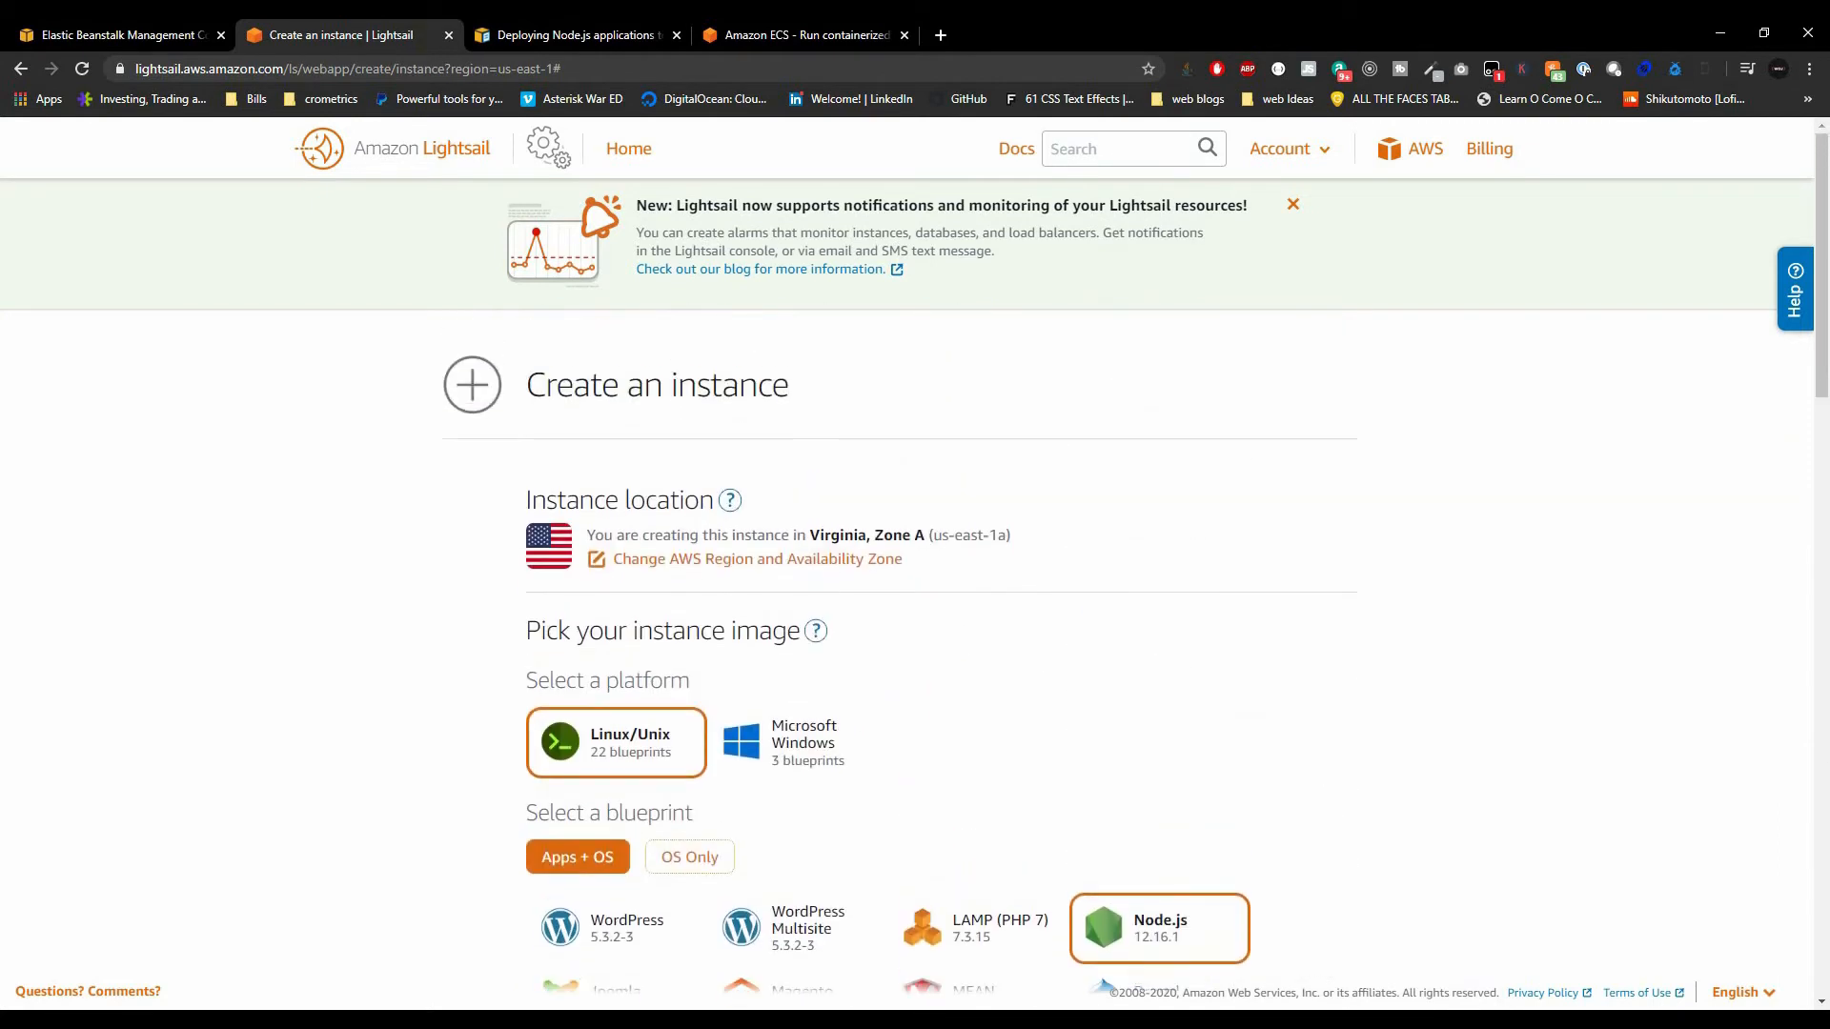
On the Beanstalk web app form, glance at the Platform list and choose 'Upload your code'
left_click(116, 34)
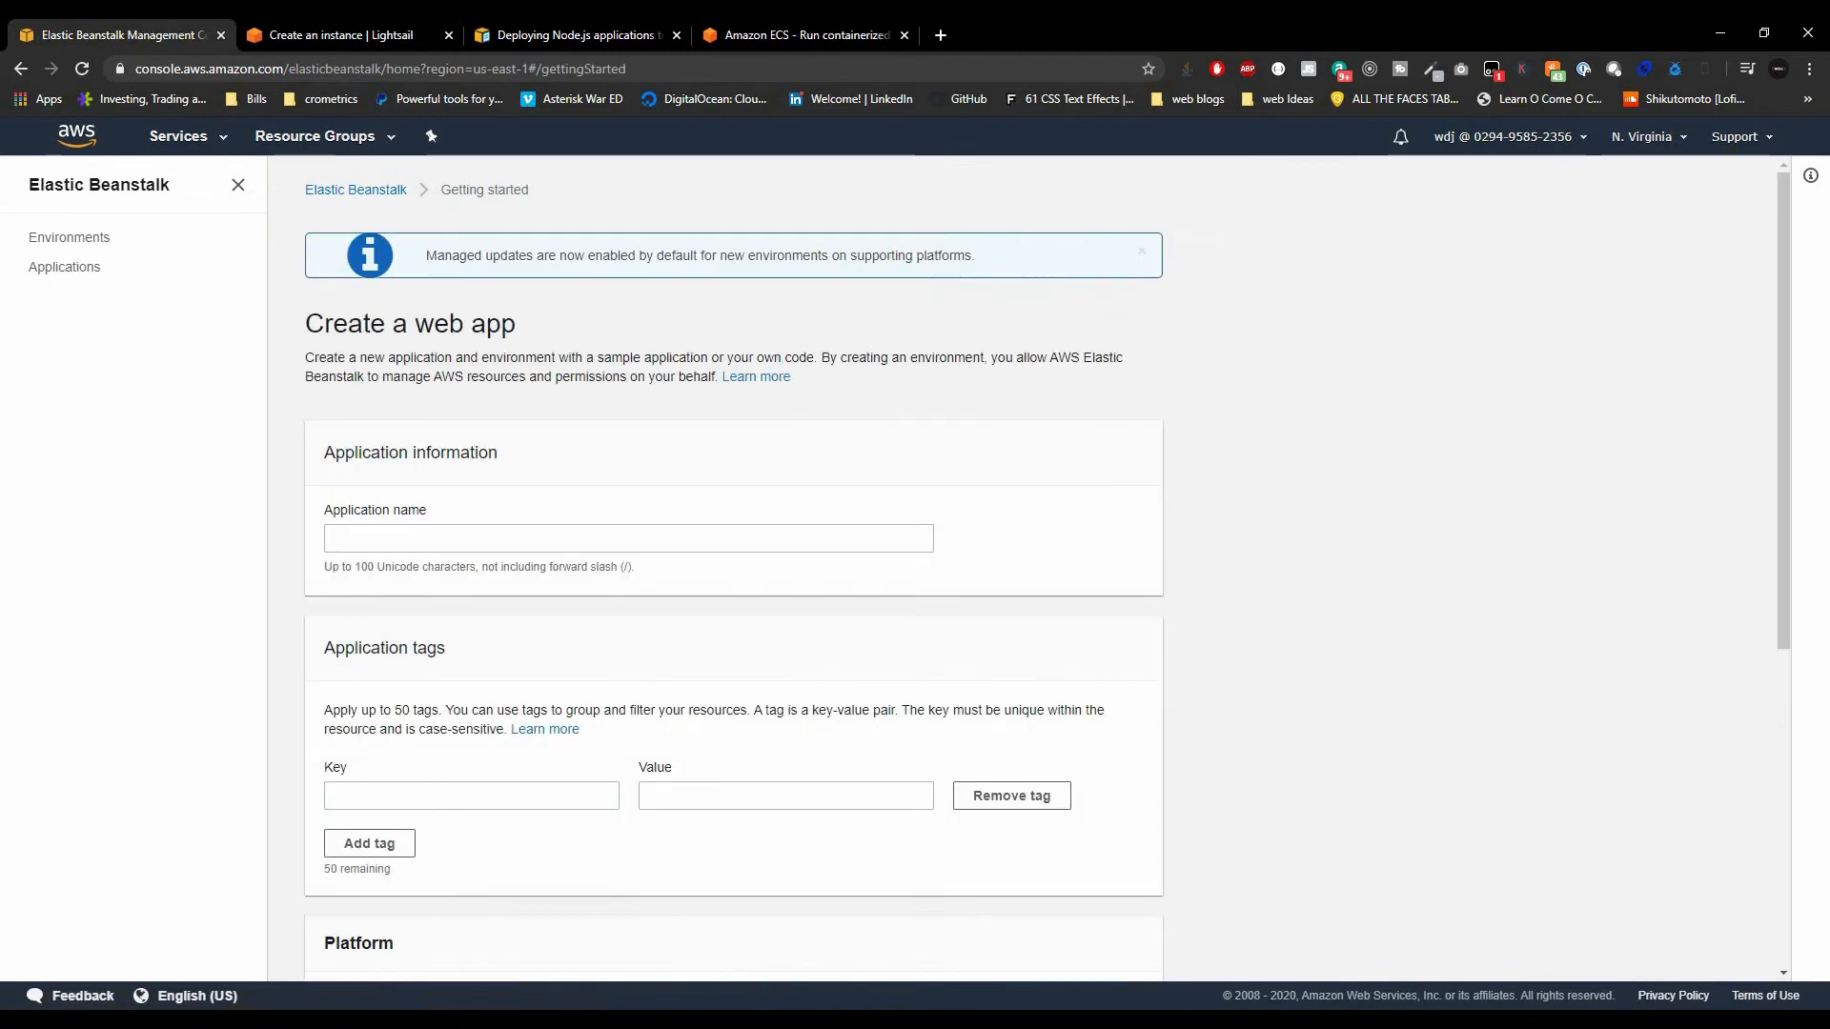
scroll("down", 3)
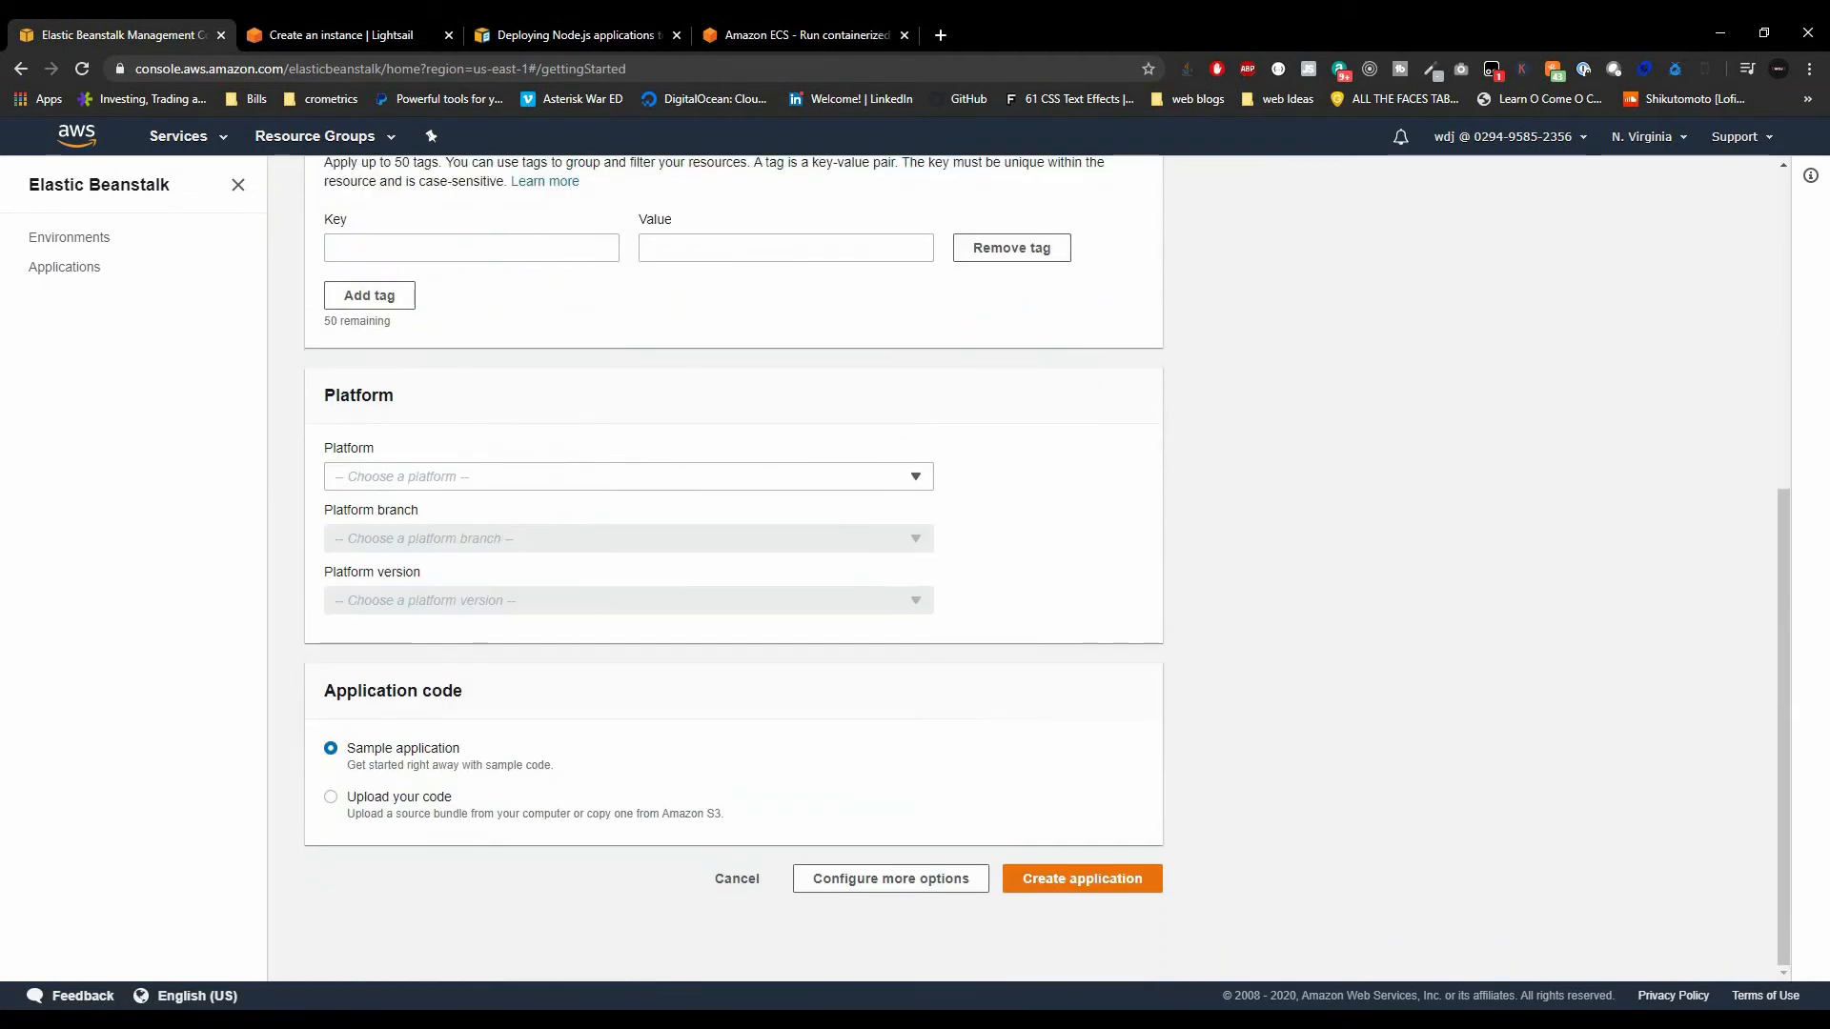
scroll("up", 3)
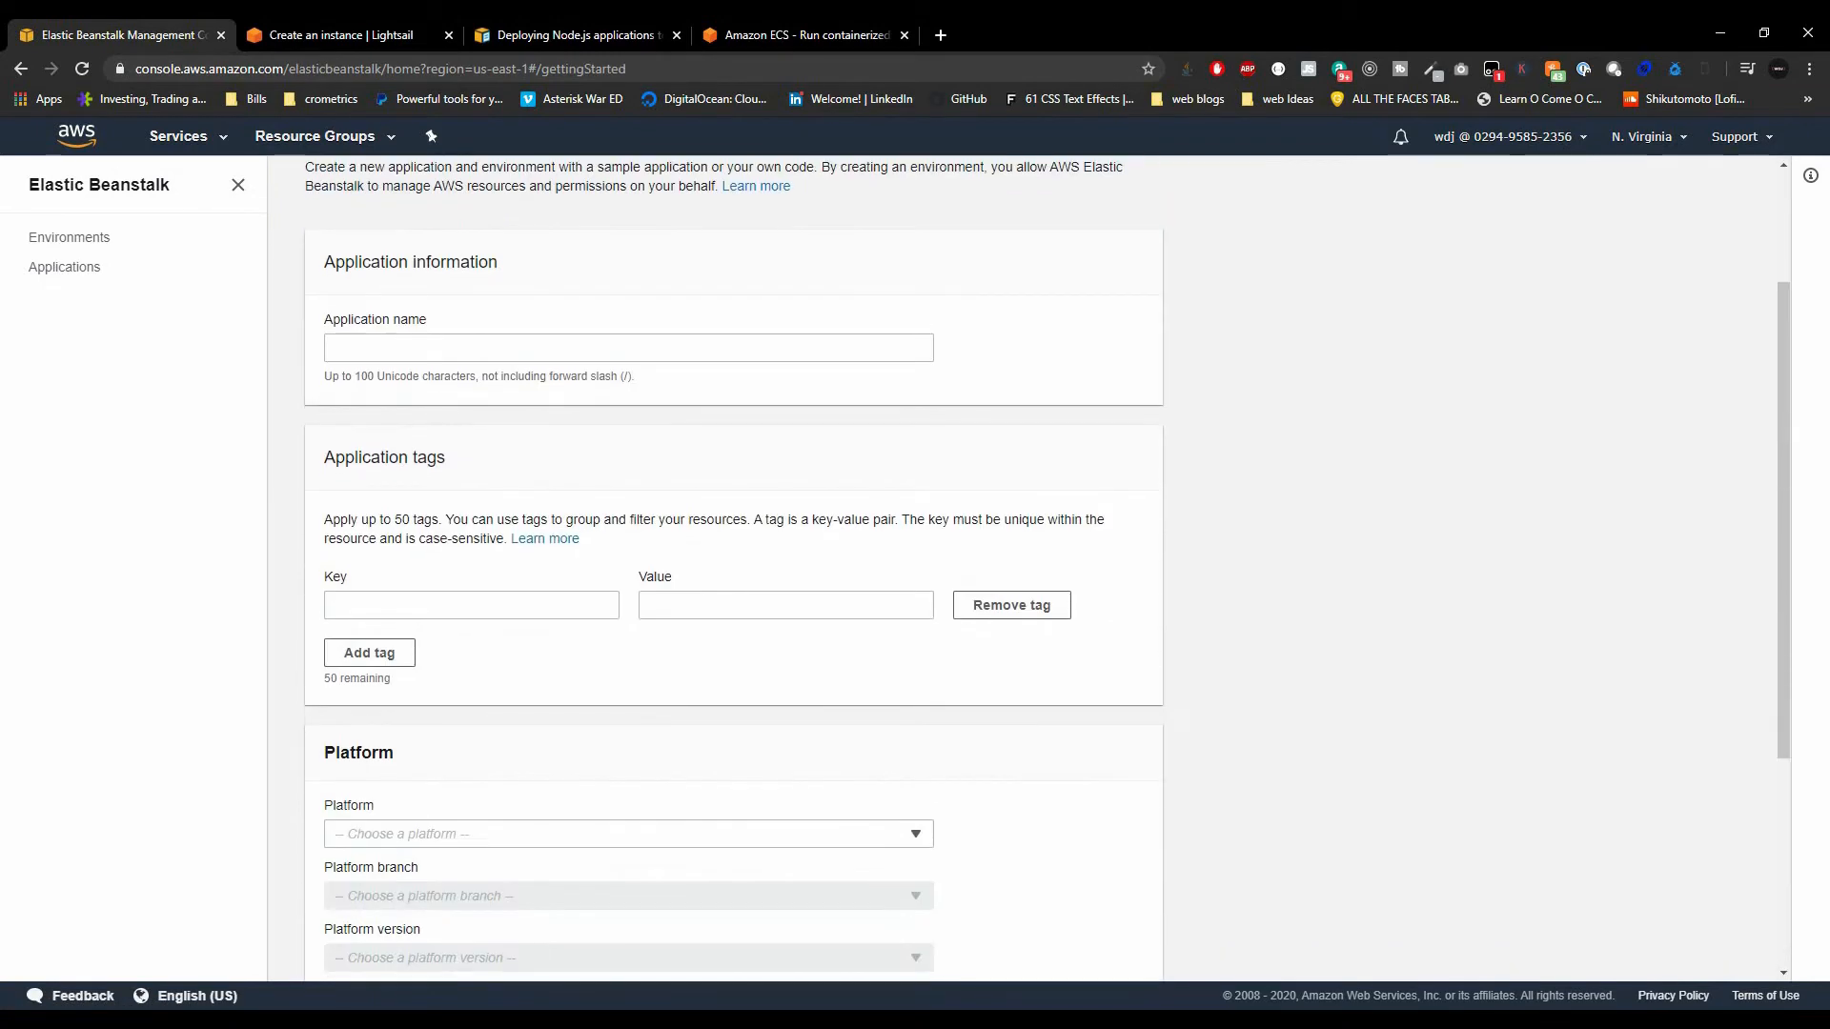
left_click(628, 833)
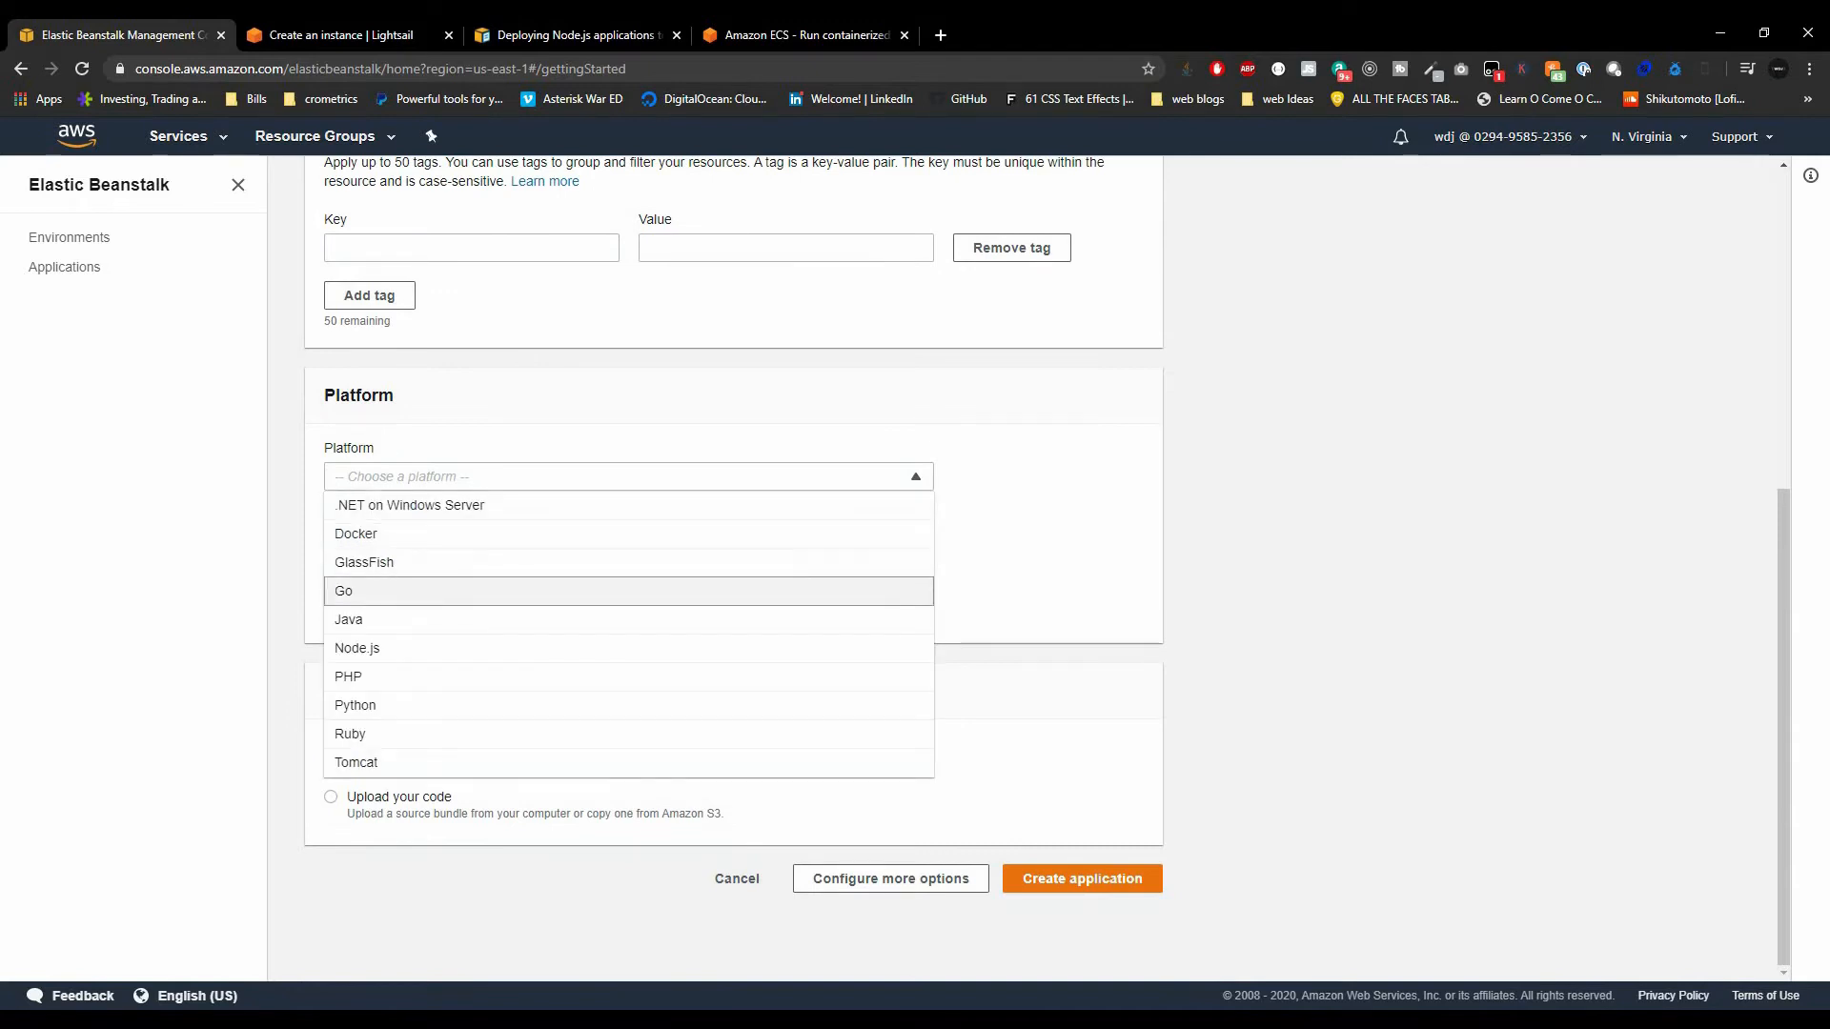
mouse_move(357, 648)
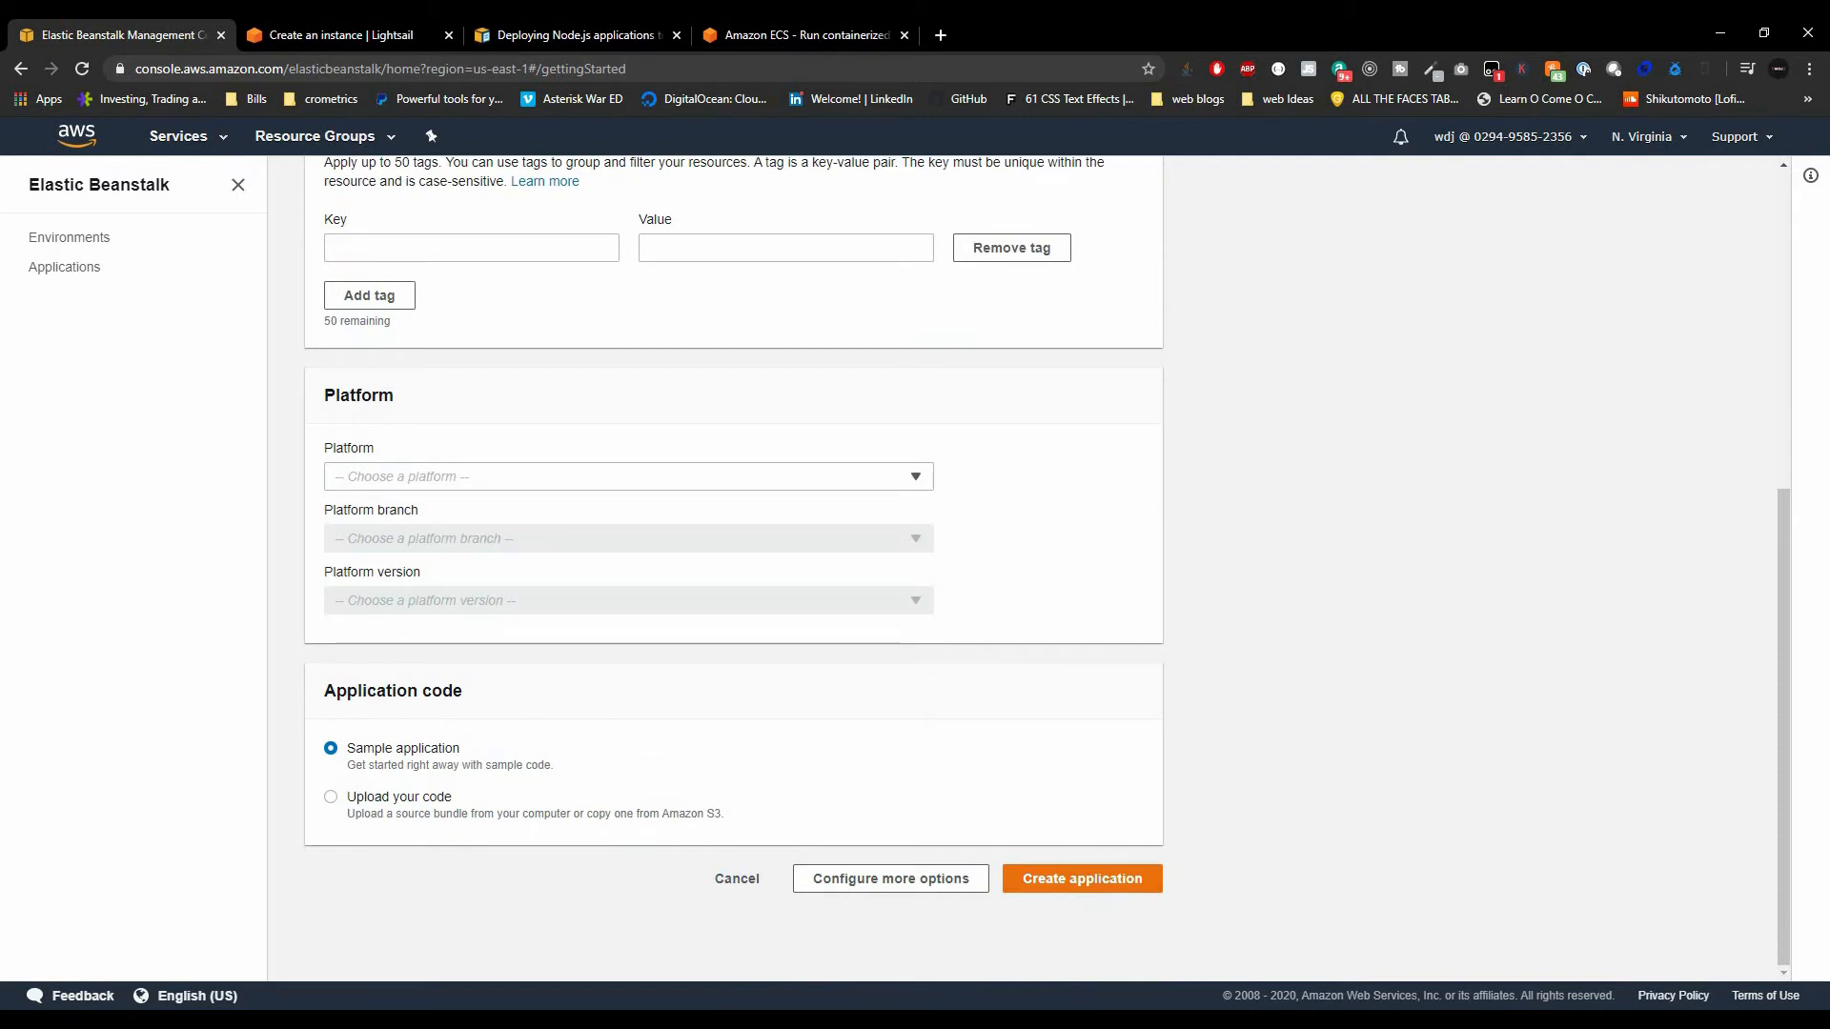
left_click(330, 797)
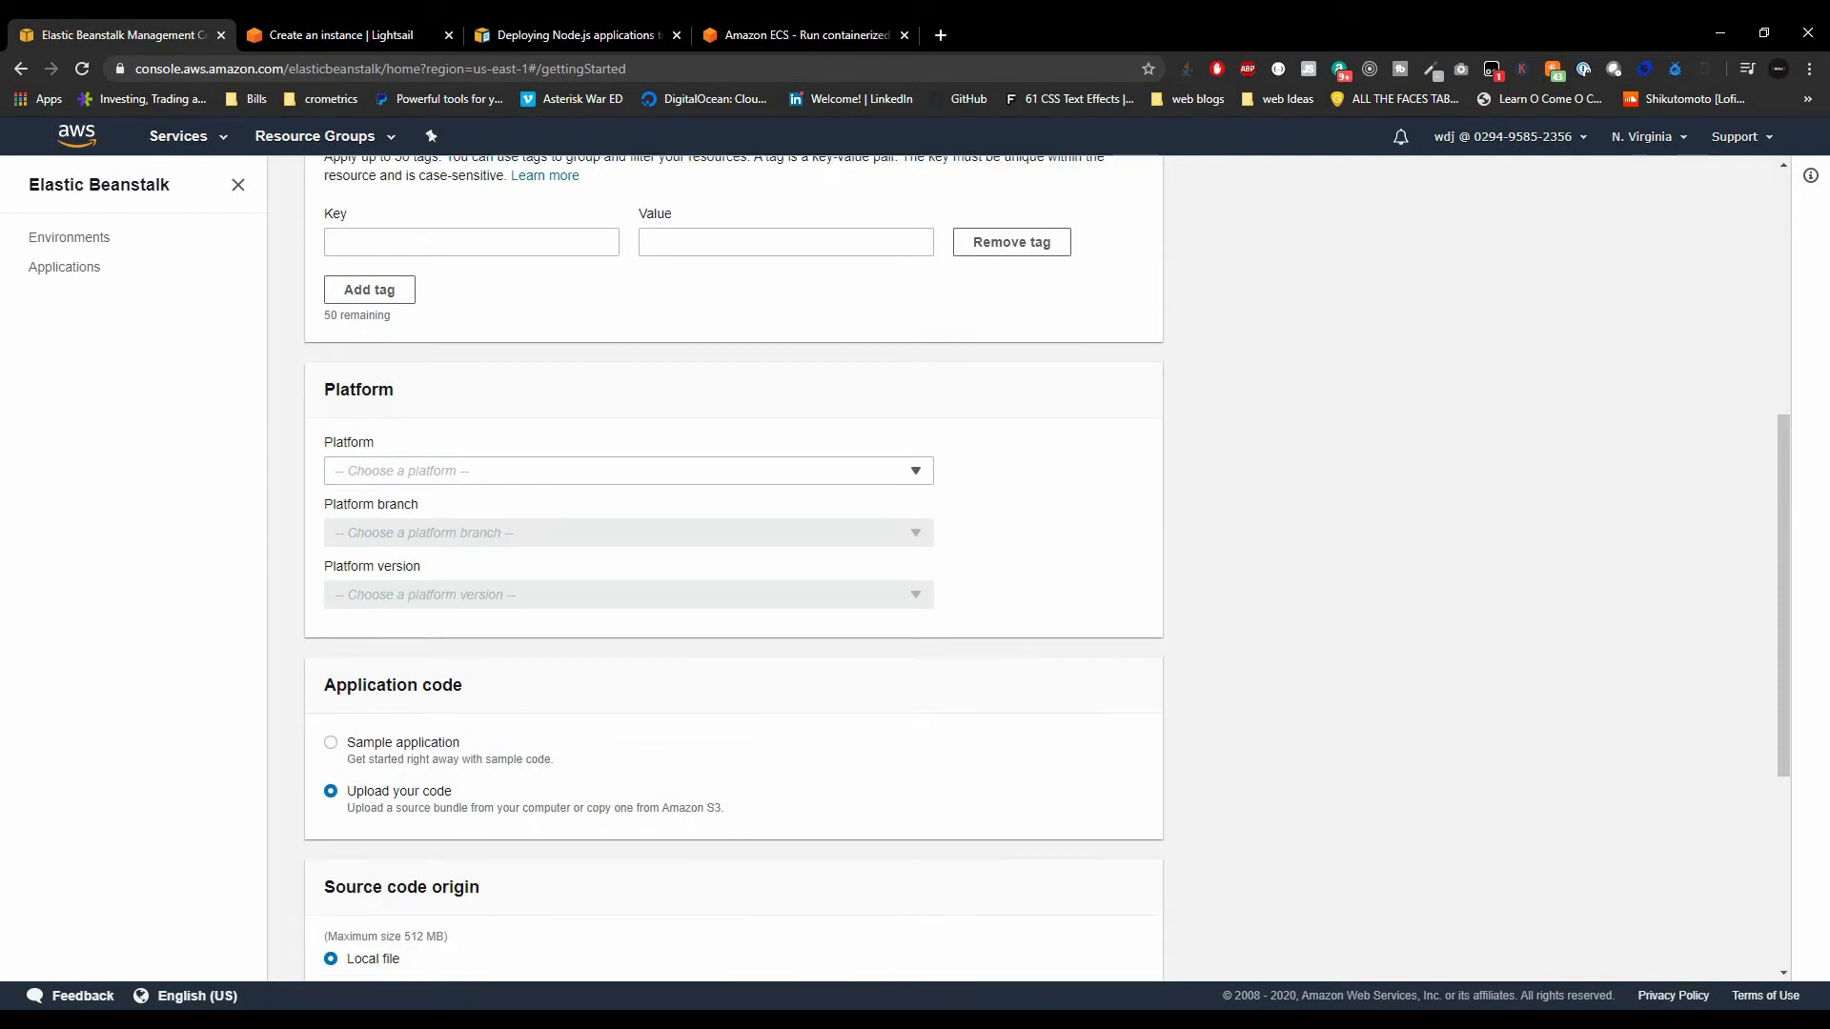
scroll("down", 3)
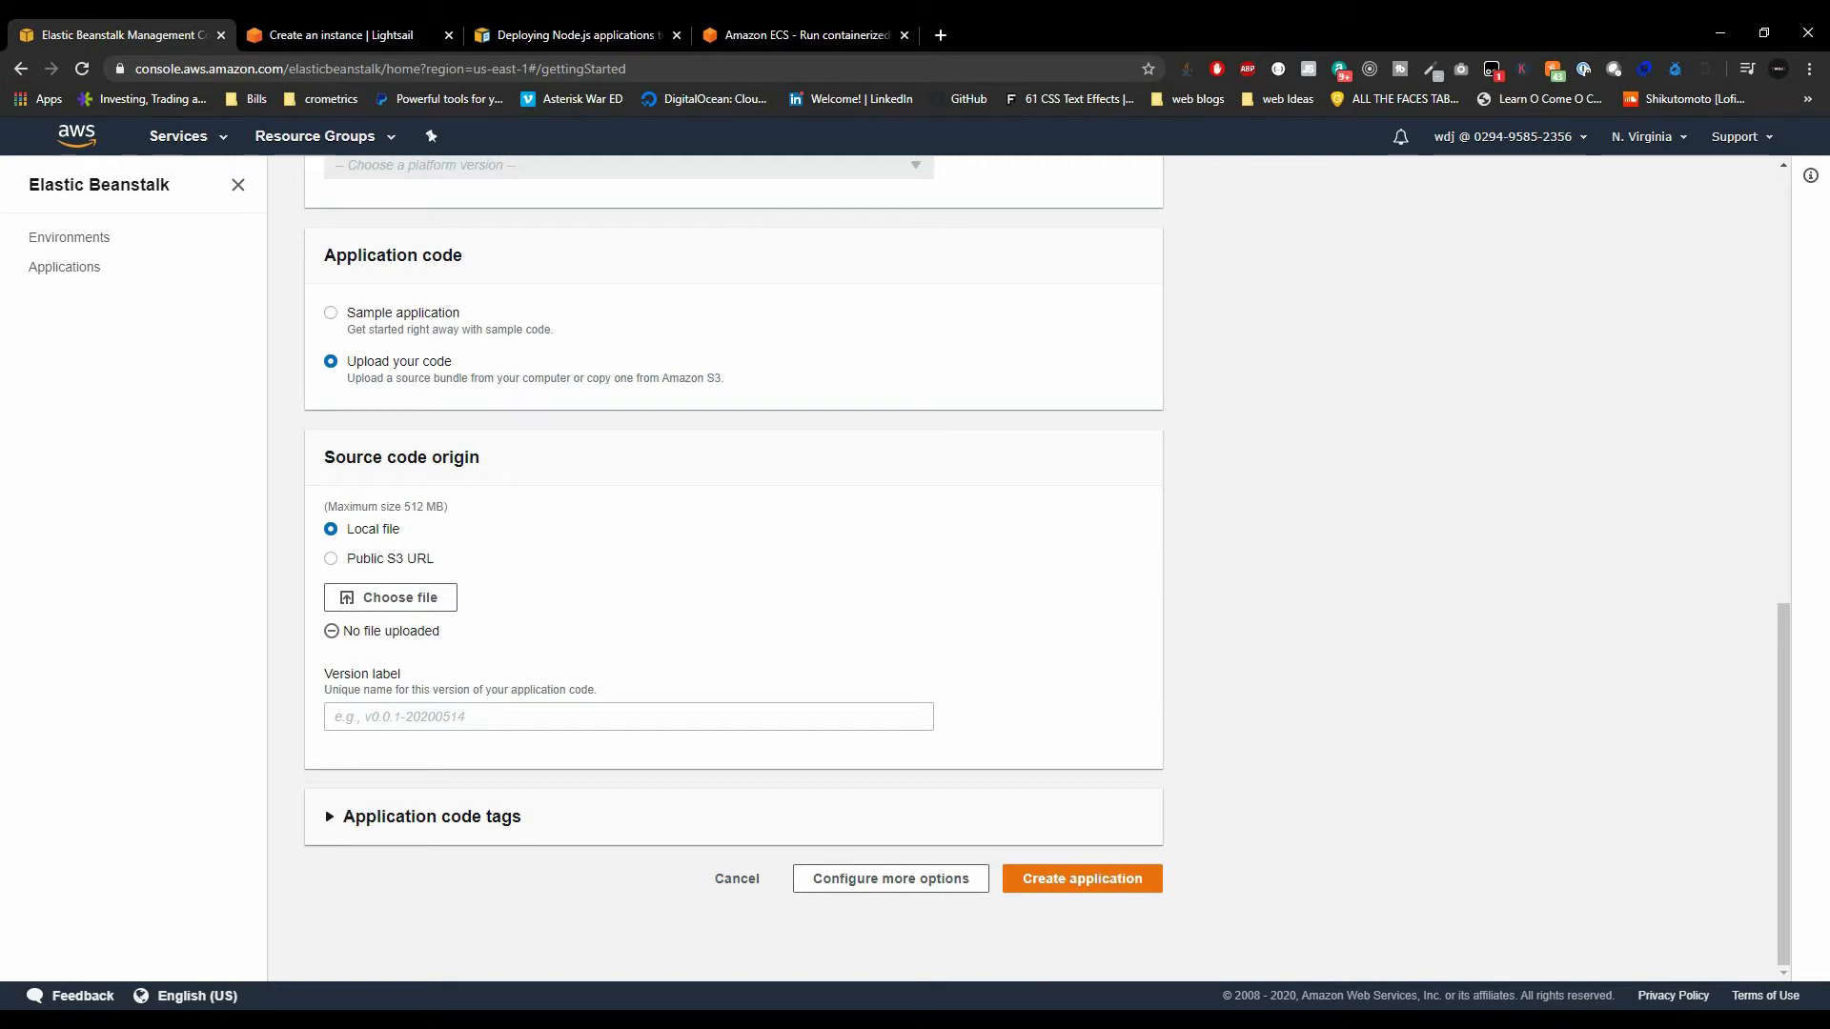
mouse_move(183, 795)
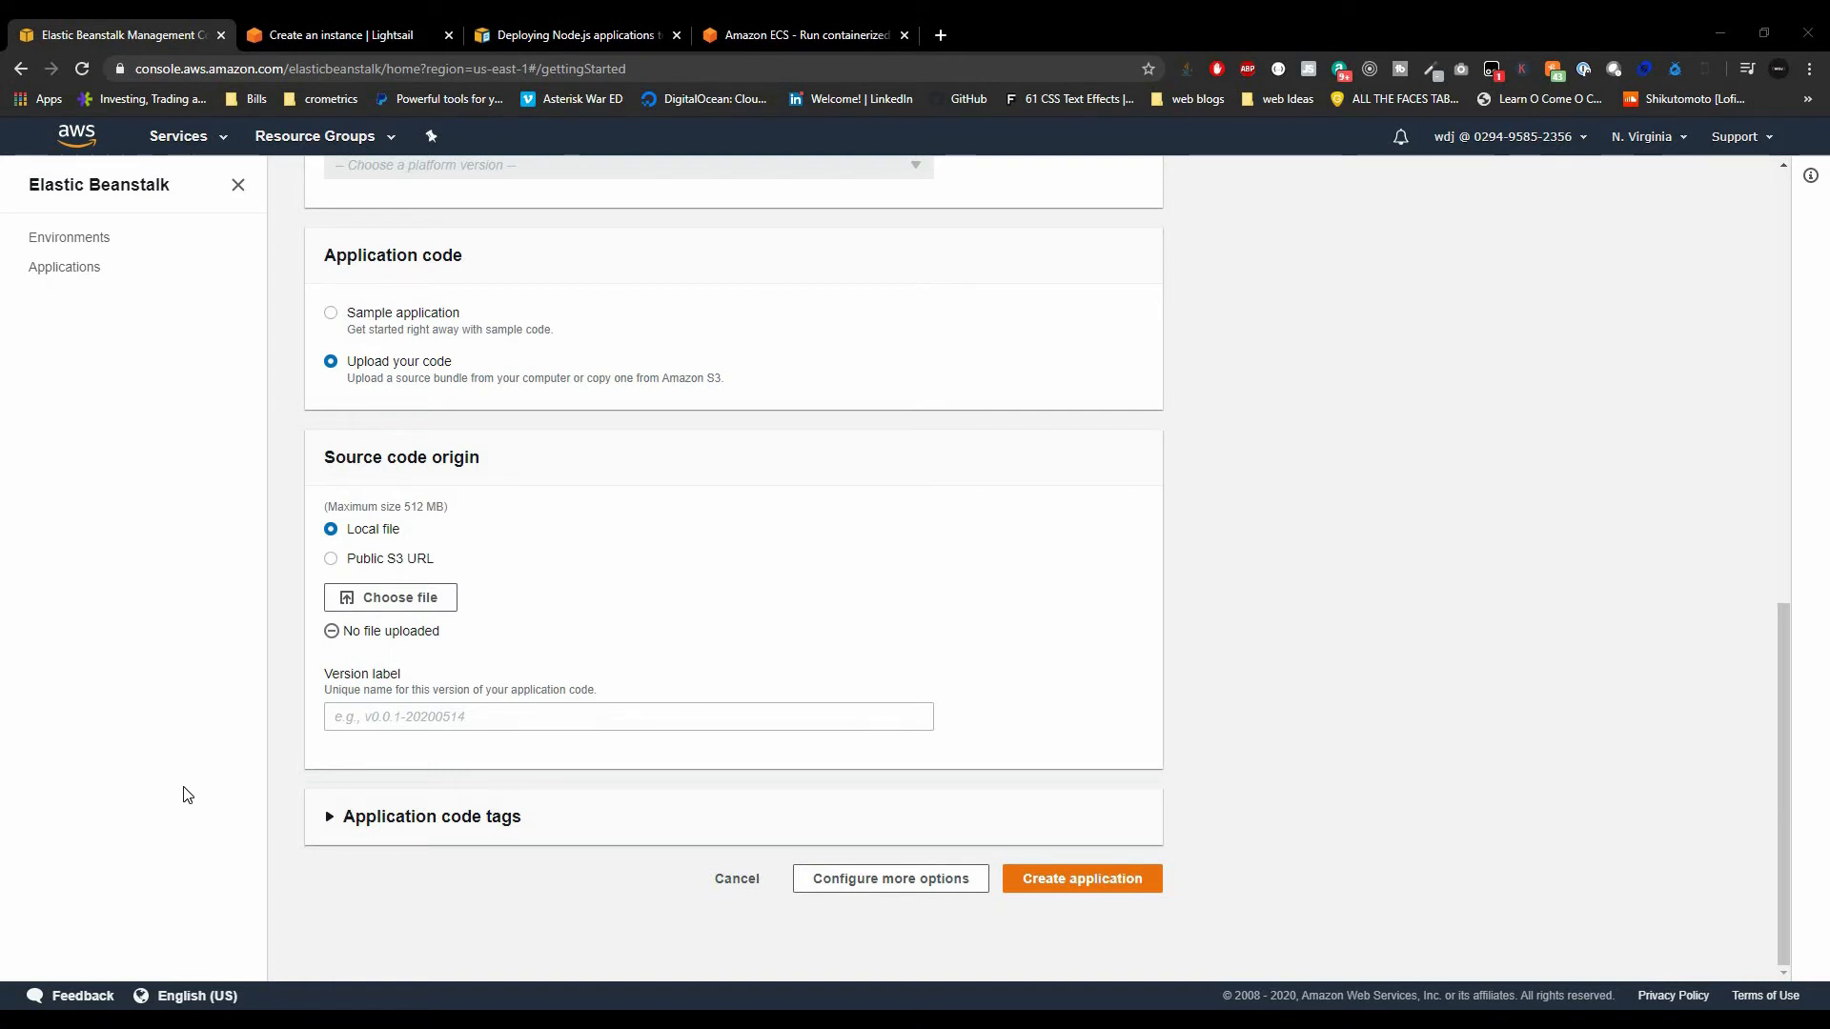
mouse_move(1149, 522)
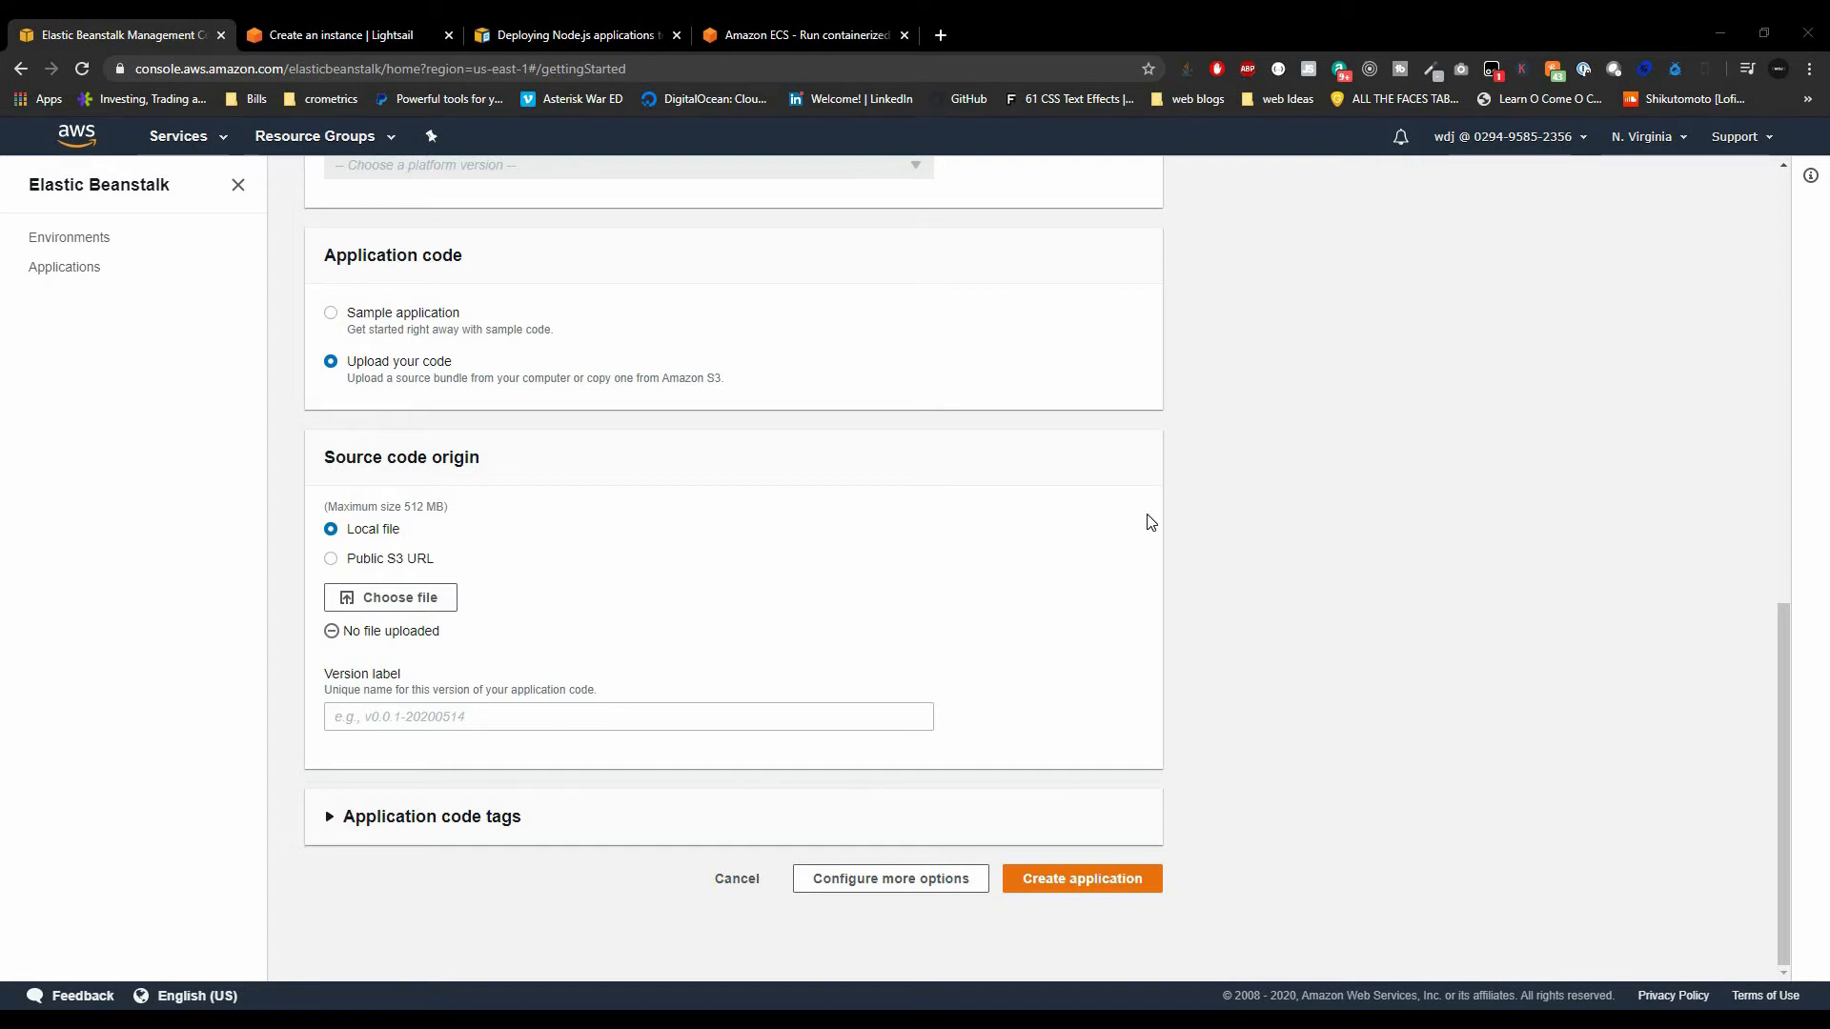
Return to the 'Deploying Node.js applications' documentation page
left_click(572, 34)
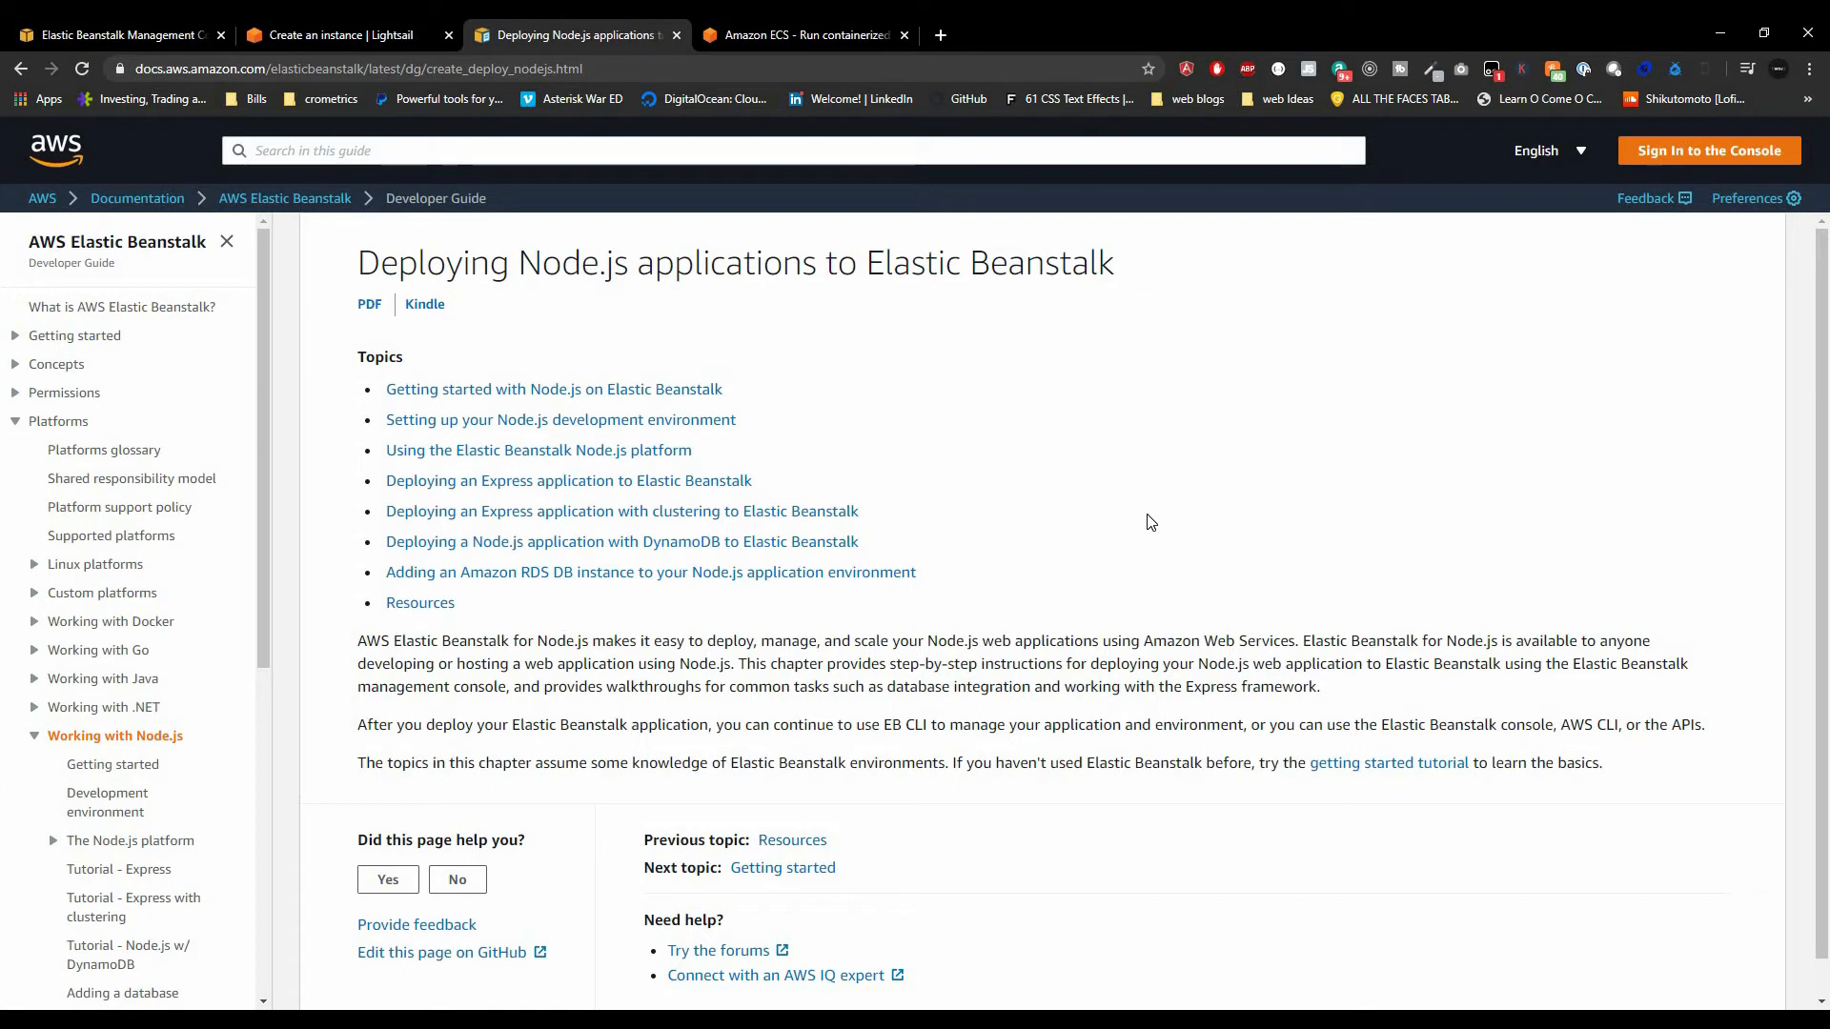
Go to the console home and open Elastic Container Service from Recently visited
left_click(116, 34)
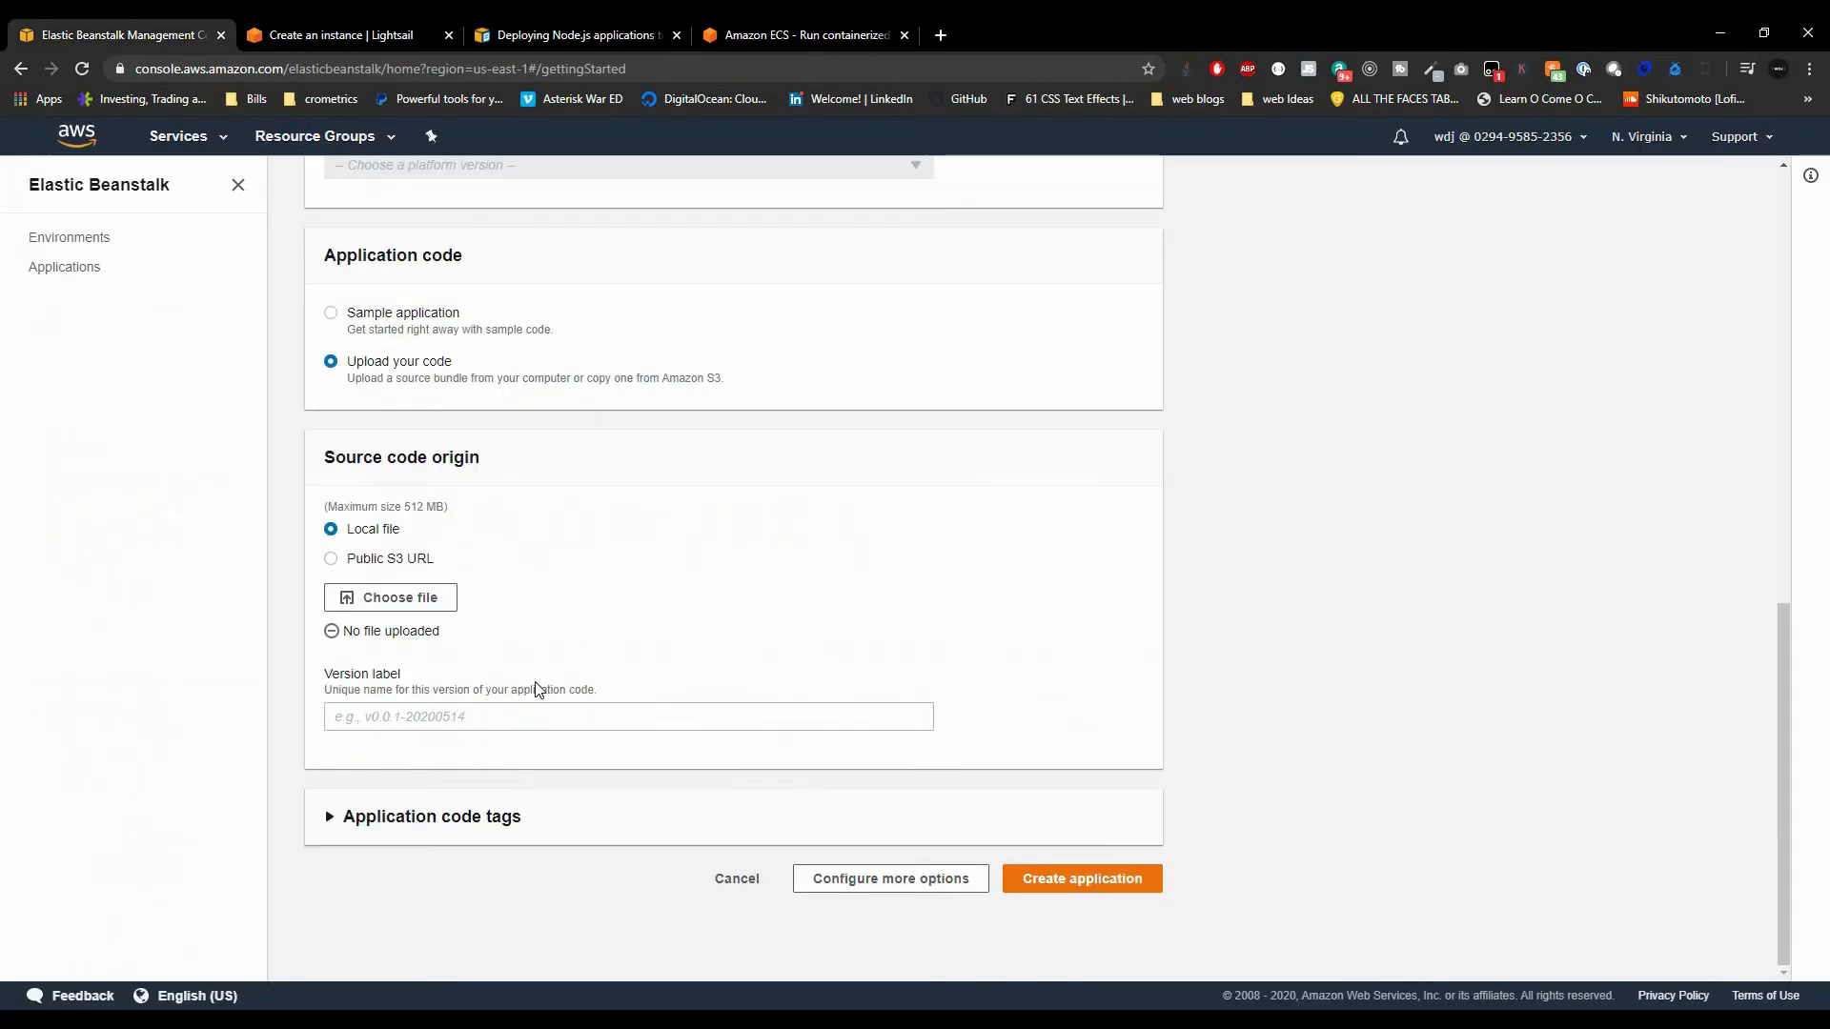
left_click(177, 137)
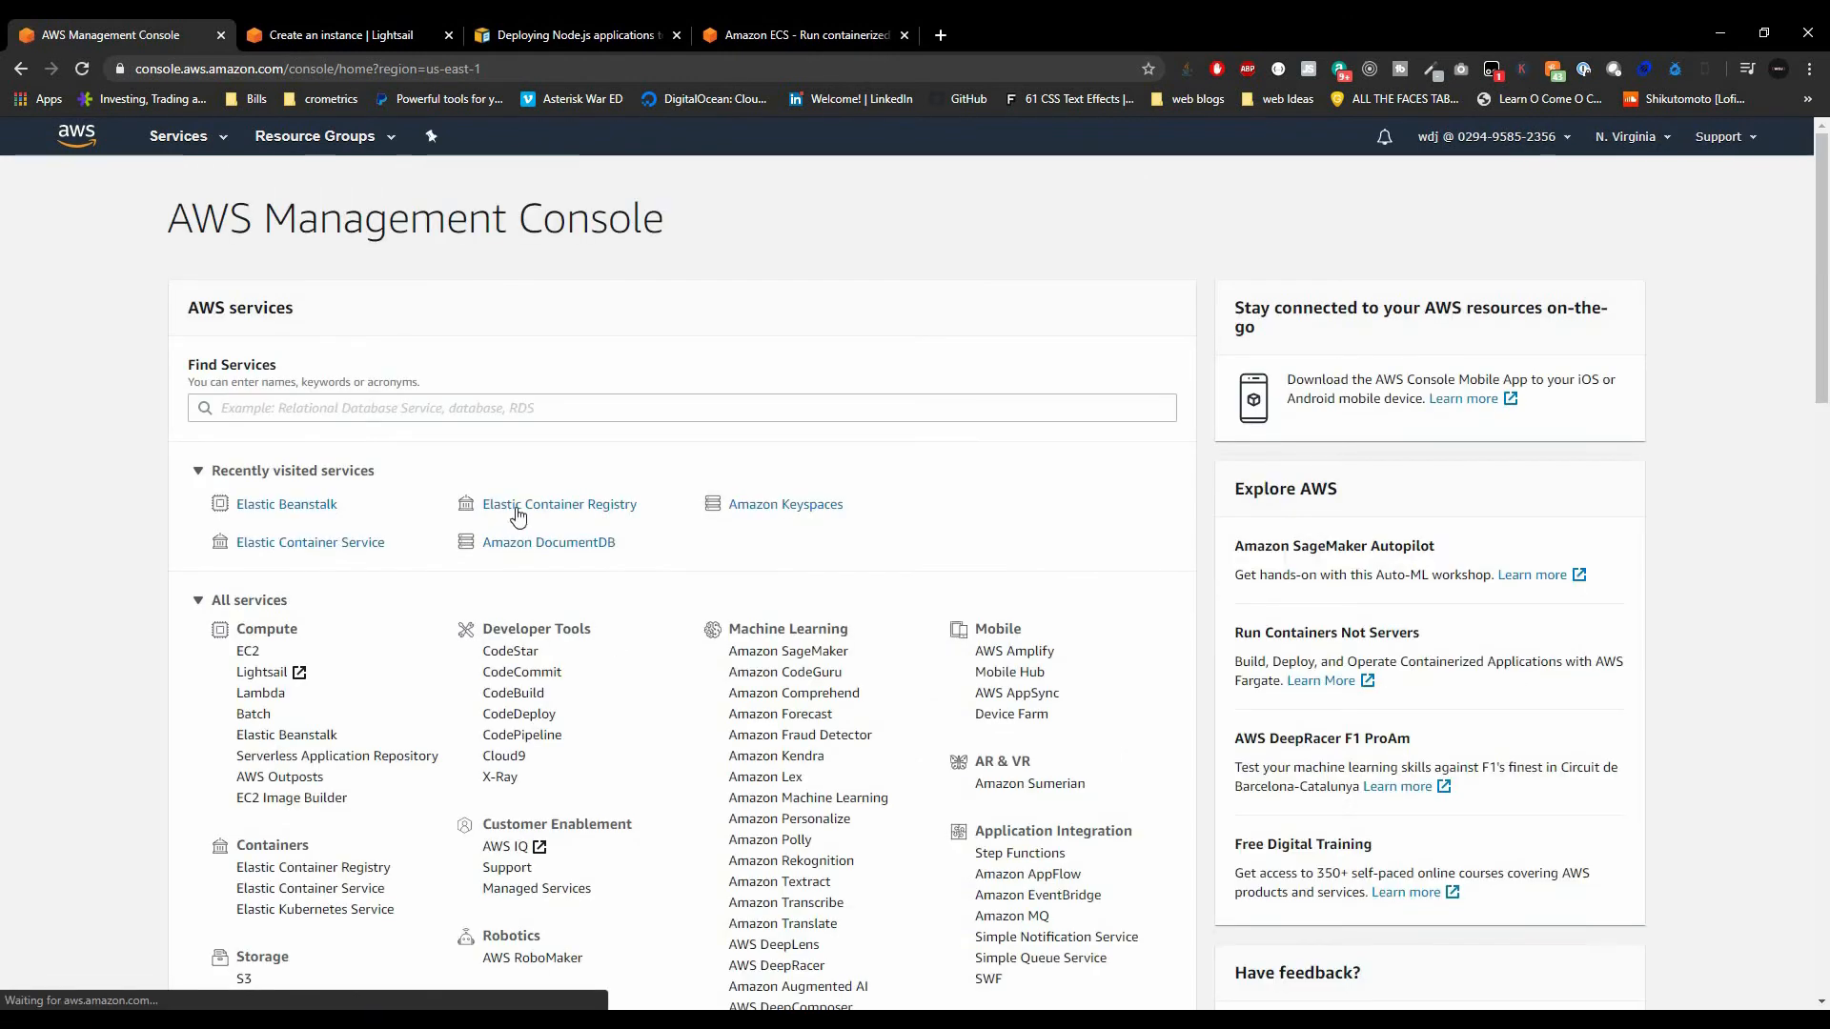
mouse_move(335, 552)
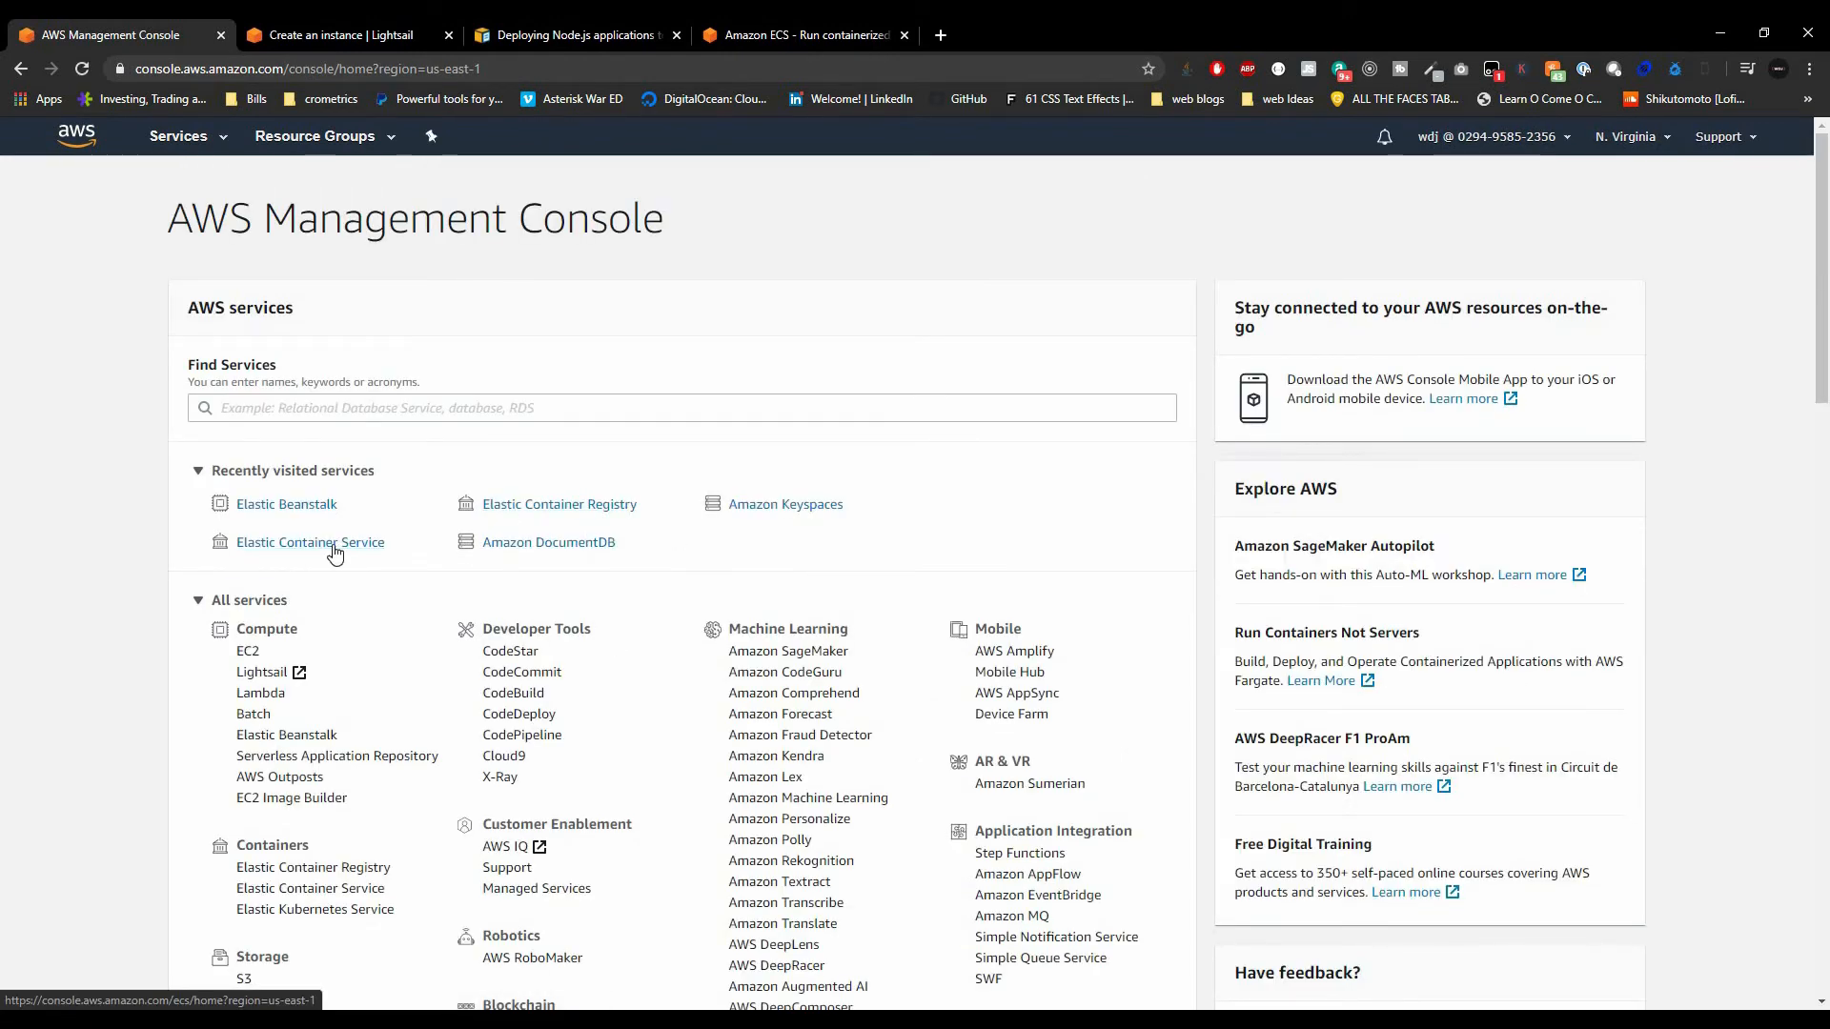
left_click(308, 542)
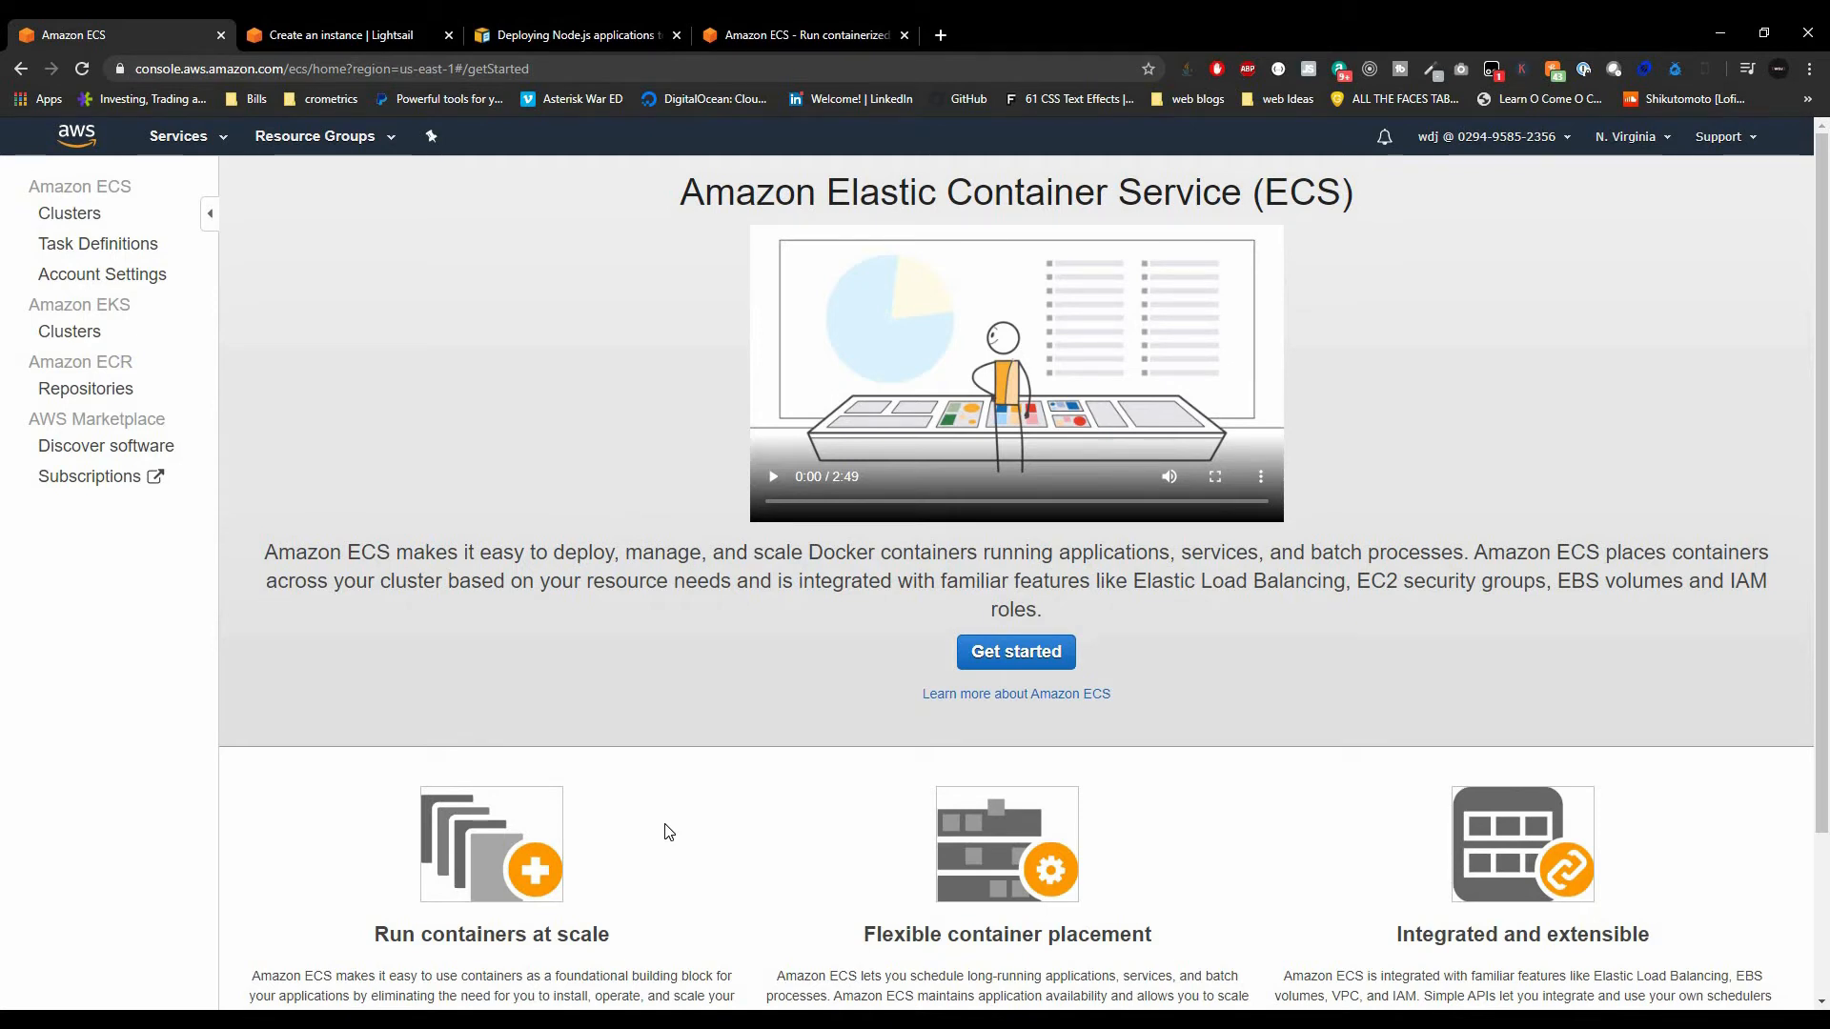
mouse_move(539, 739)
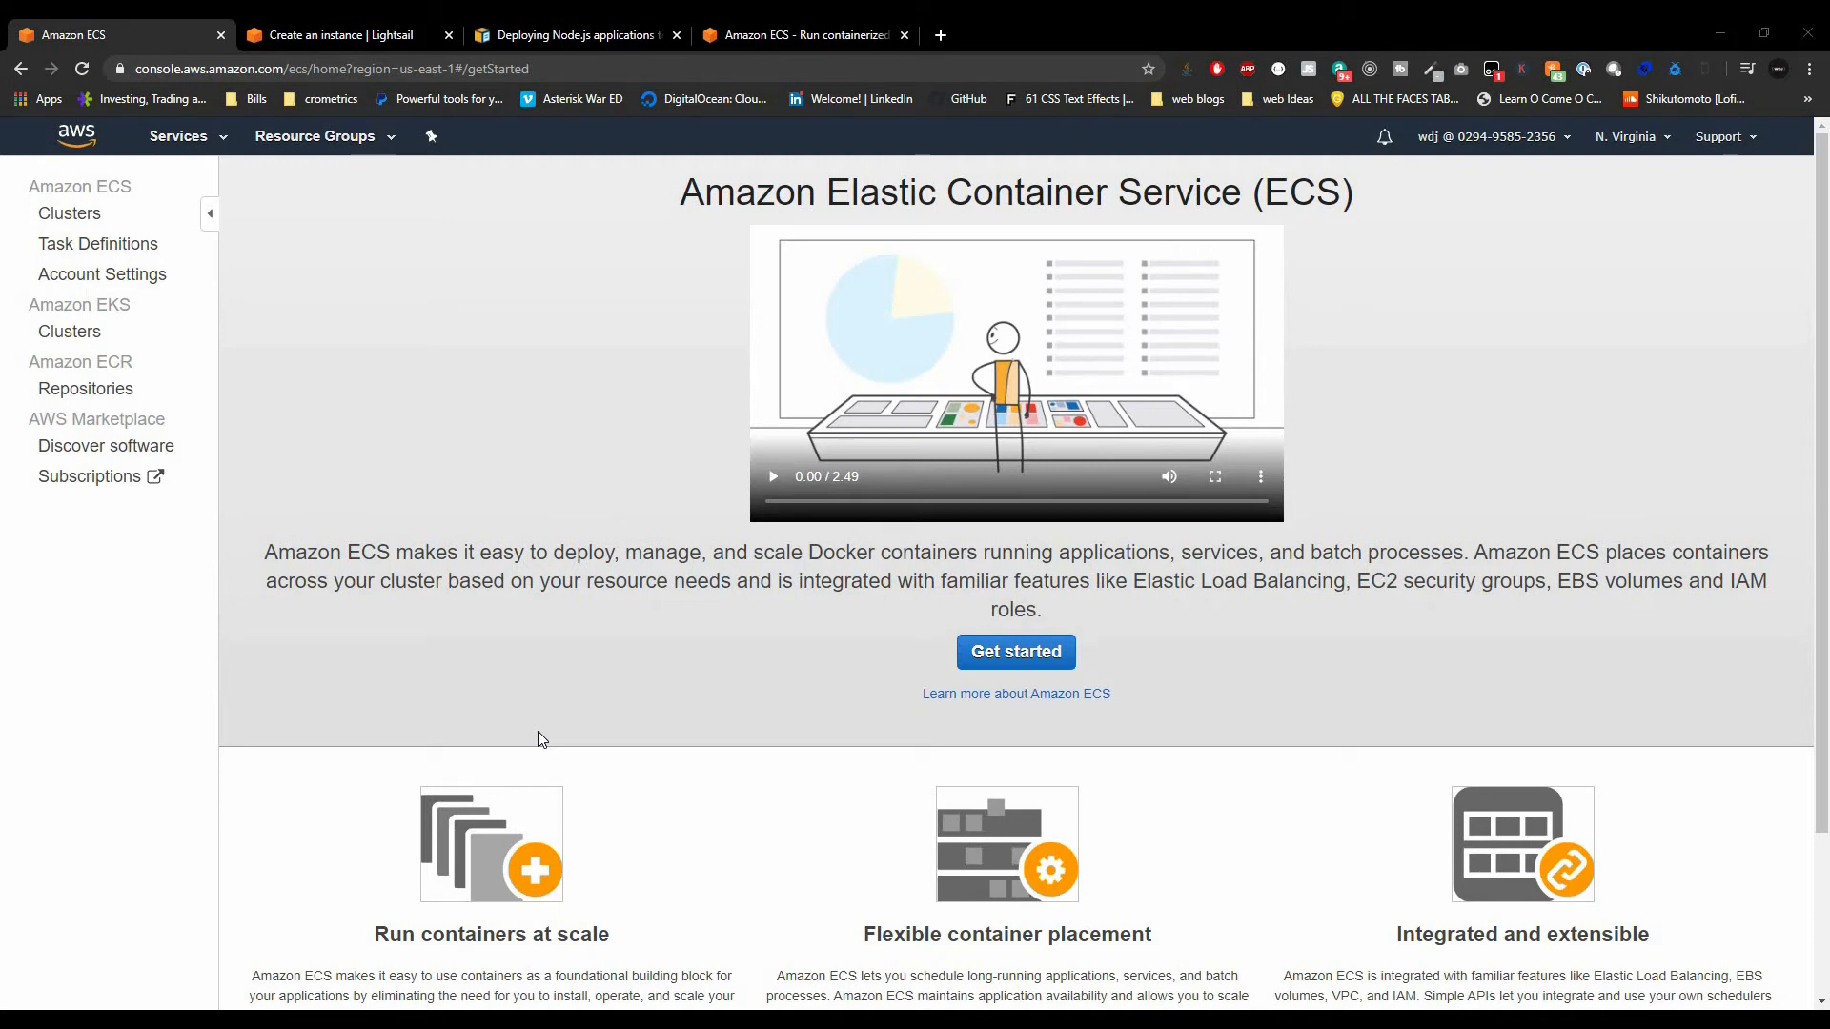
mouse_move(505, 797)
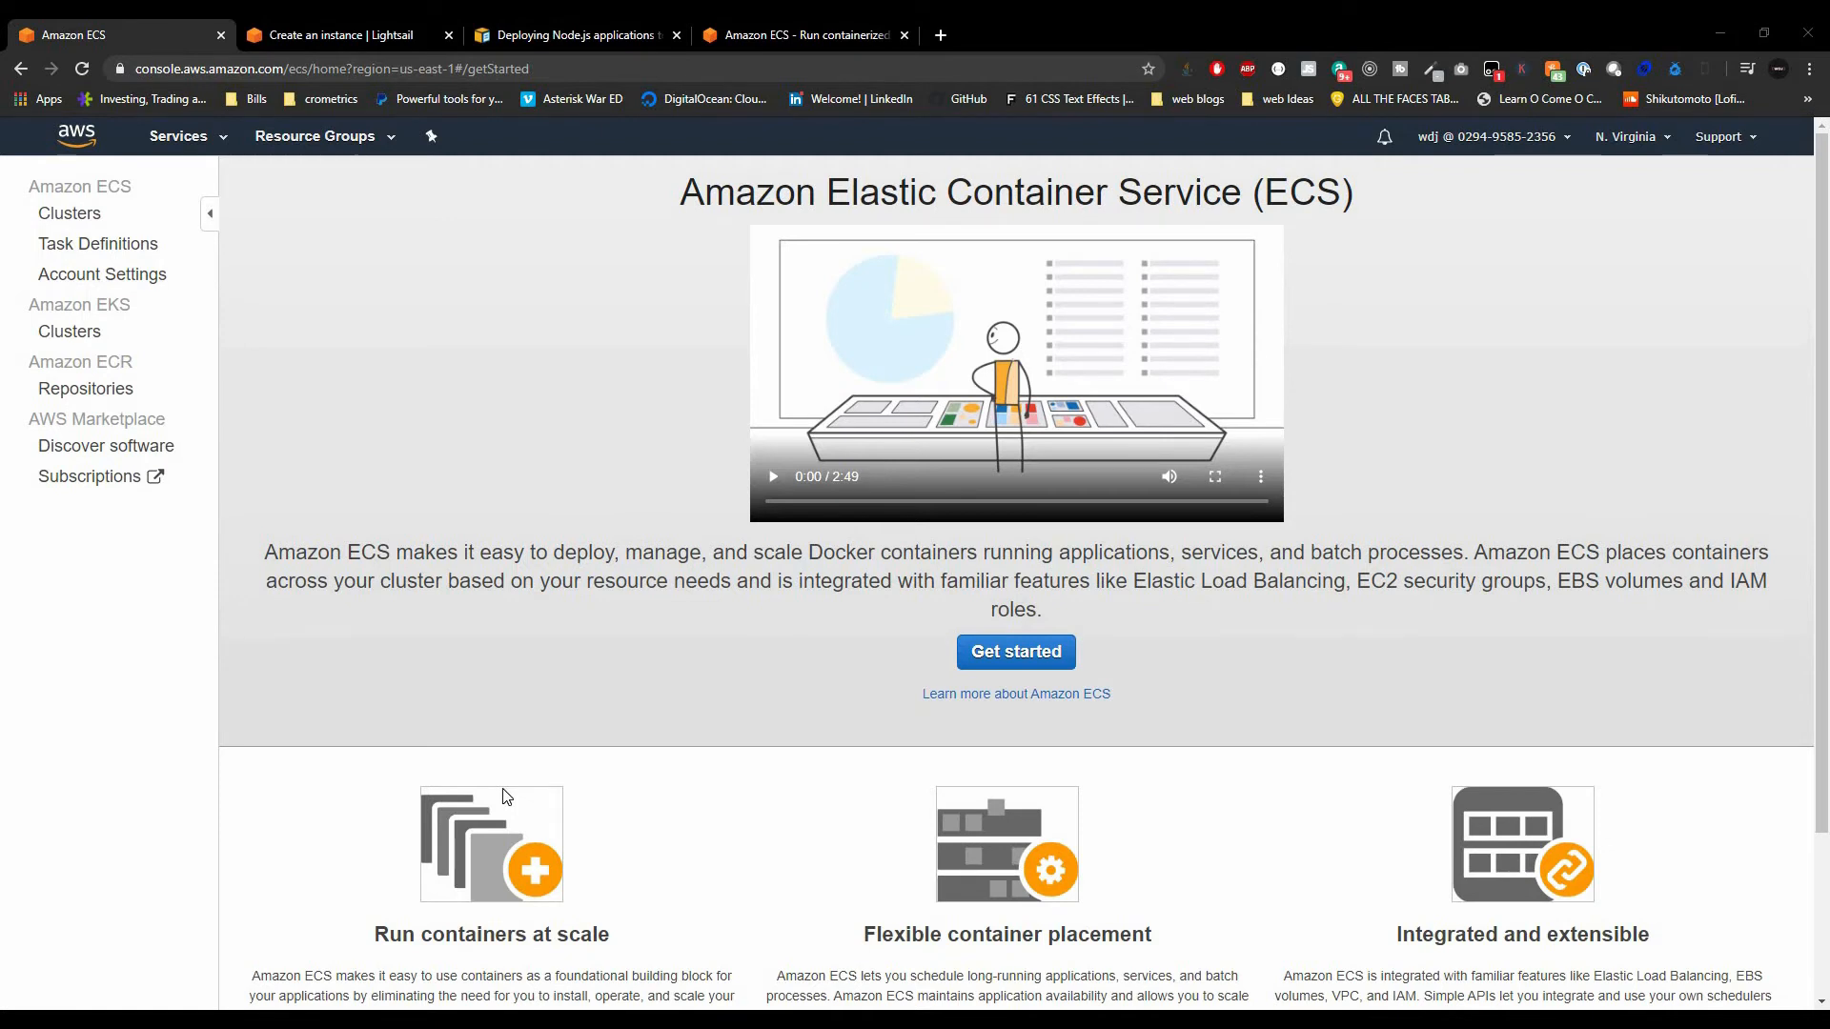
mouse_move(503, 797)
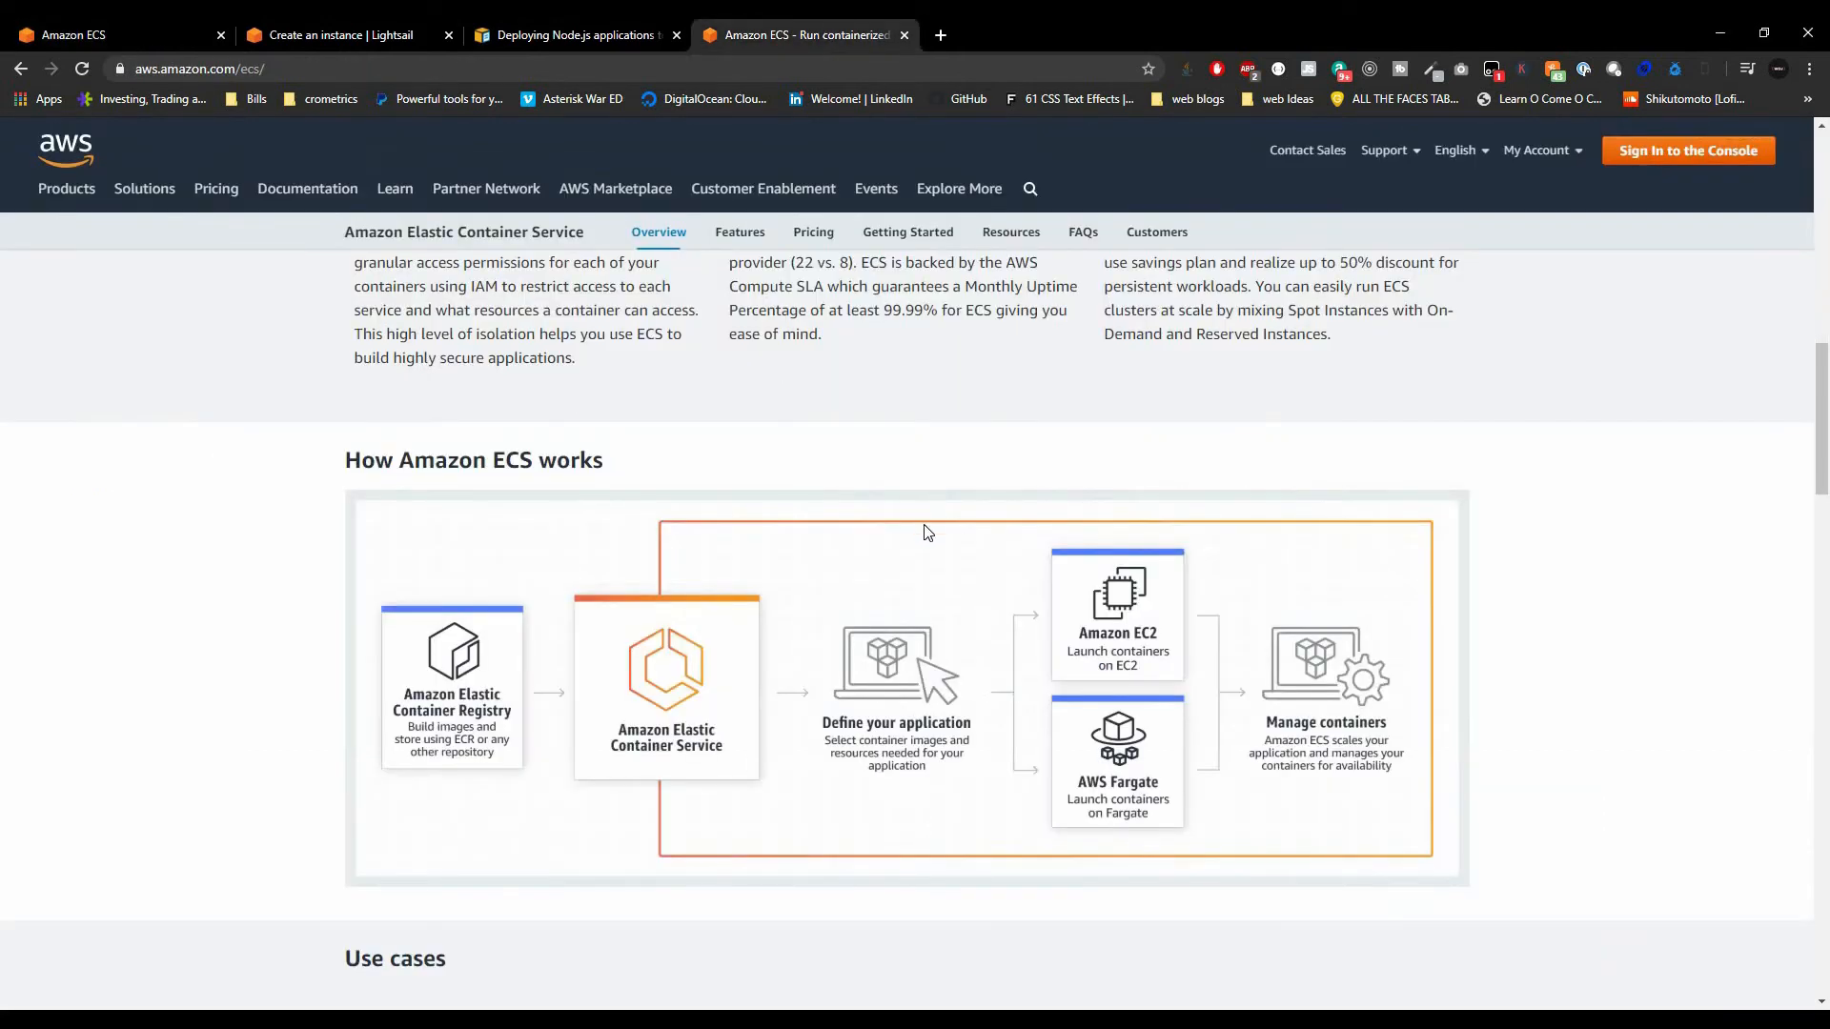
mouse_move(923, 534)
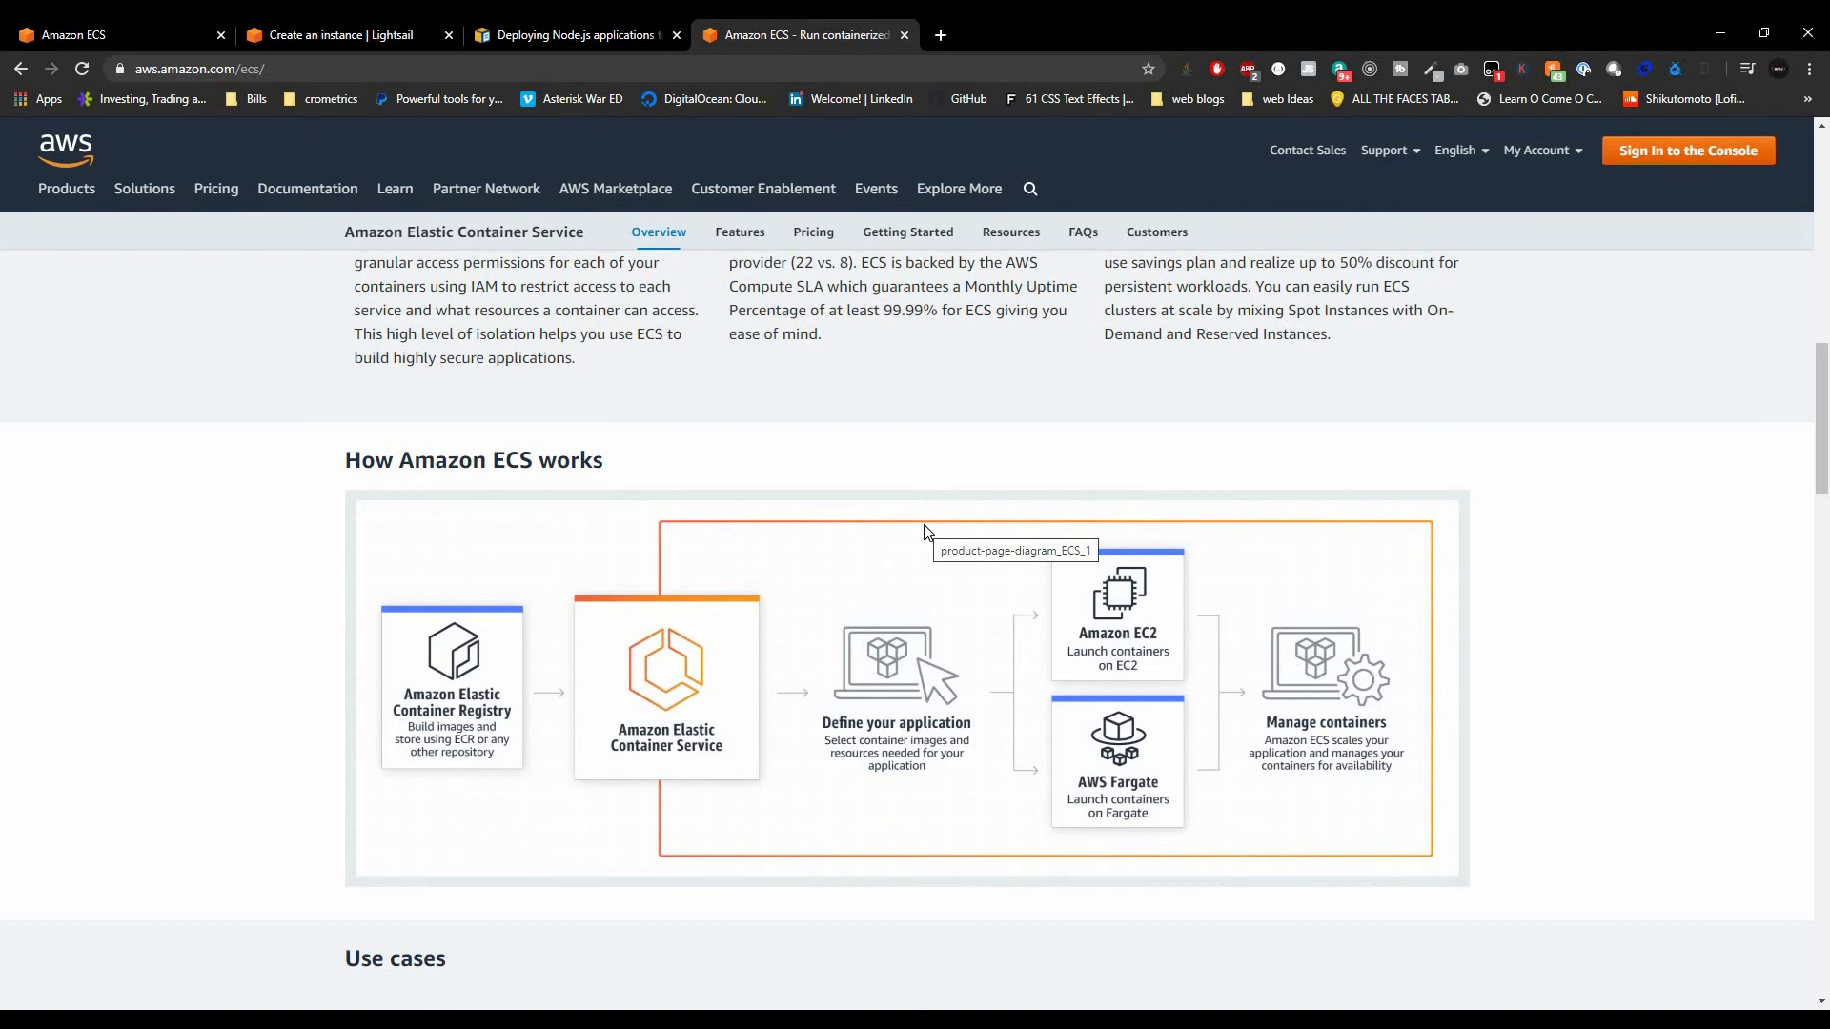
mouse_move(867, 596)
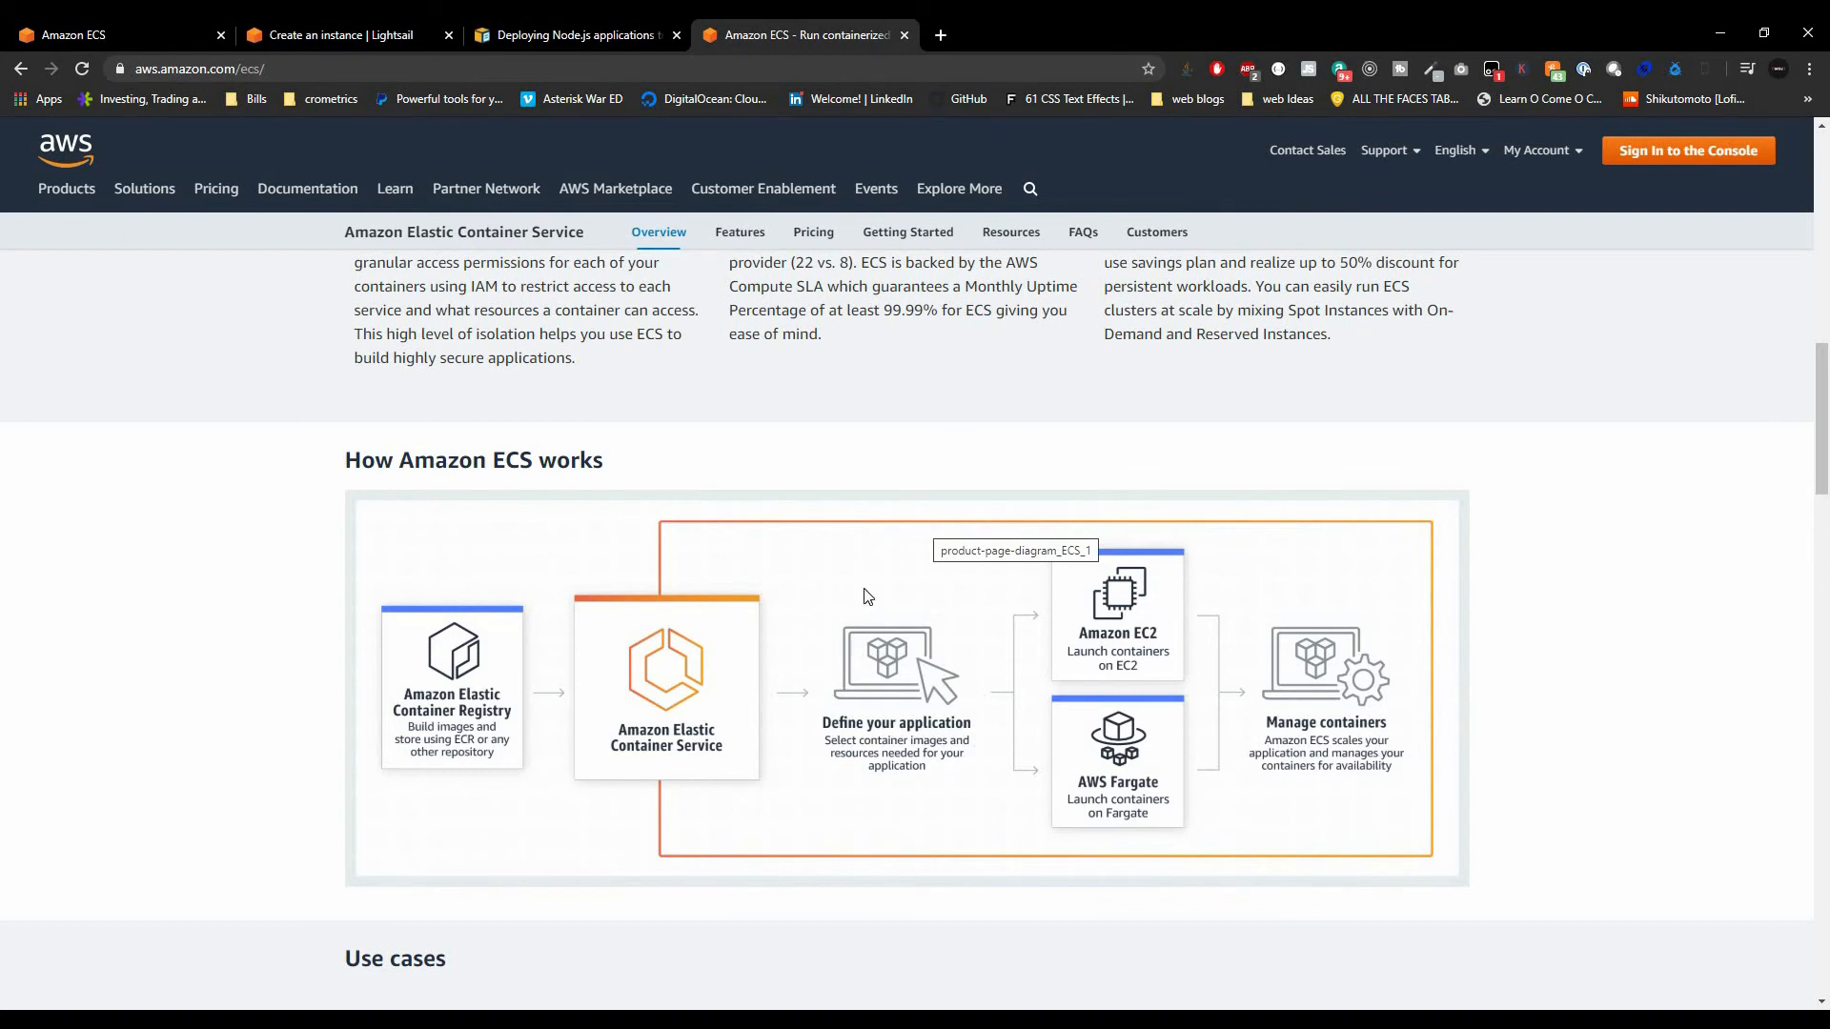
In the ECS console, create a new task definition and pick the FARGATE launch type
left_click(1687, 149)
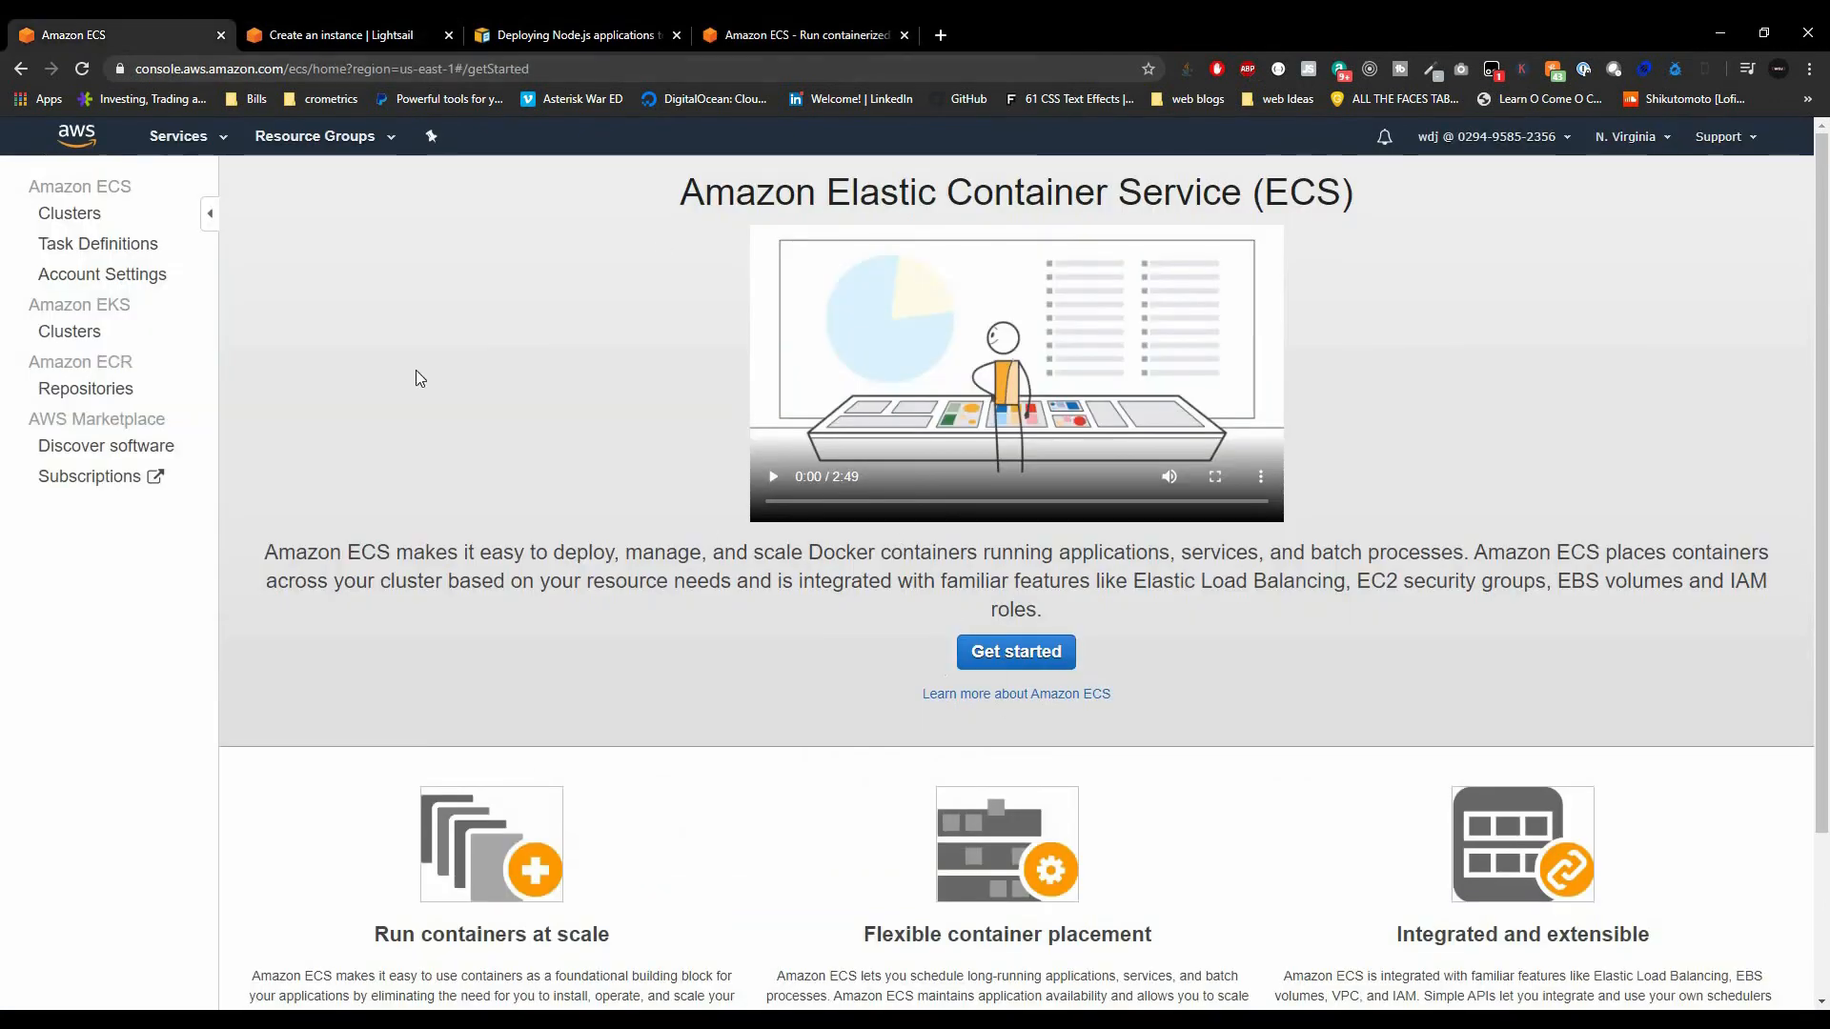
left_click(98, 242)
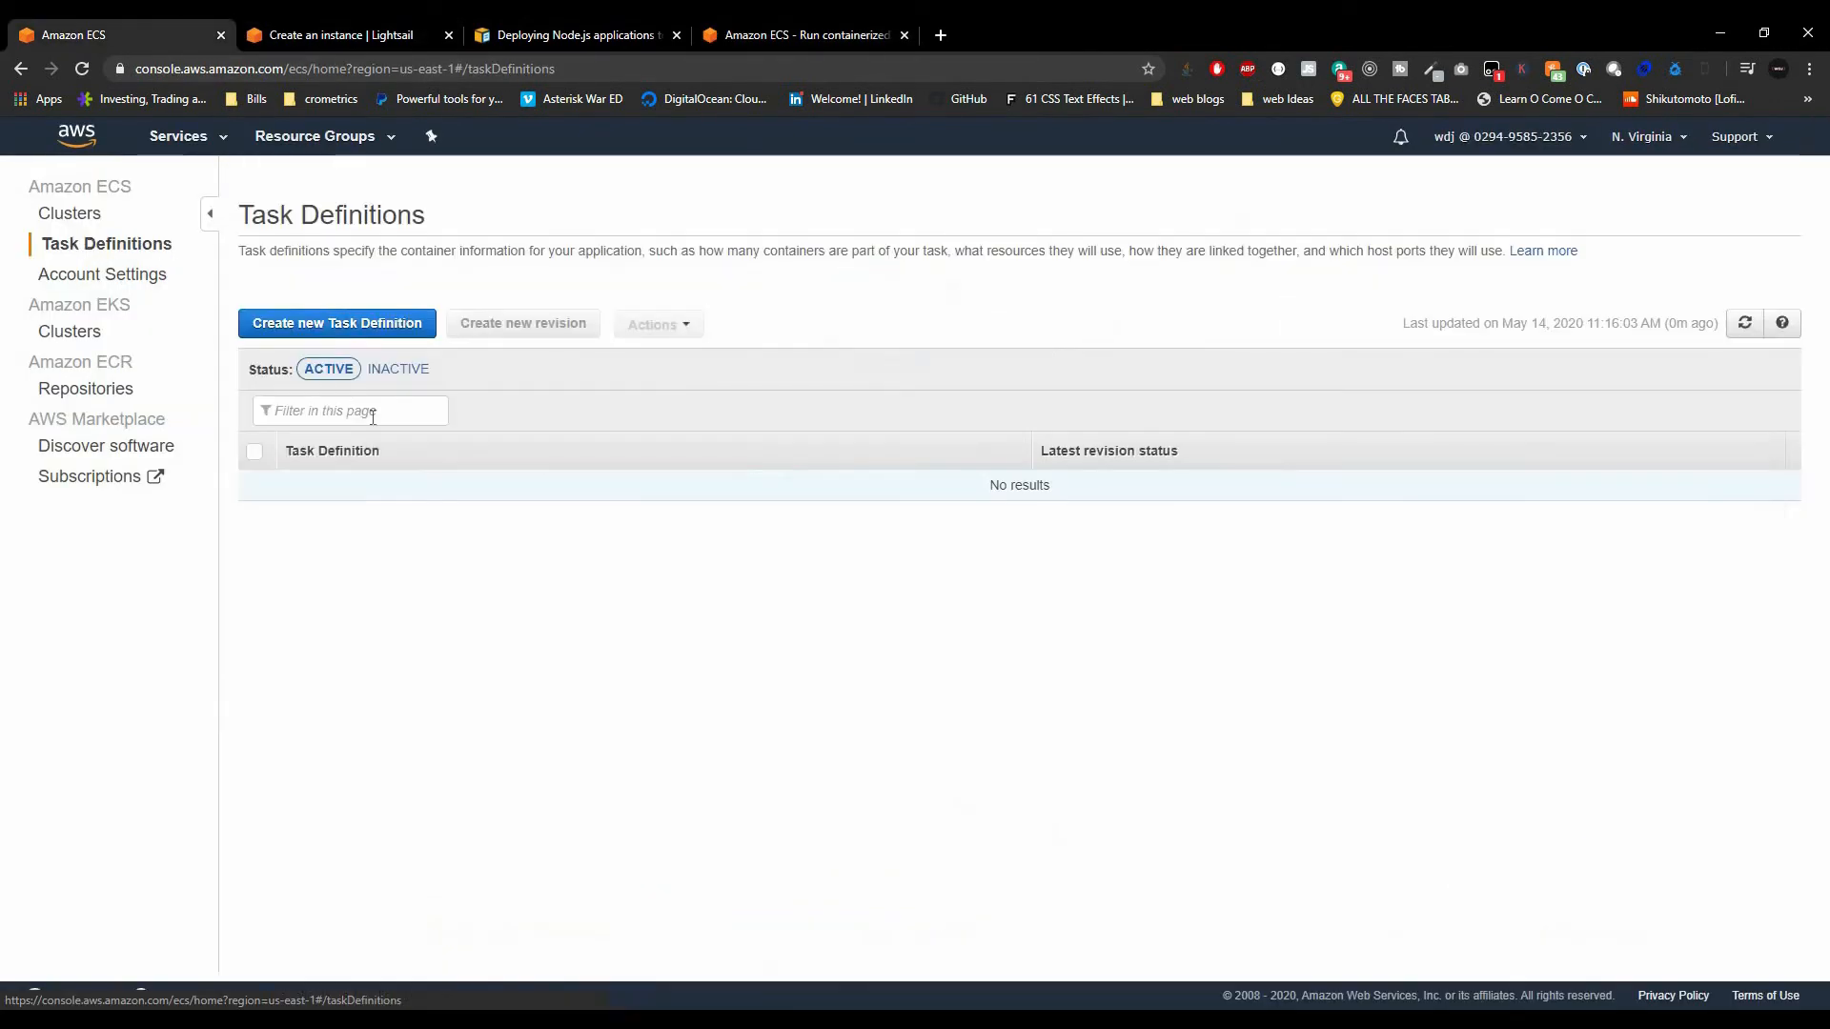
left_click(336, 324)
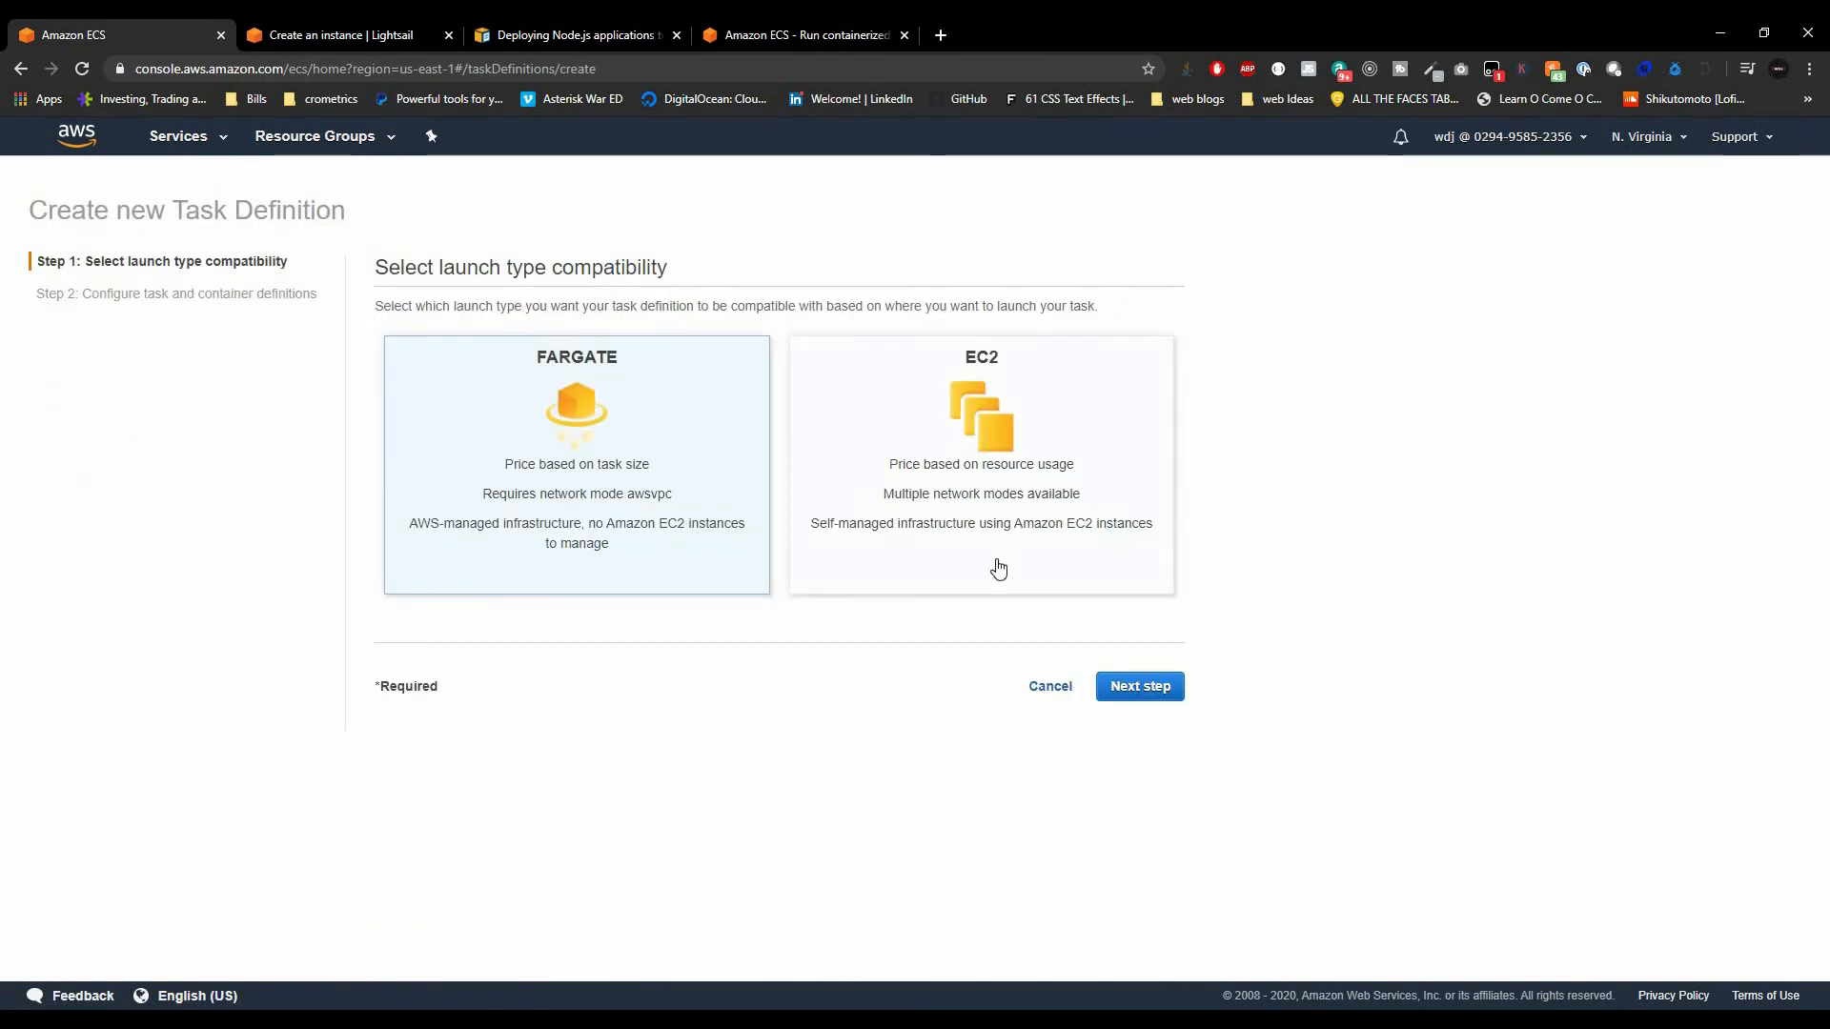
mouse_move(690, 532)
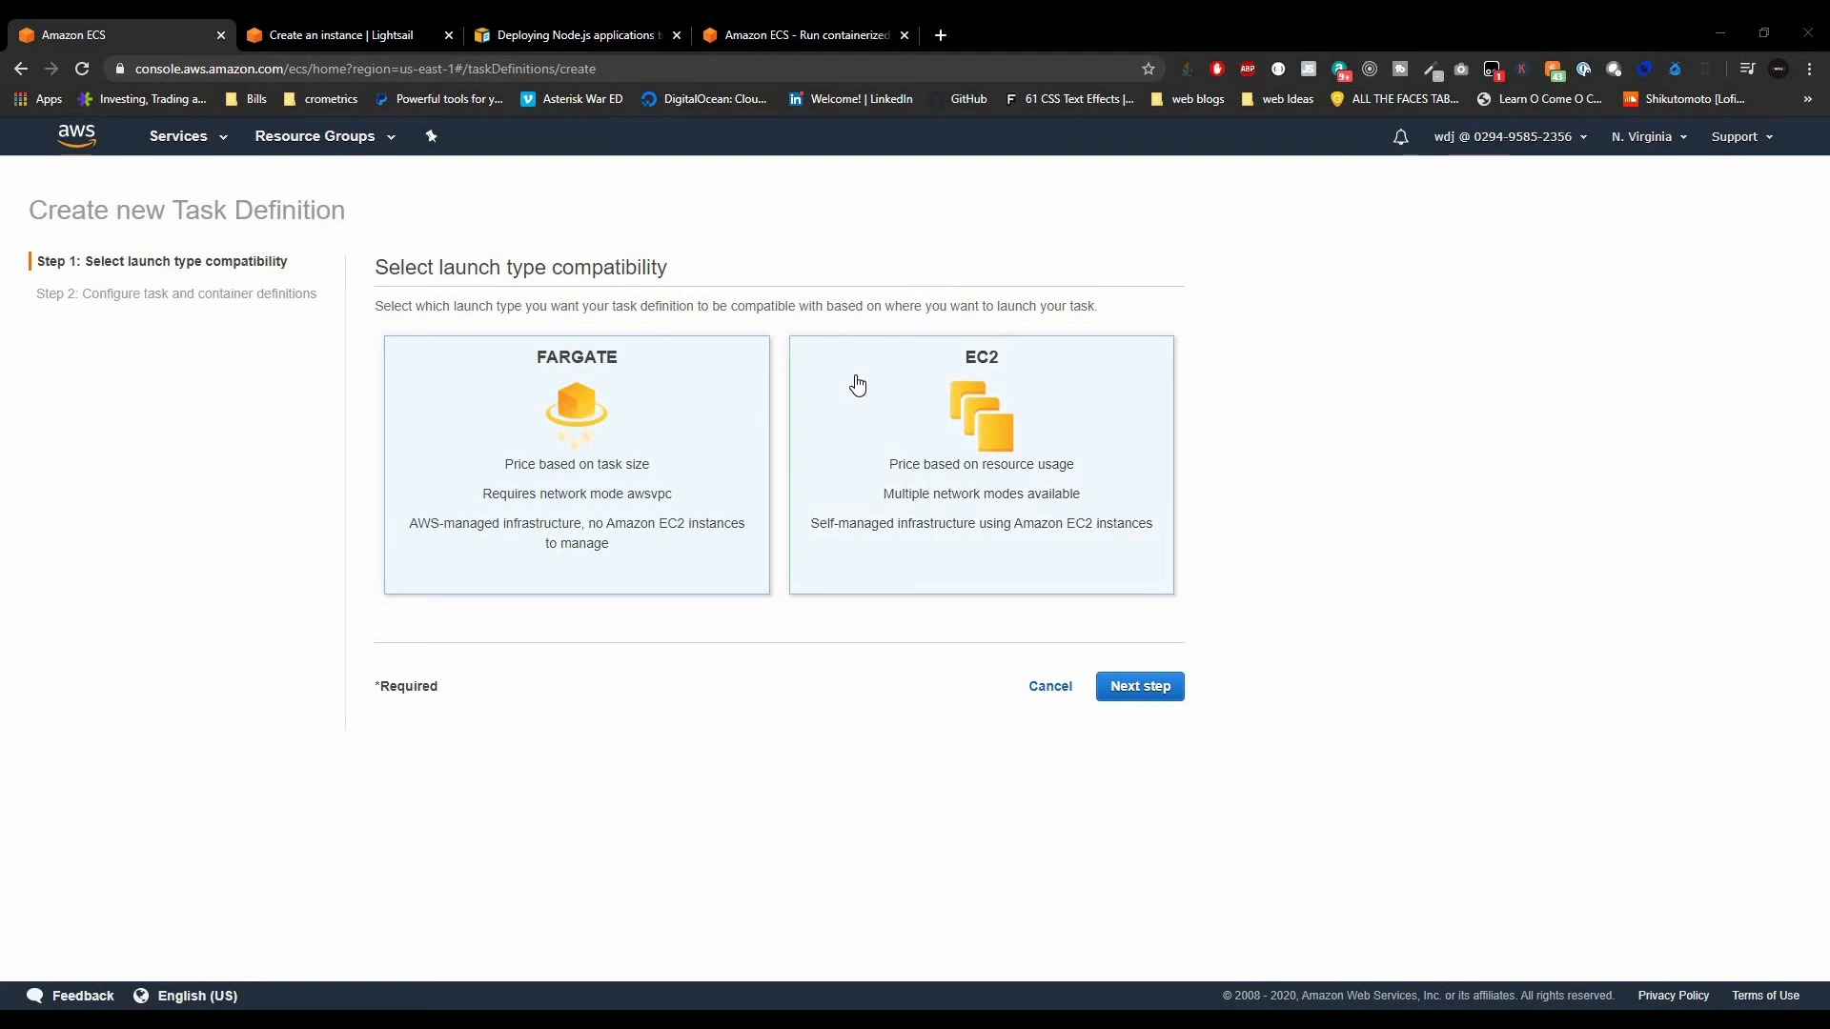
mouse_move(1087, 400)
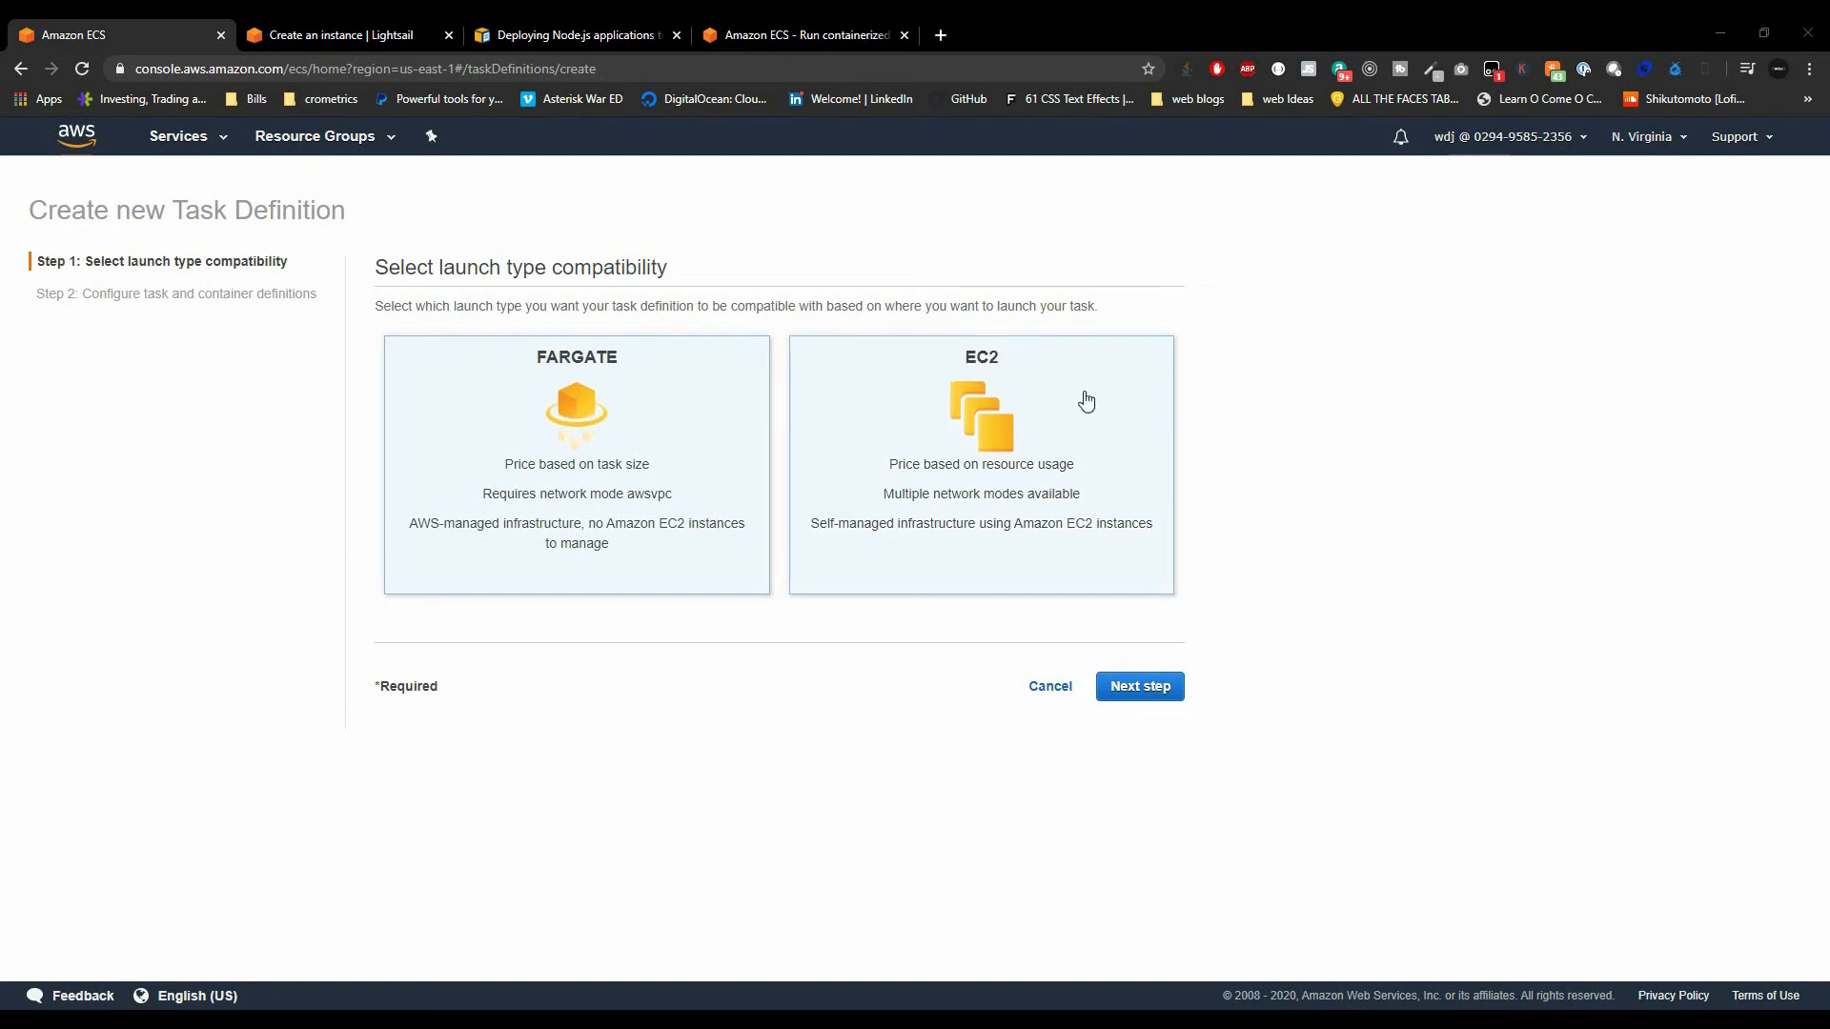
mouse_move(1027, 404)
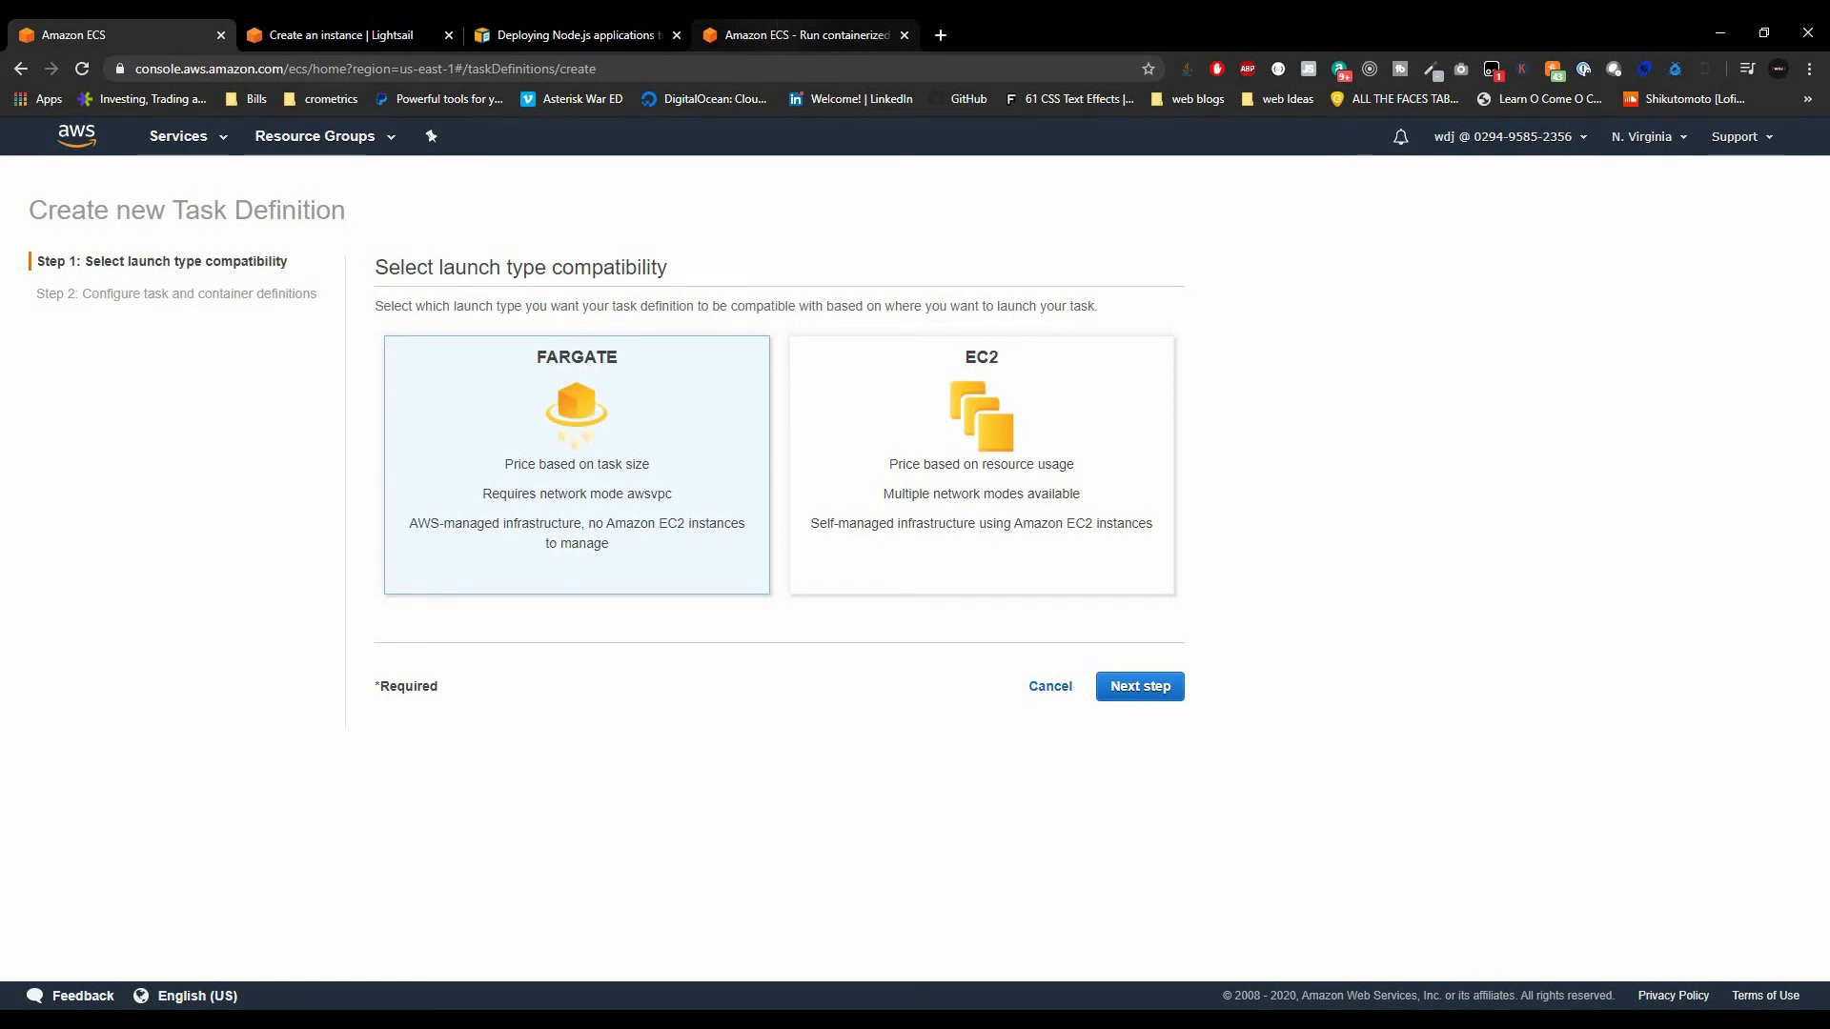
mouse_move(595, 444)
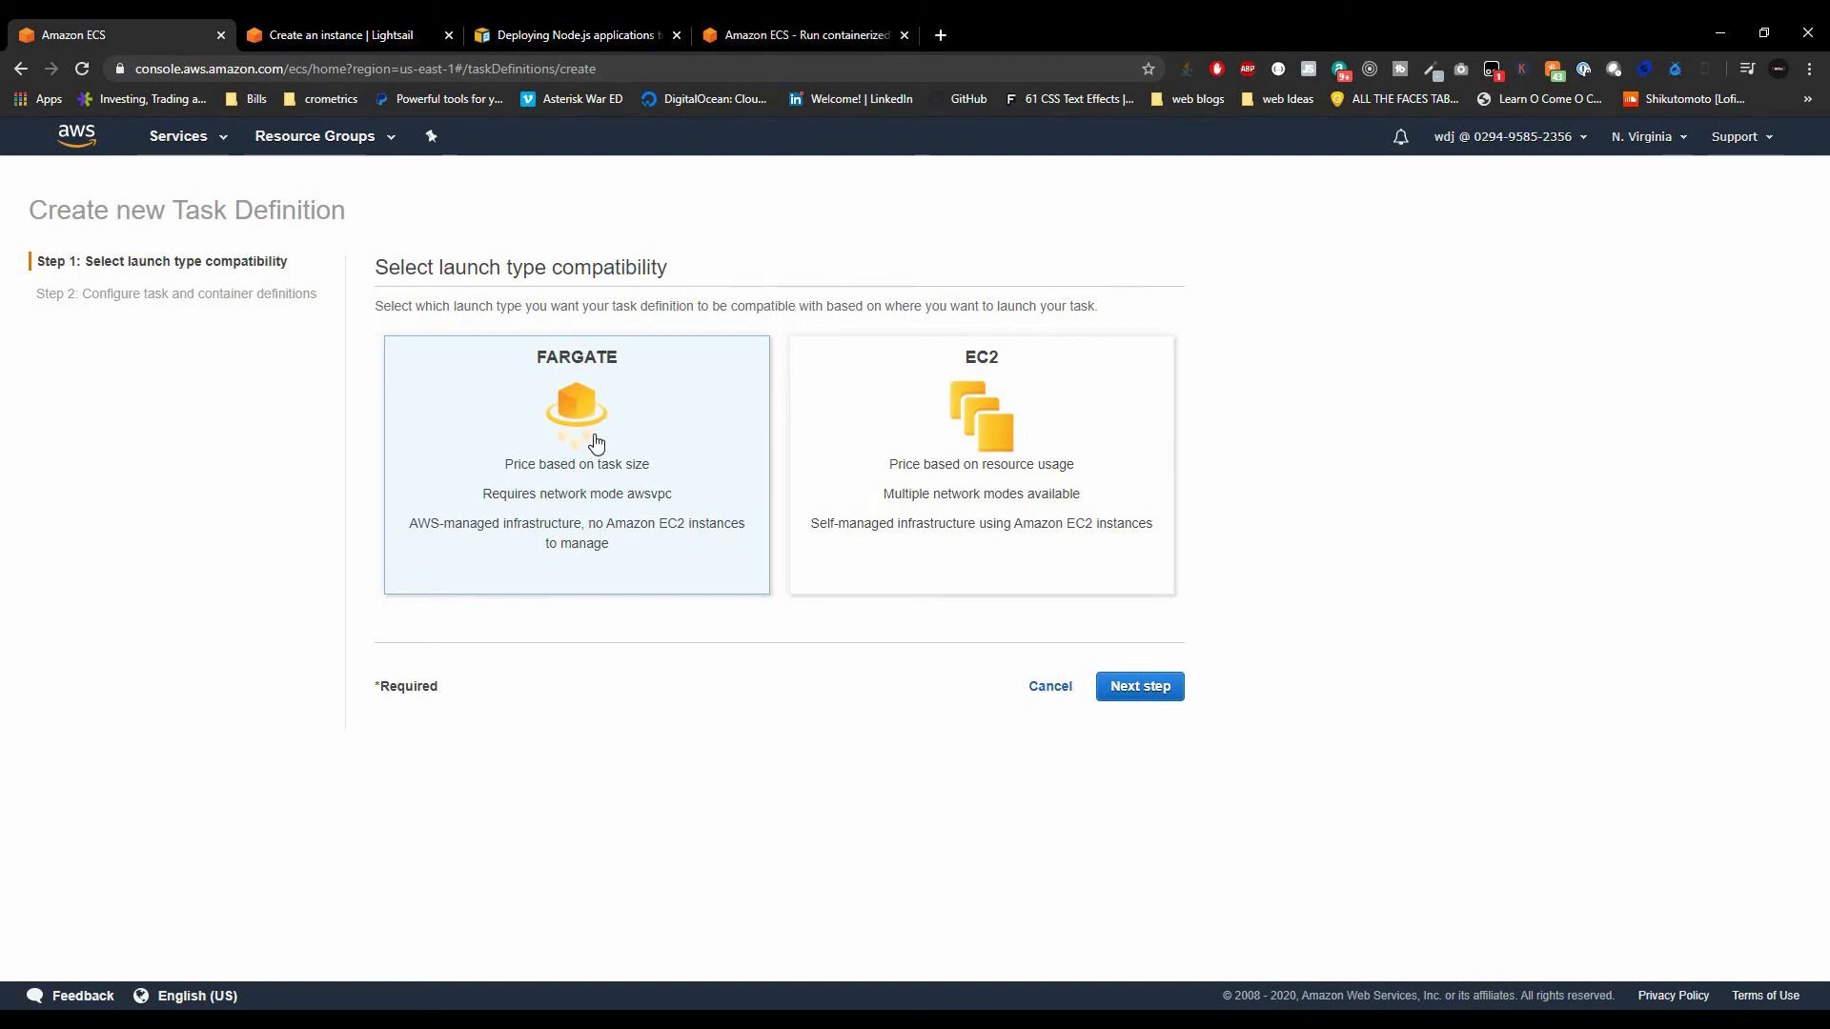
mouse_move(782, 410)
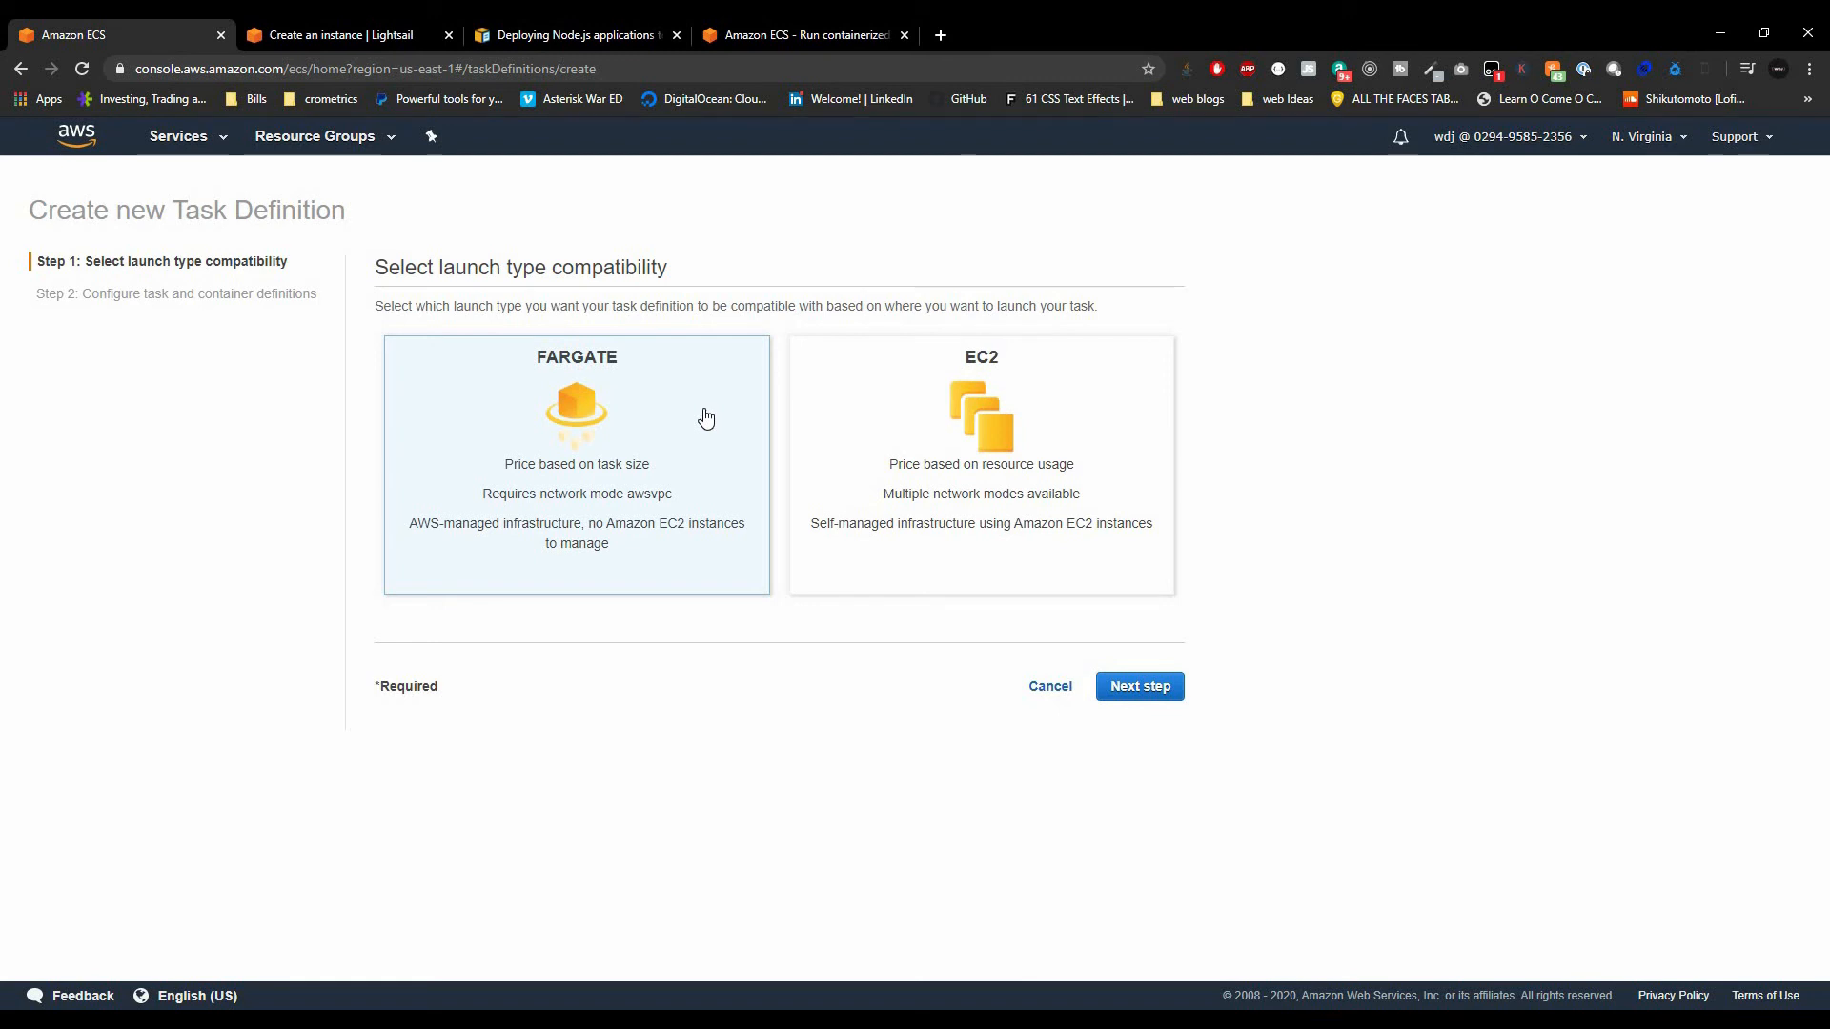
mouse_move(746, 585)
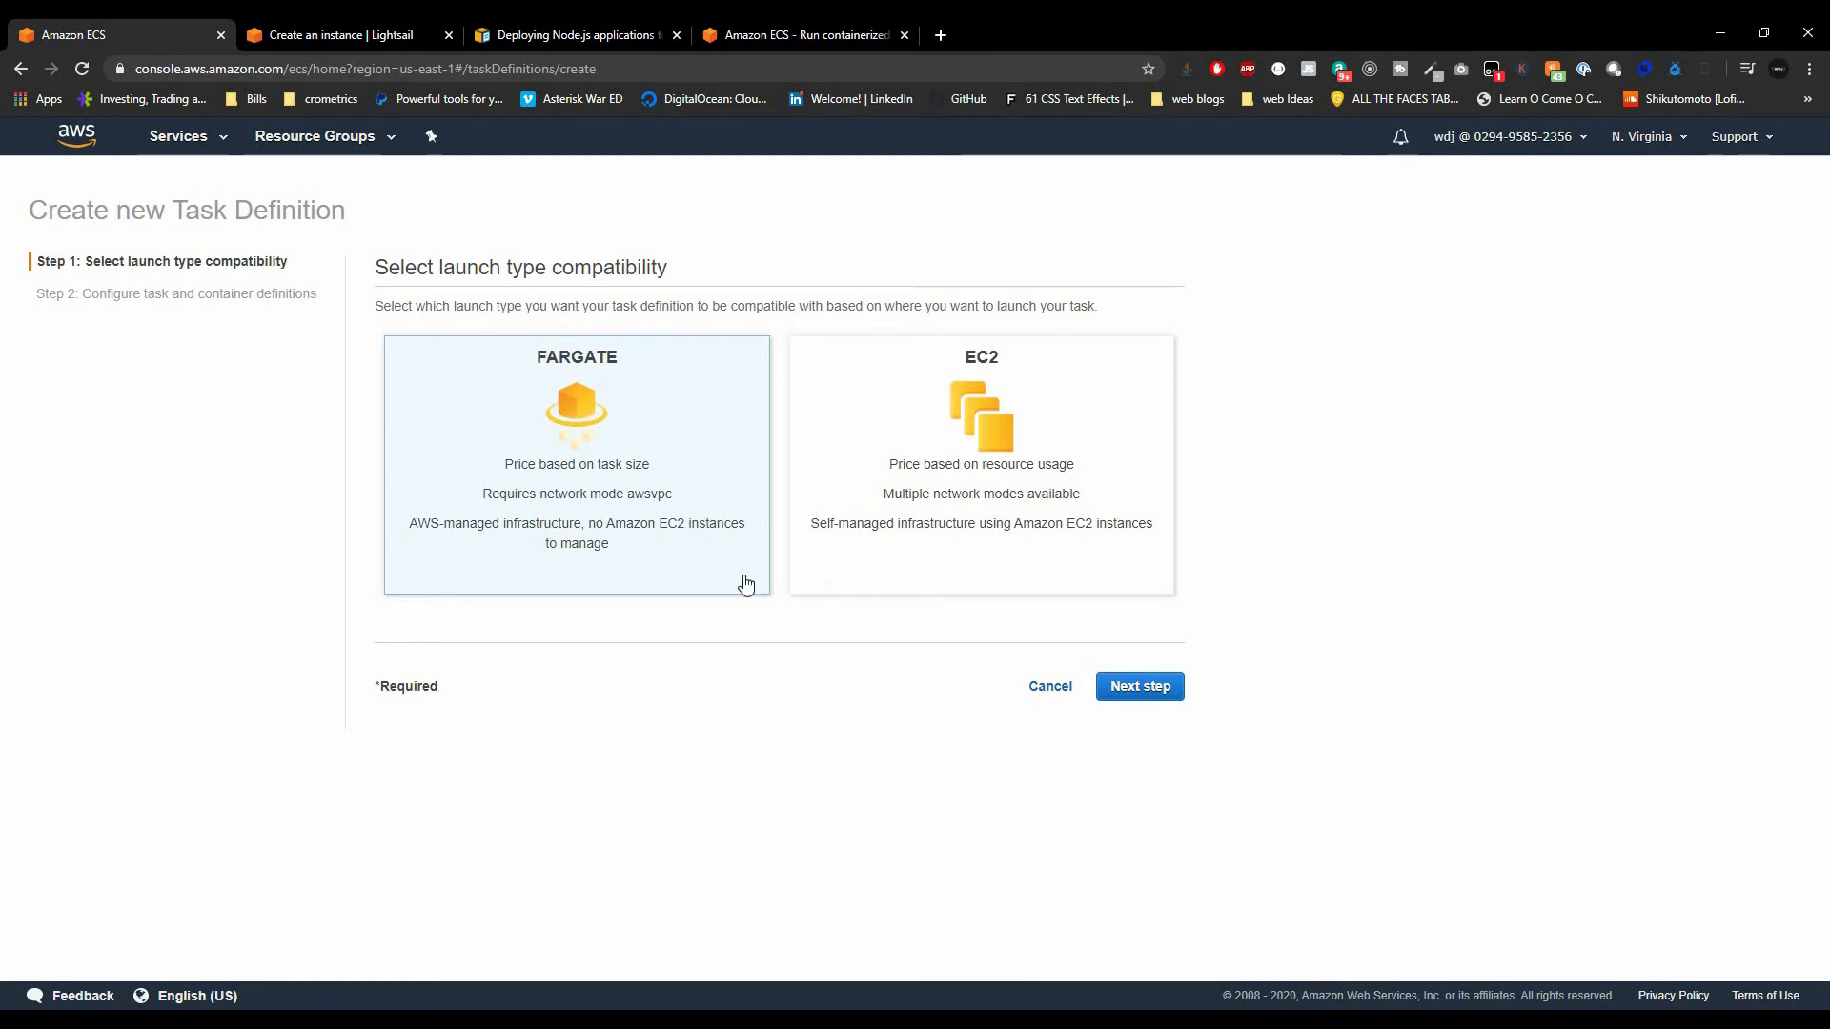
left_click(979, 467)
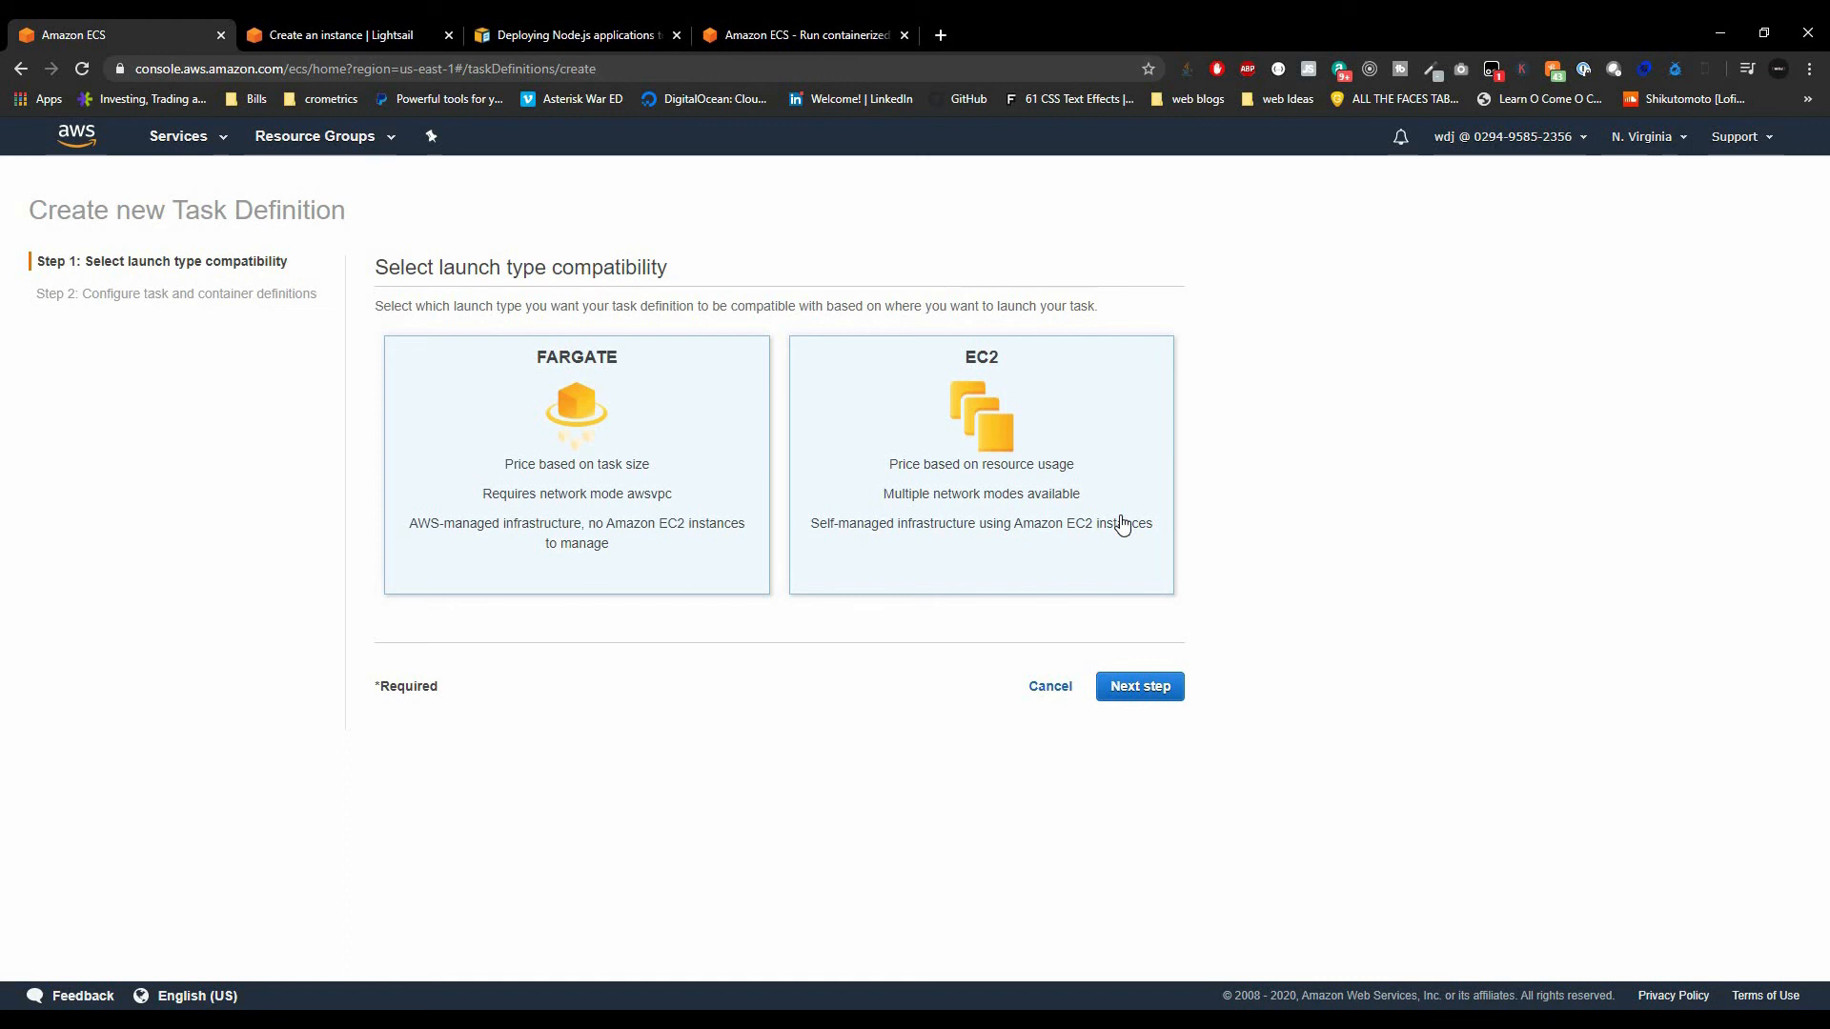
Look over the Lightsail Node.js instance form again, then return to the Amazon ECS product page
left_click(339, 35)
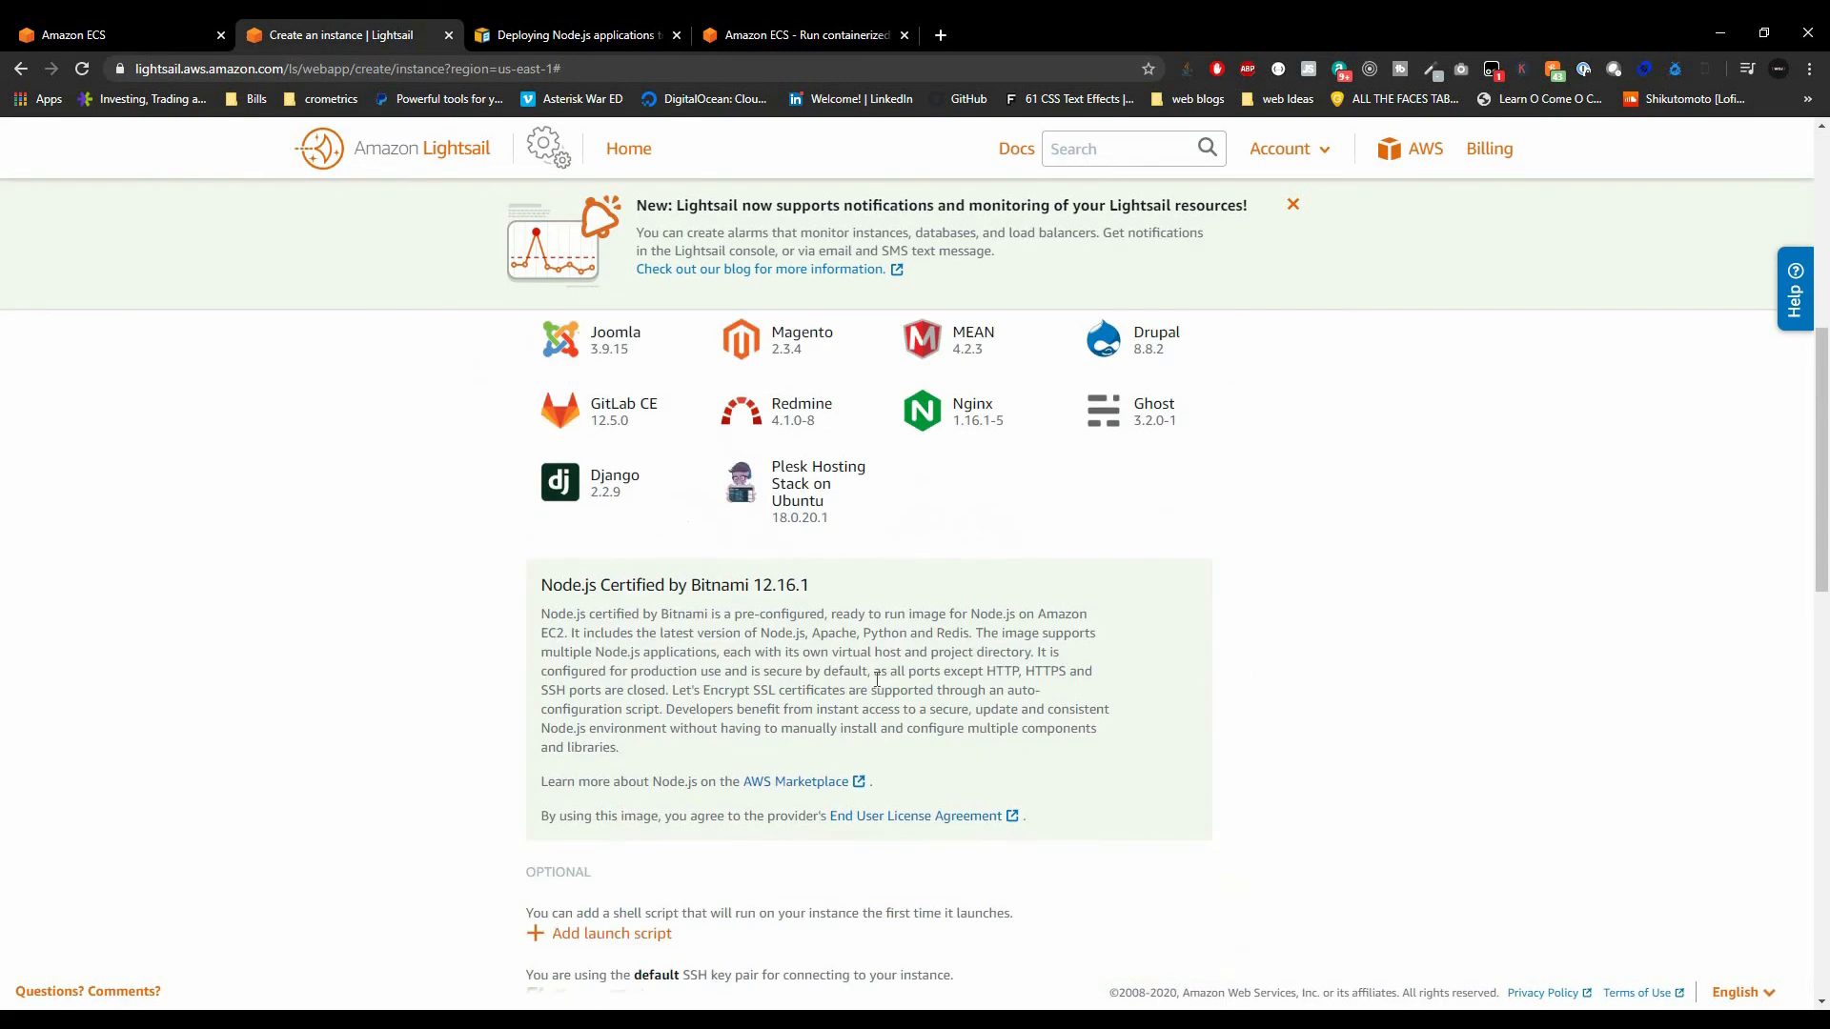
scroll("up", 3)
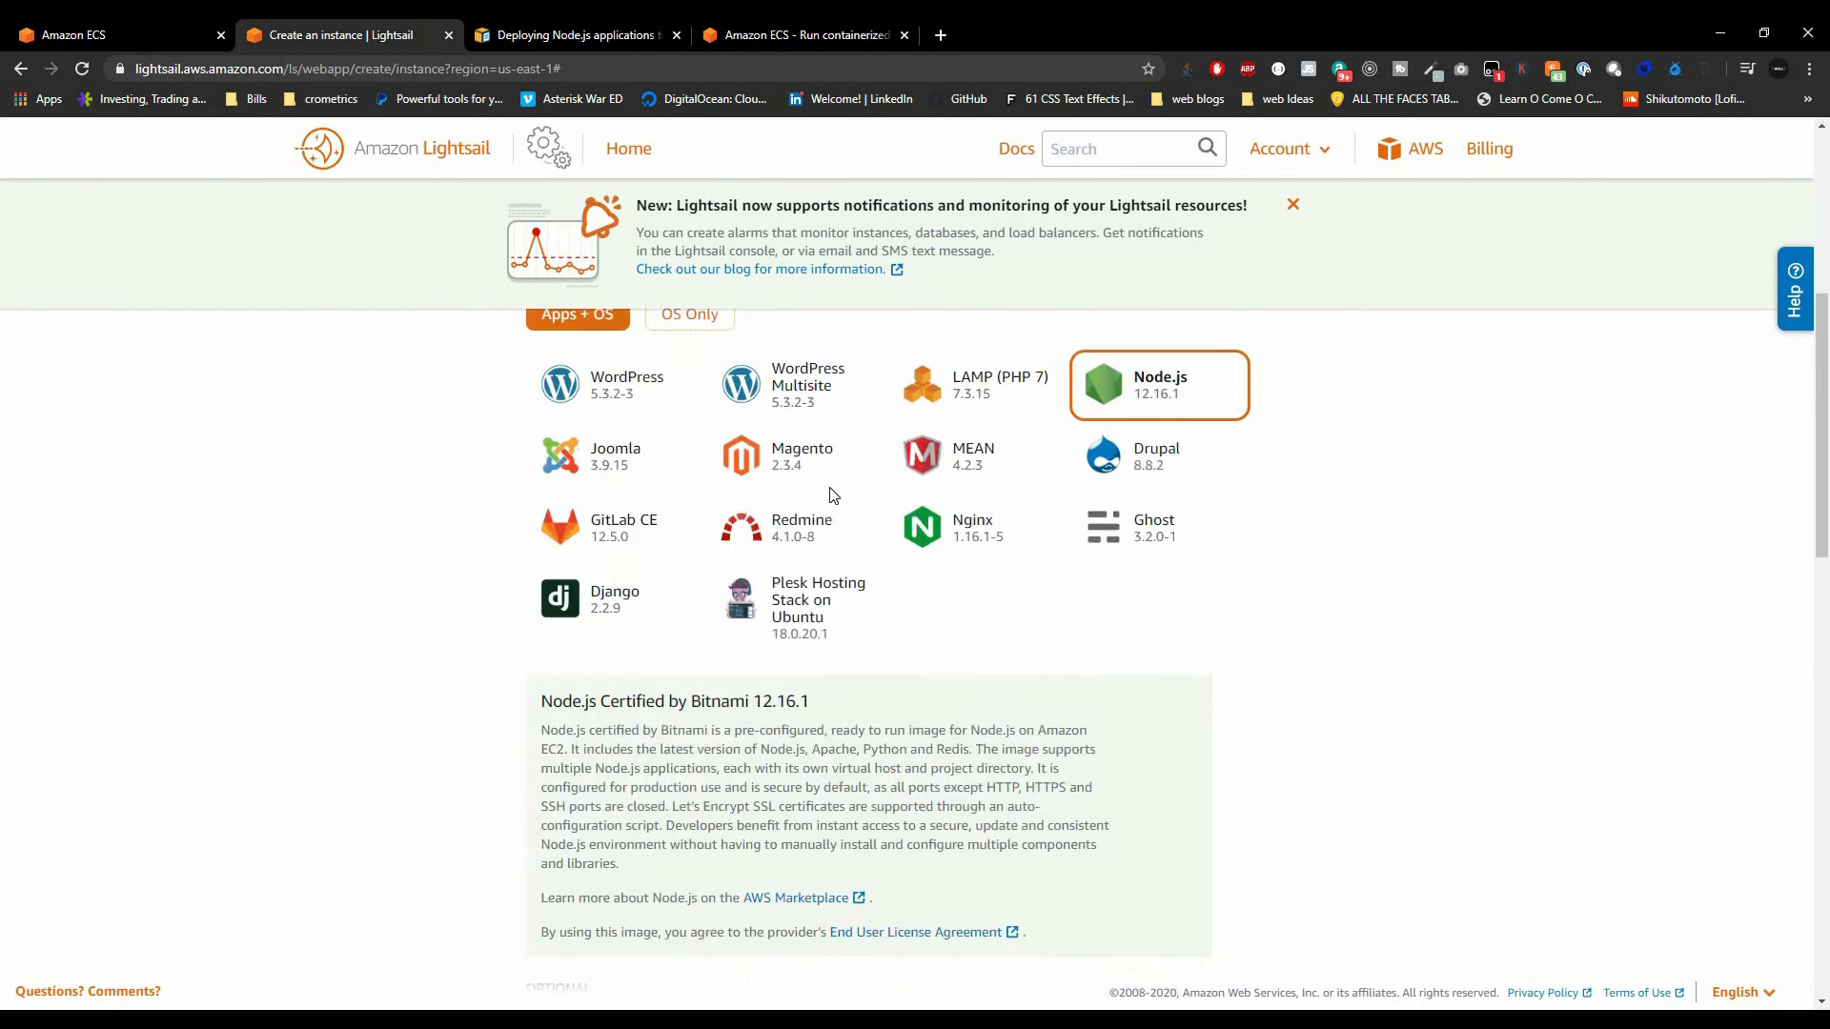
scroll("down", 3)
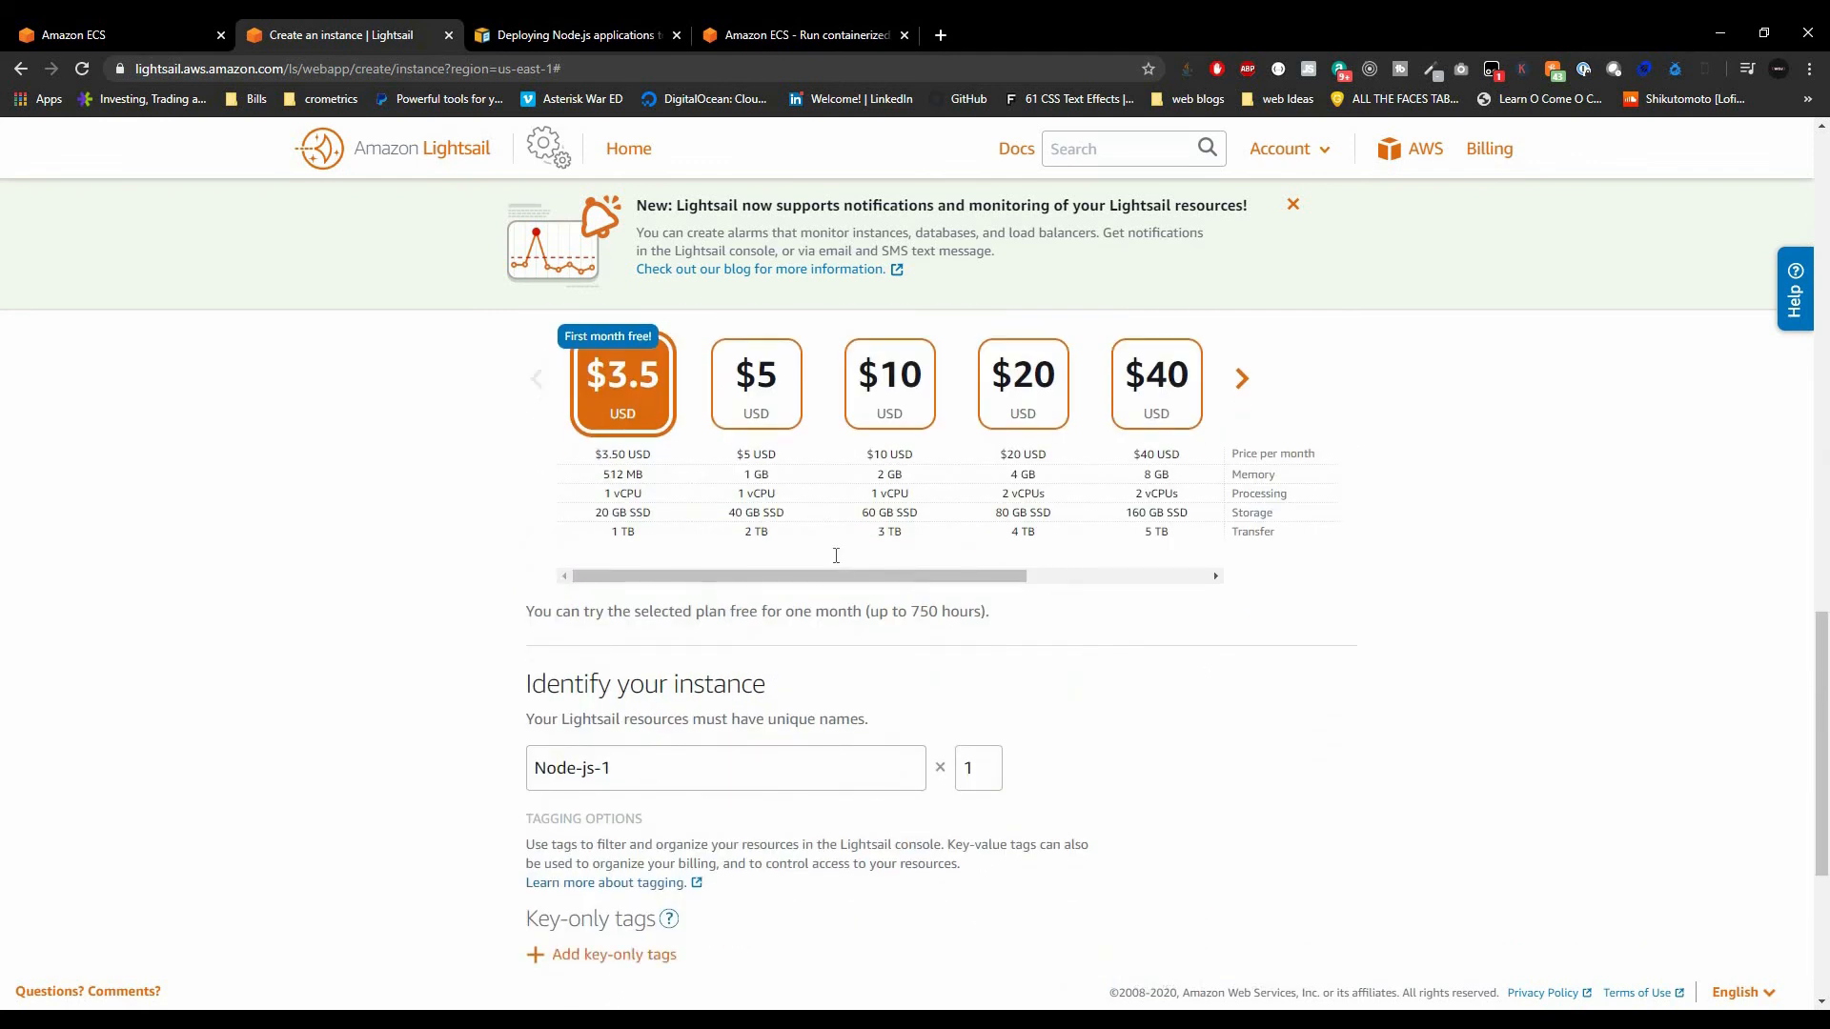
scroll("up", 3)
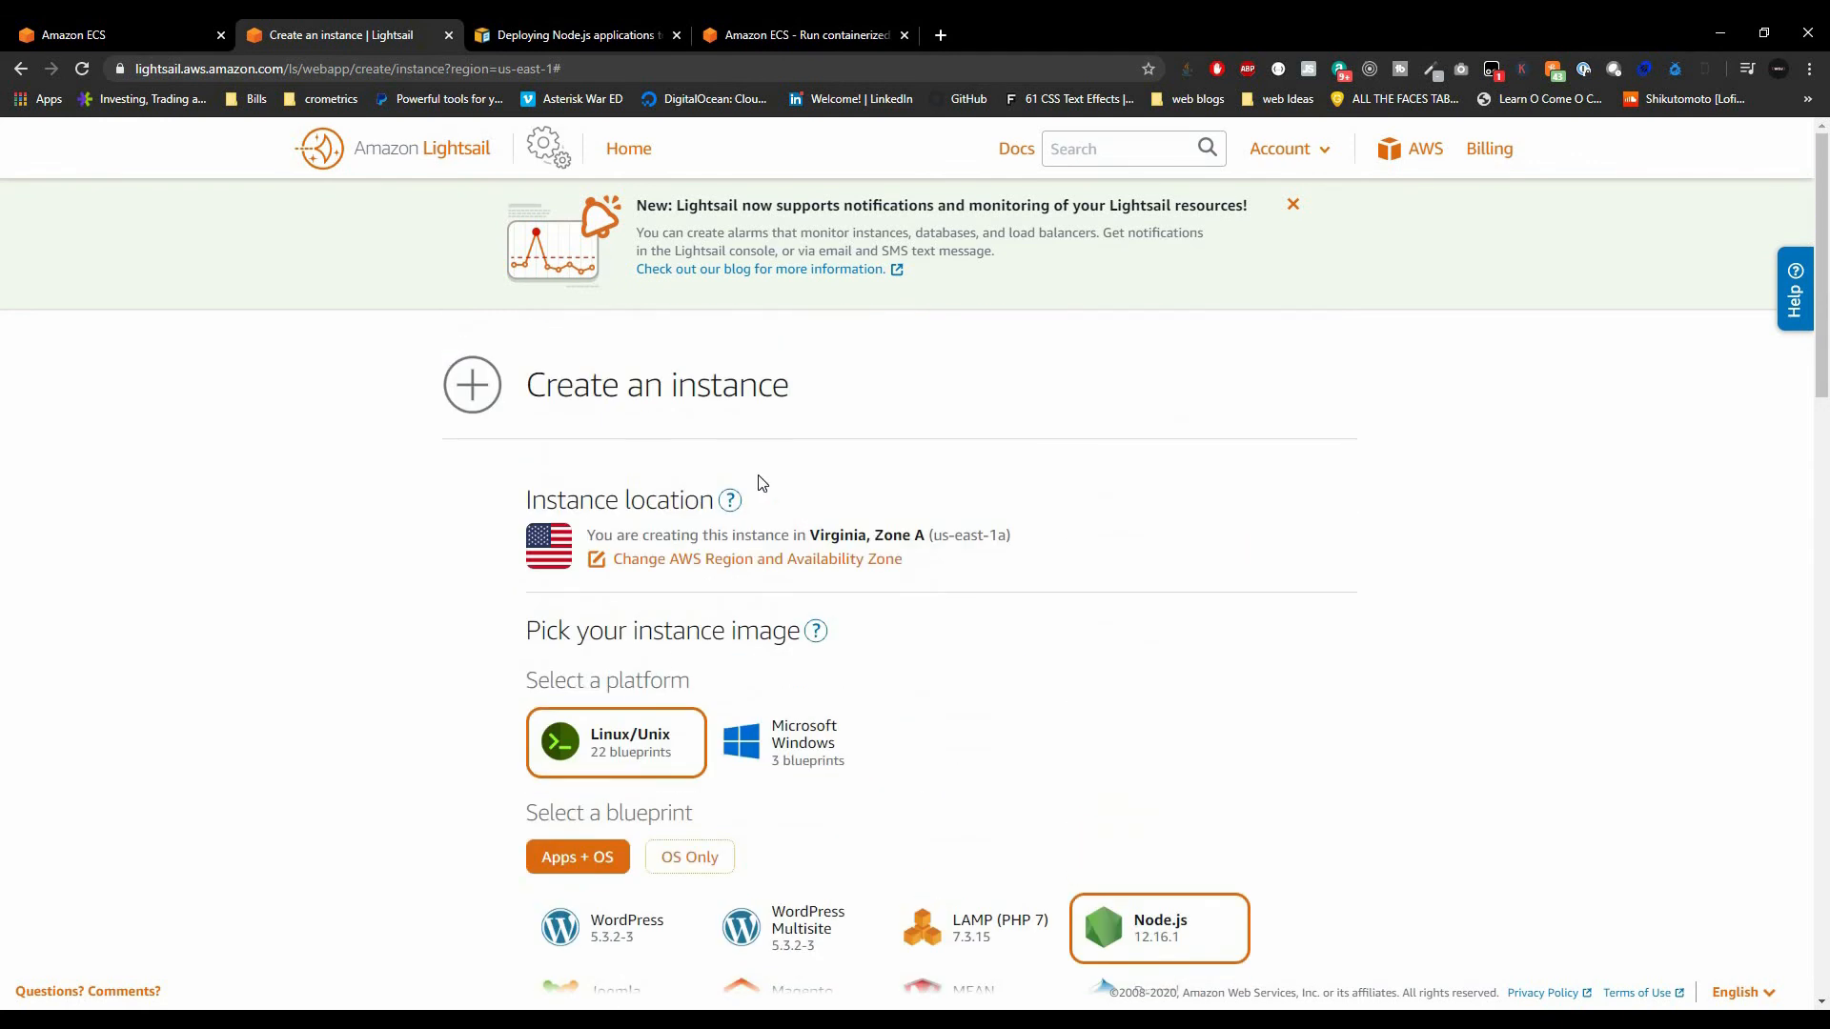
mouse_move(911, 259)
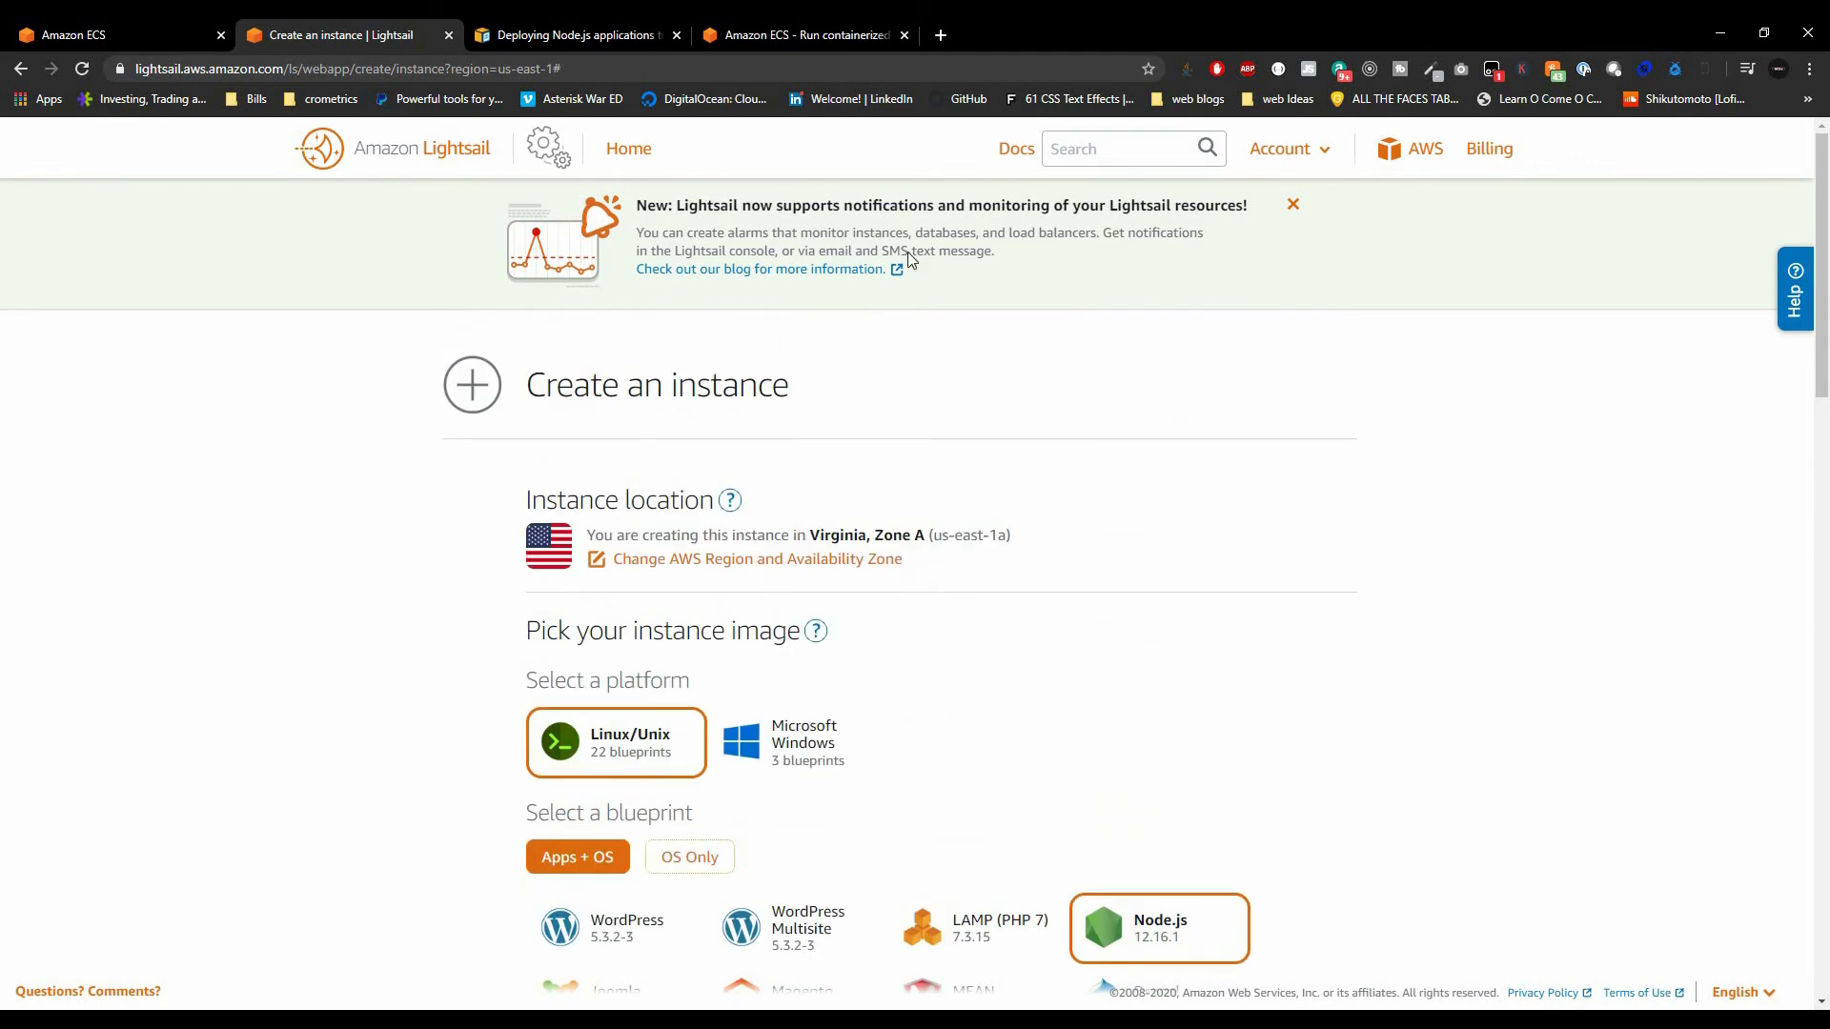
left_click(804, 34)
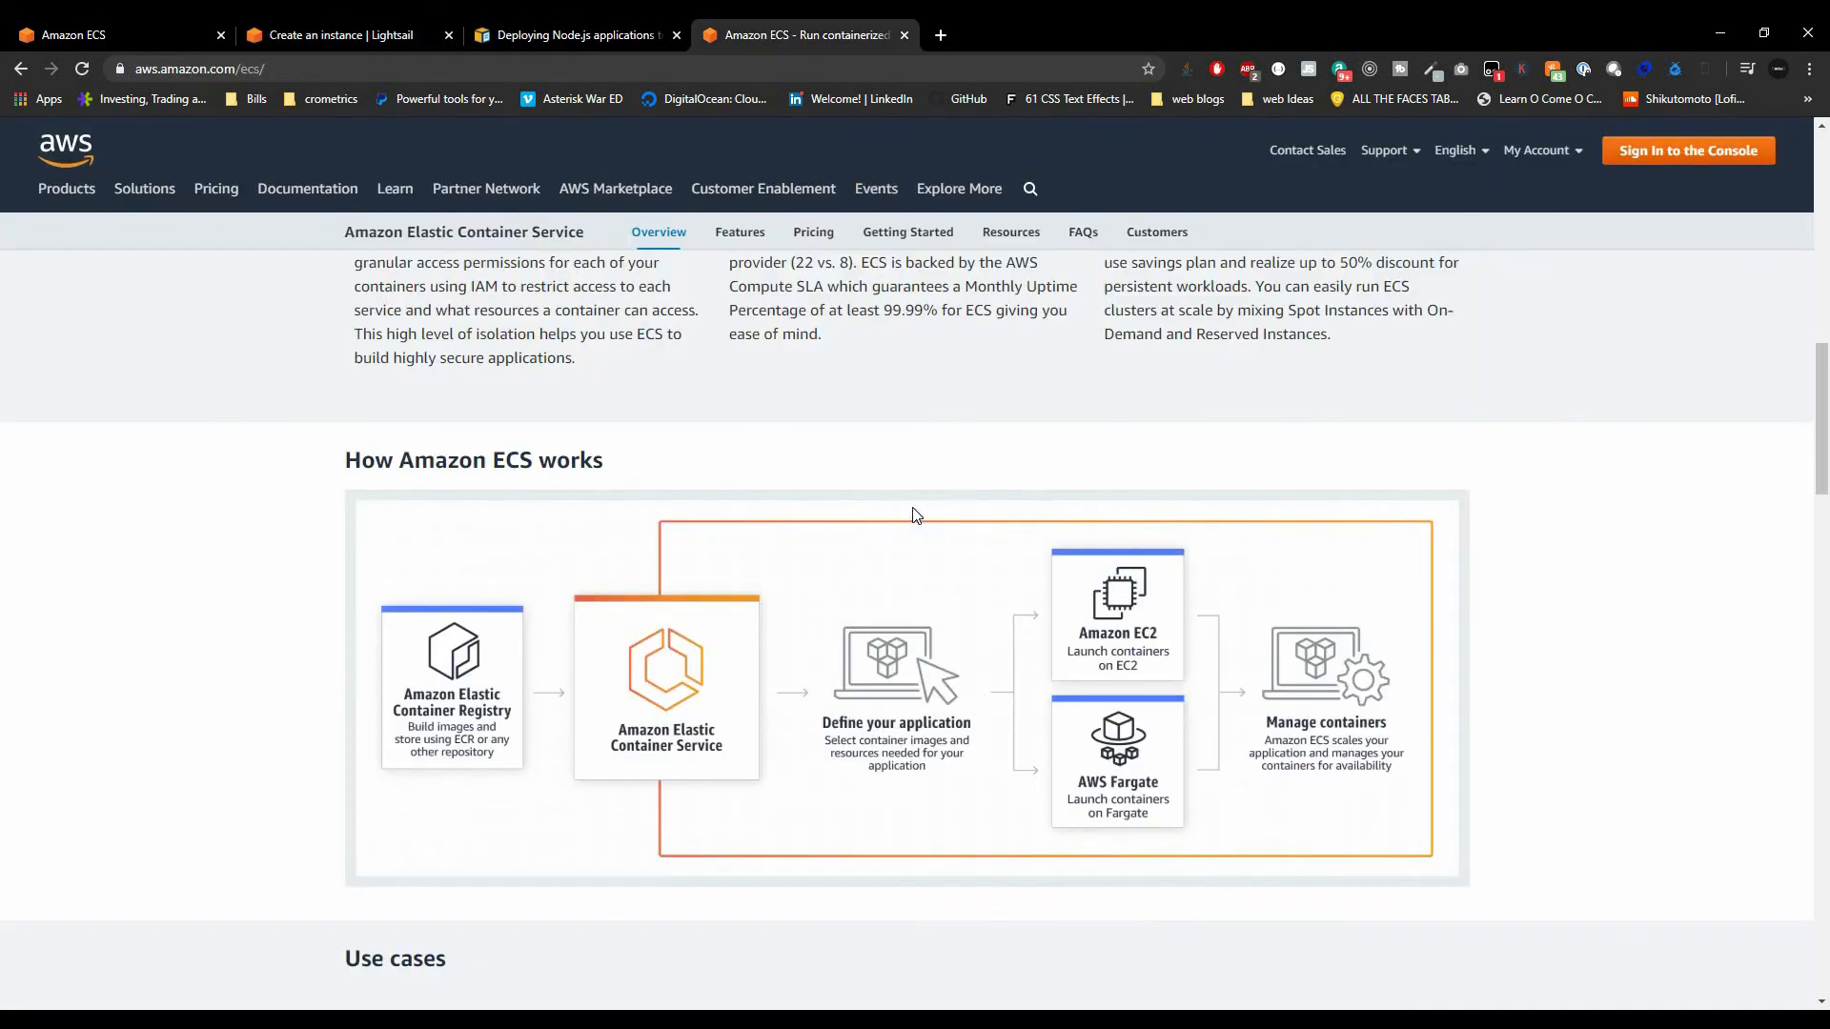
left_click(571, 35)
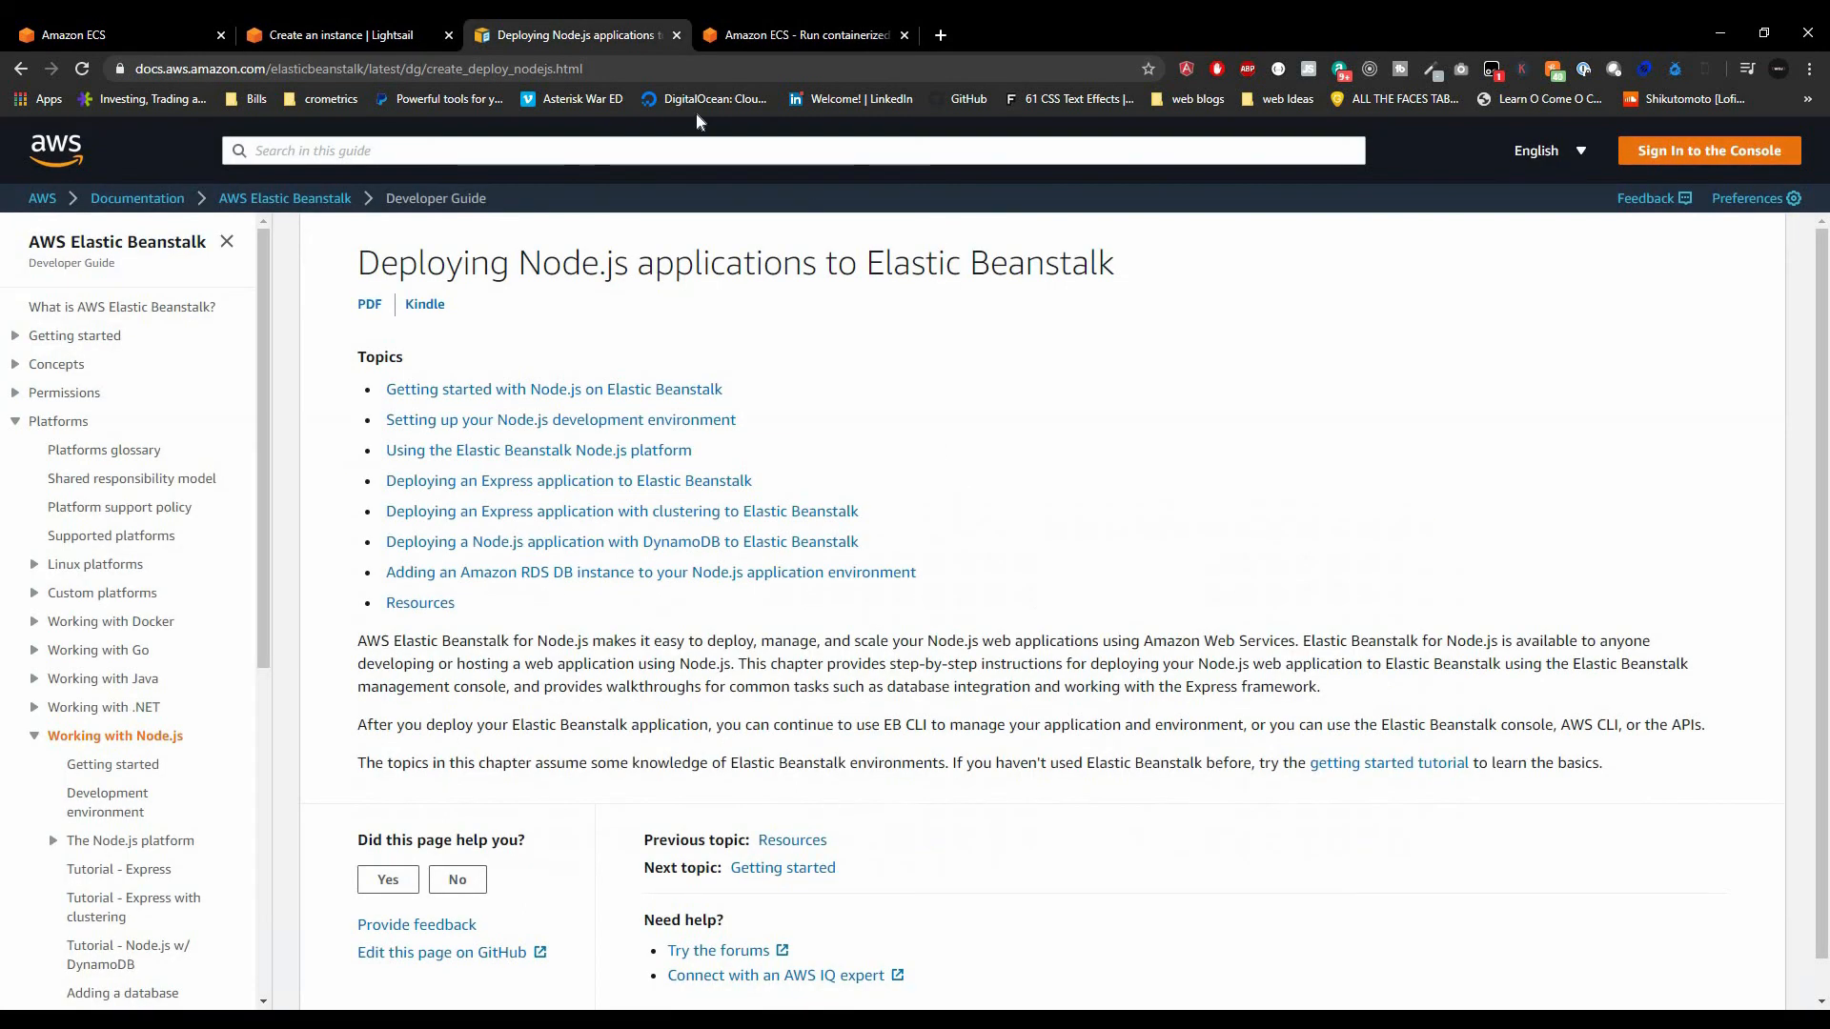
left_click(803, 34)
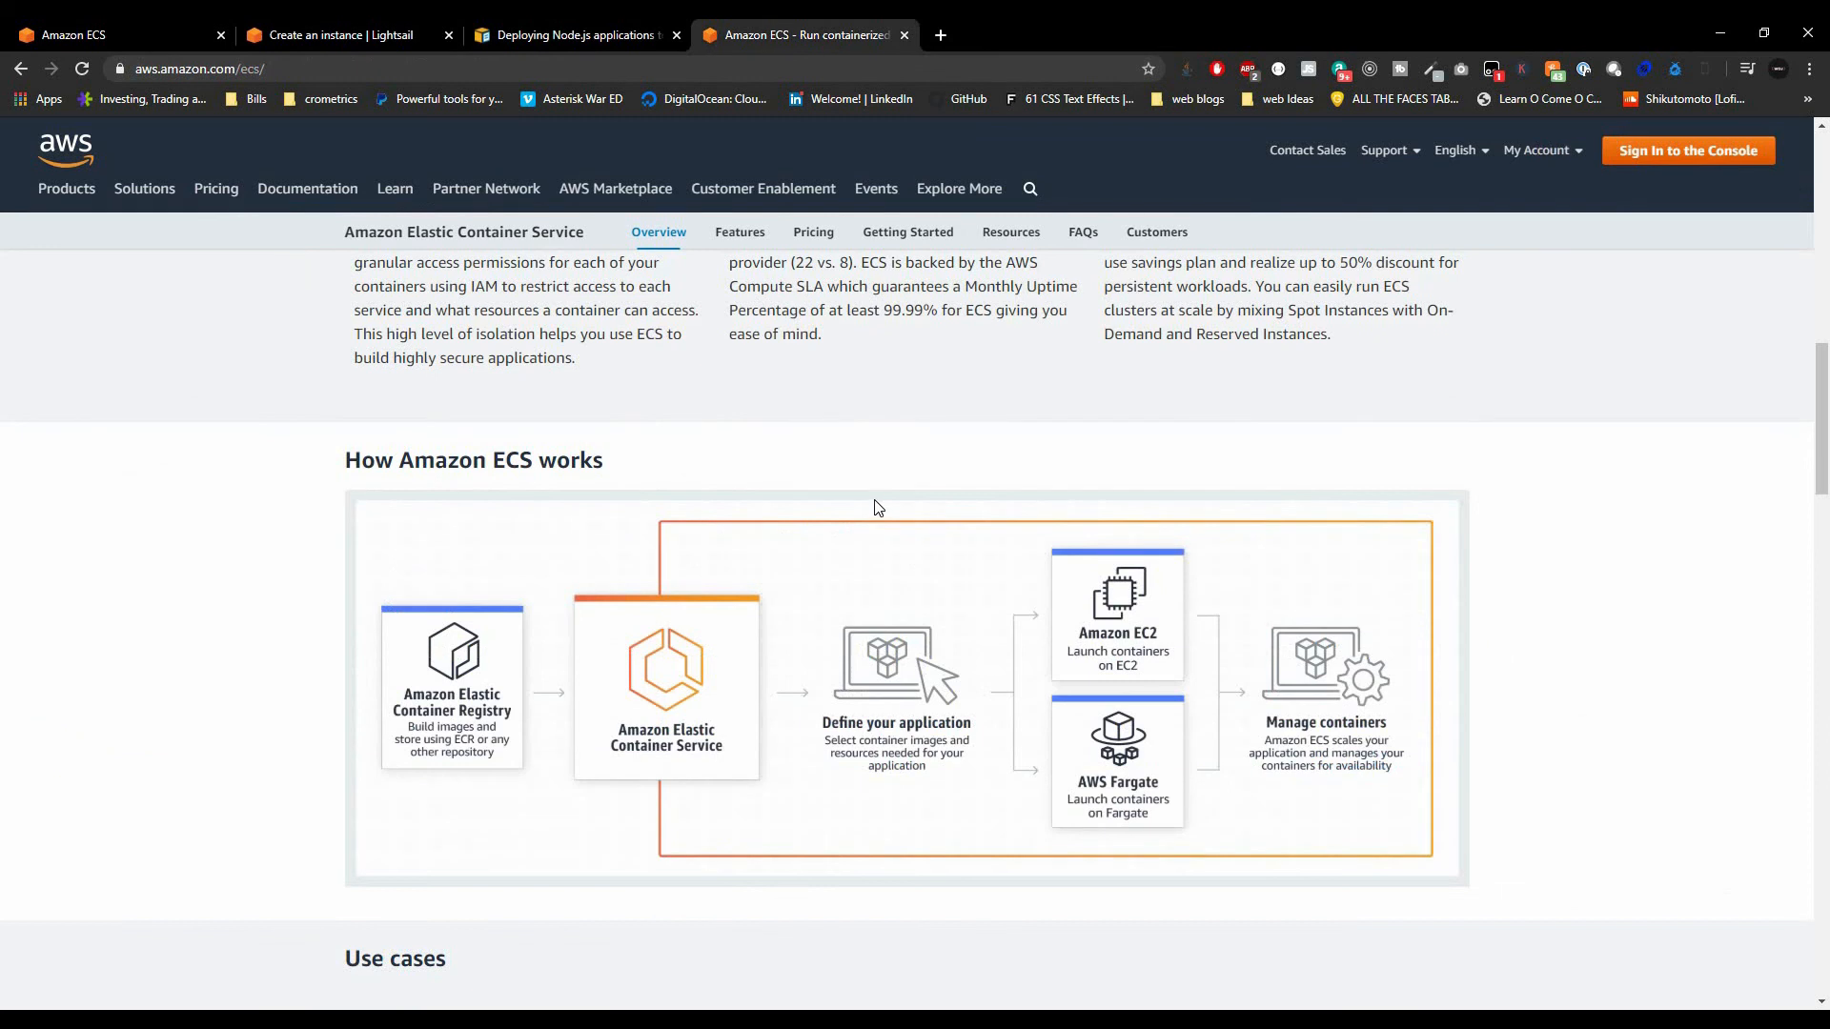
mouse_move(877, 507)
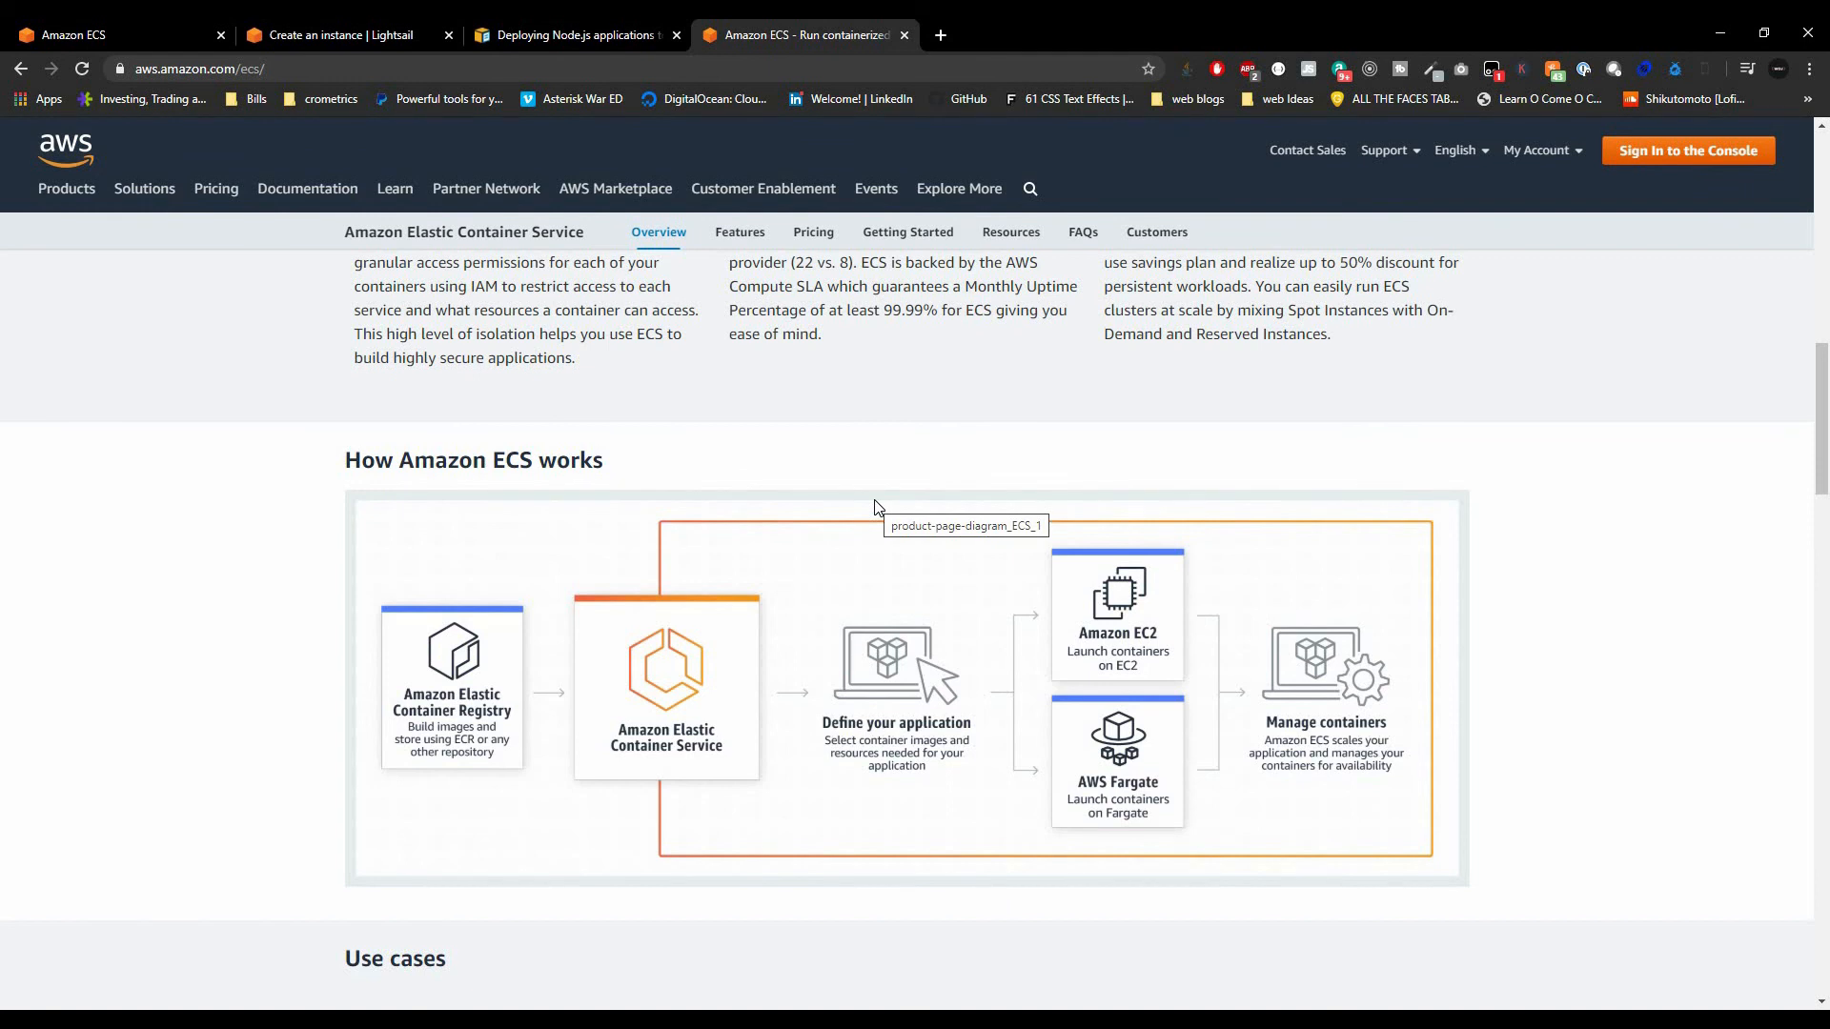
mouse_move(877, 507)
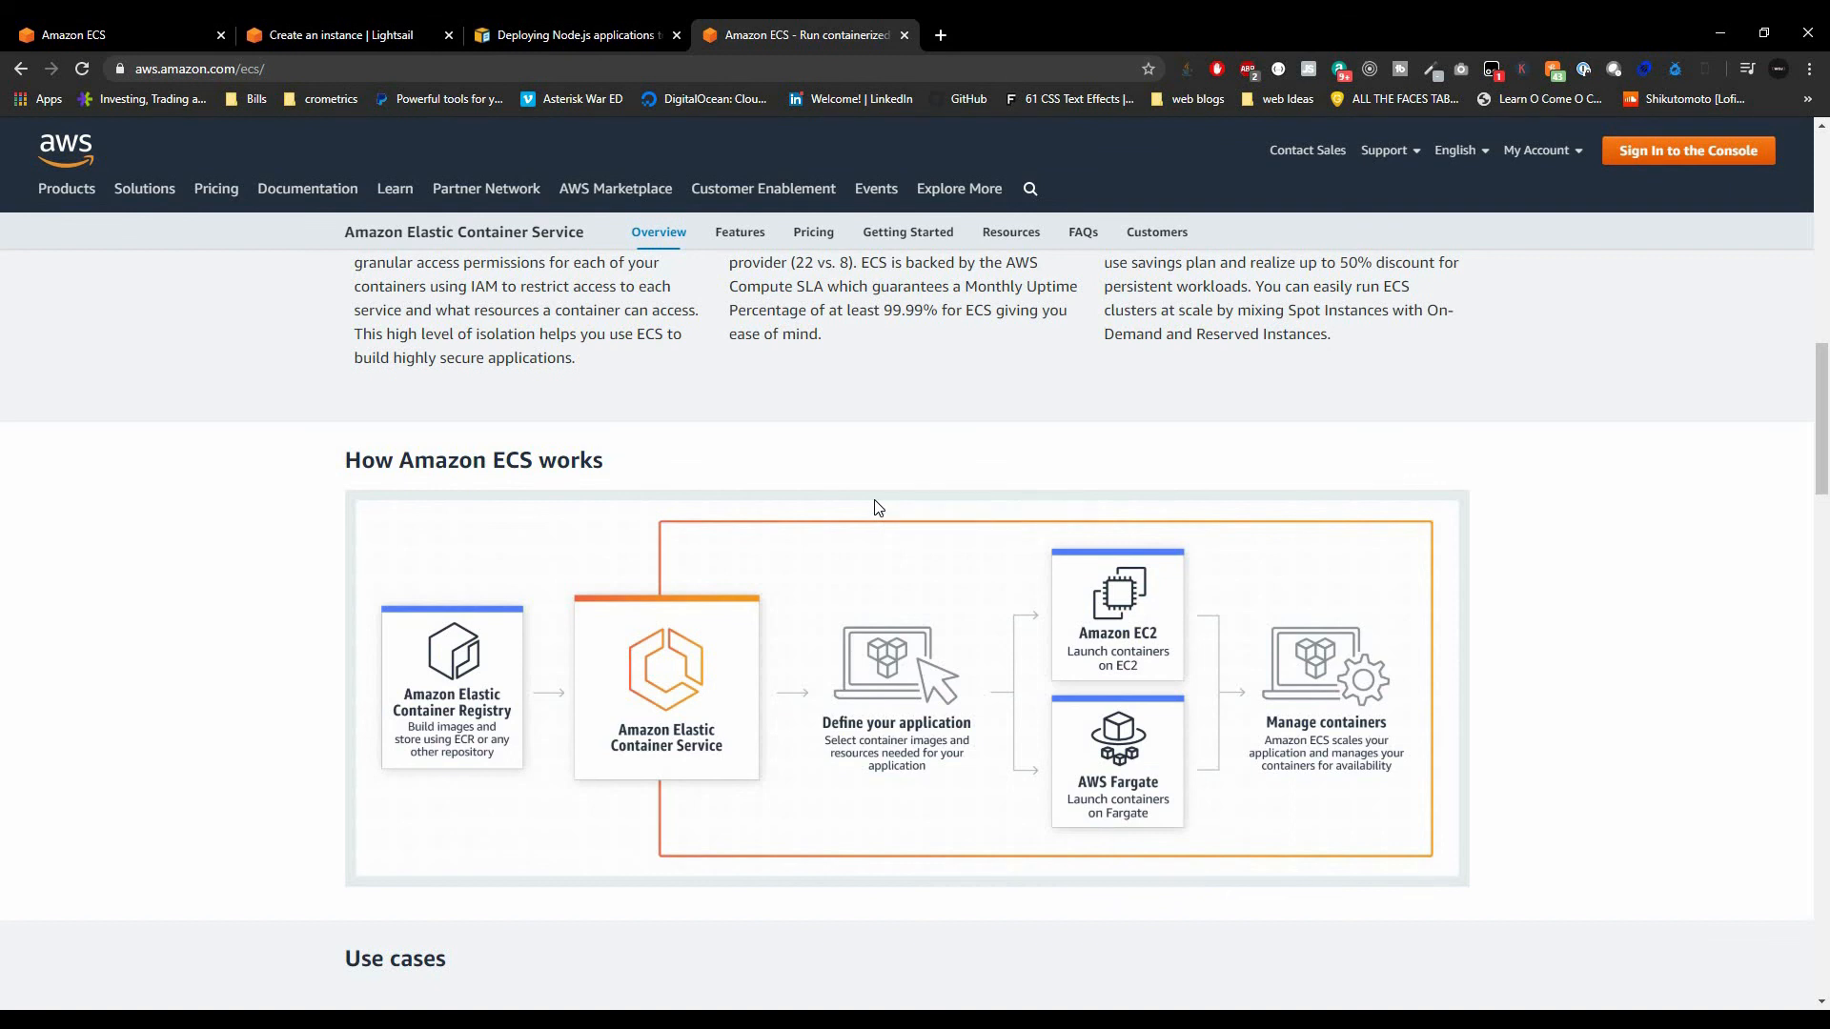